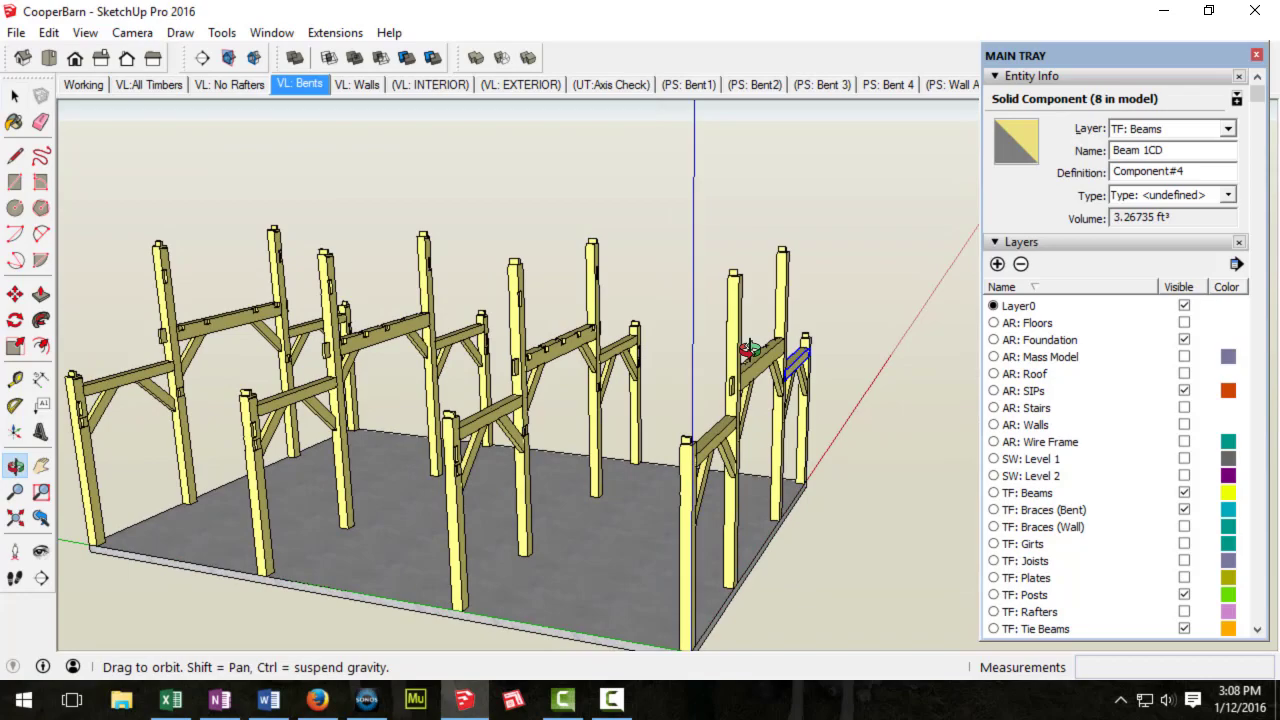
# Step: Flip the barn frame between the VL: Bents and VL: Walls scenes to compare them
pyautogui.moveTo(744, 350); pyautogui.dragTo(810, 300)
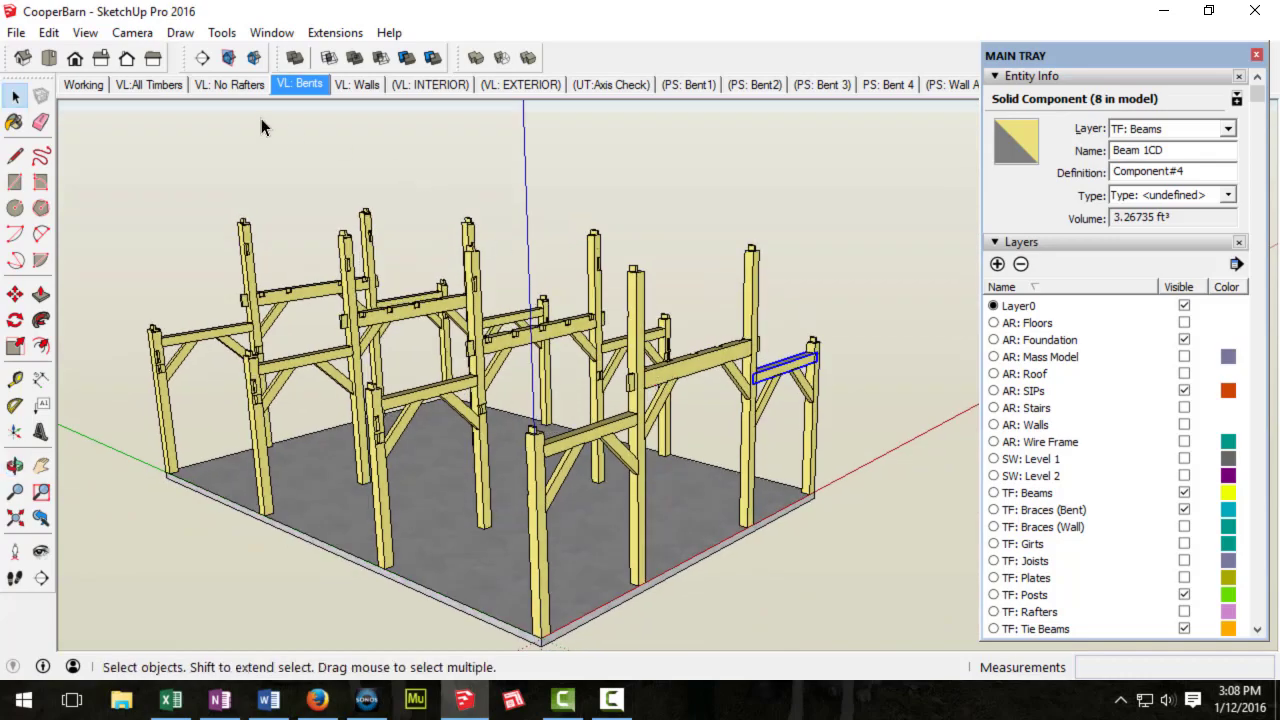
pyautogui.click(356, 84)
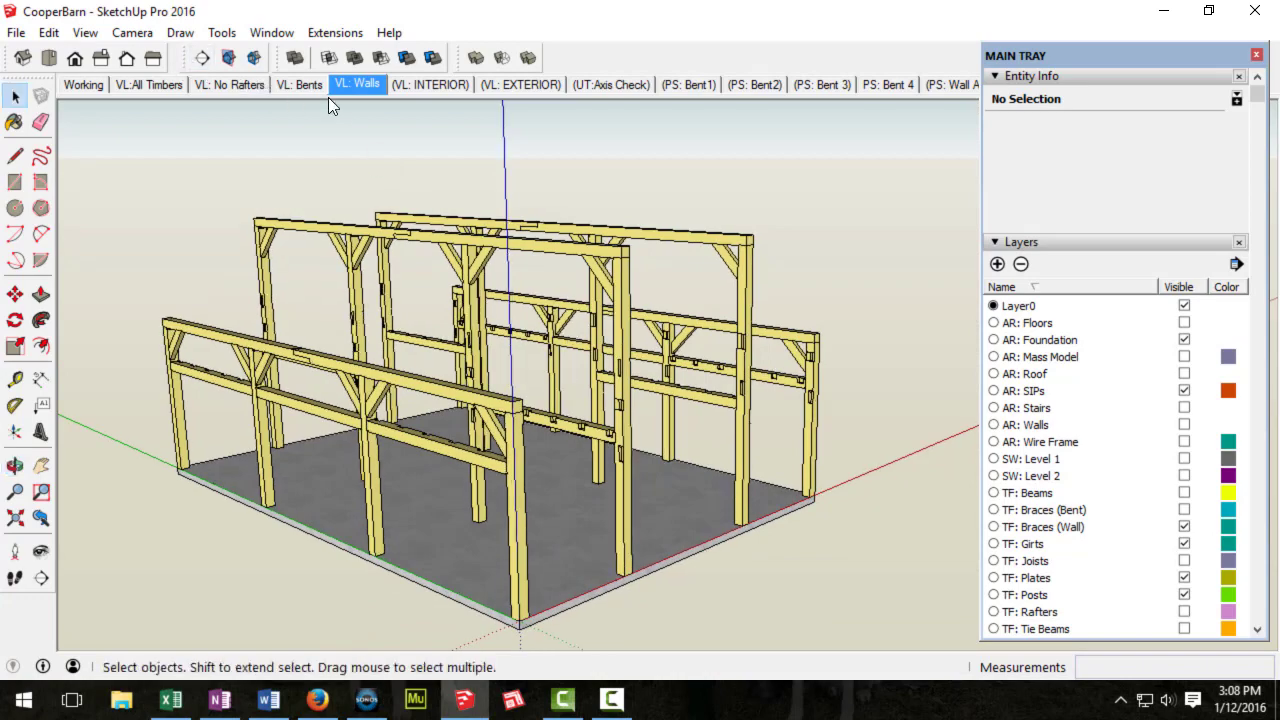
pyautogui.click(298, 84)
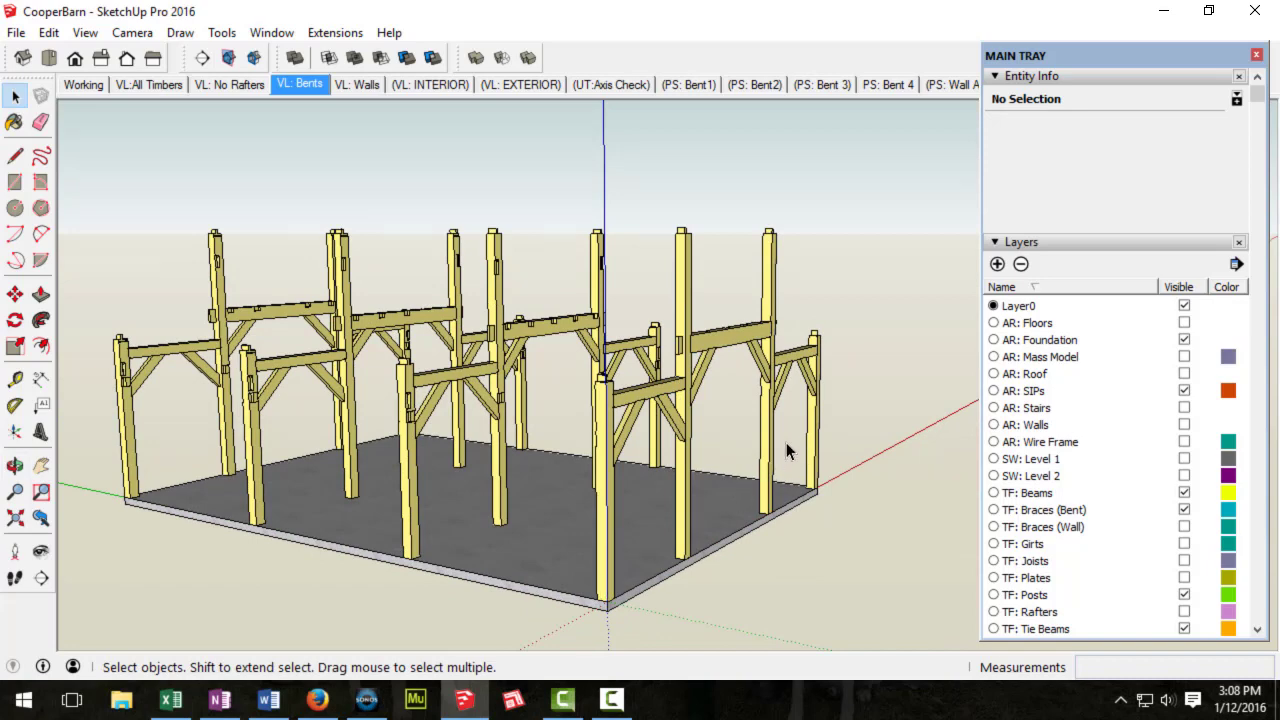
pyautogui.click(356, 84)
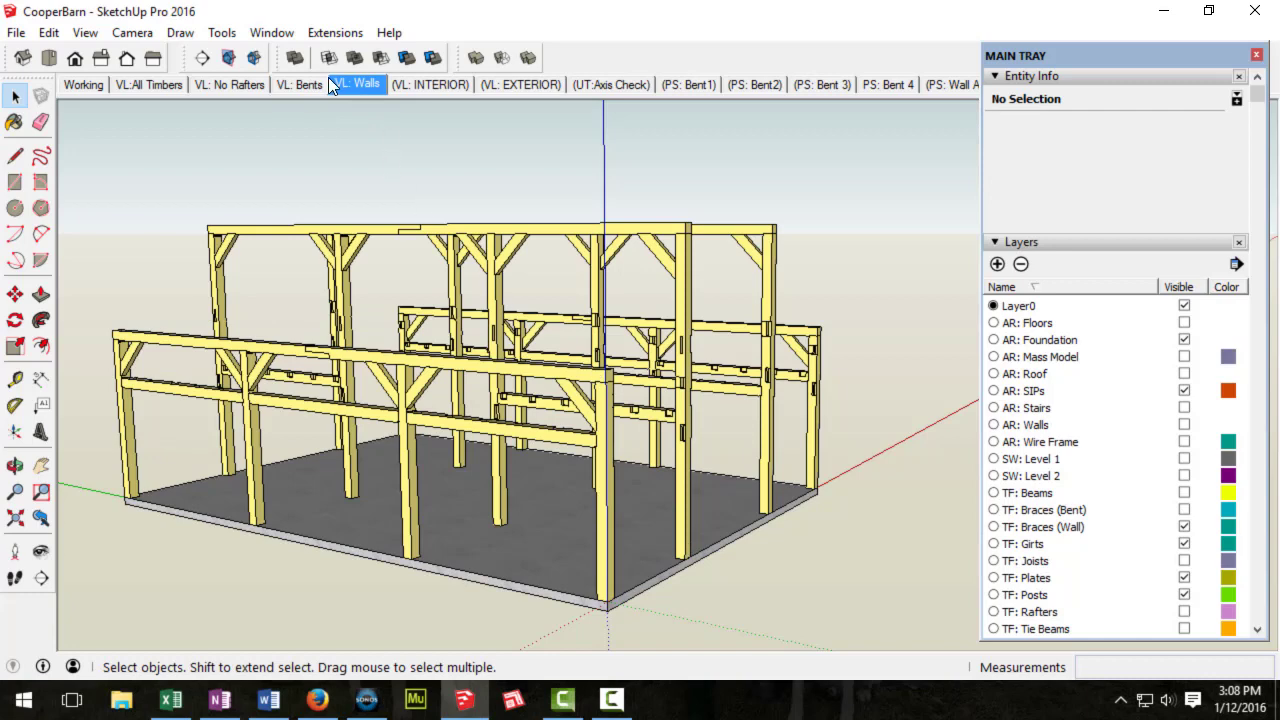
pyautogui.click(298, 84)
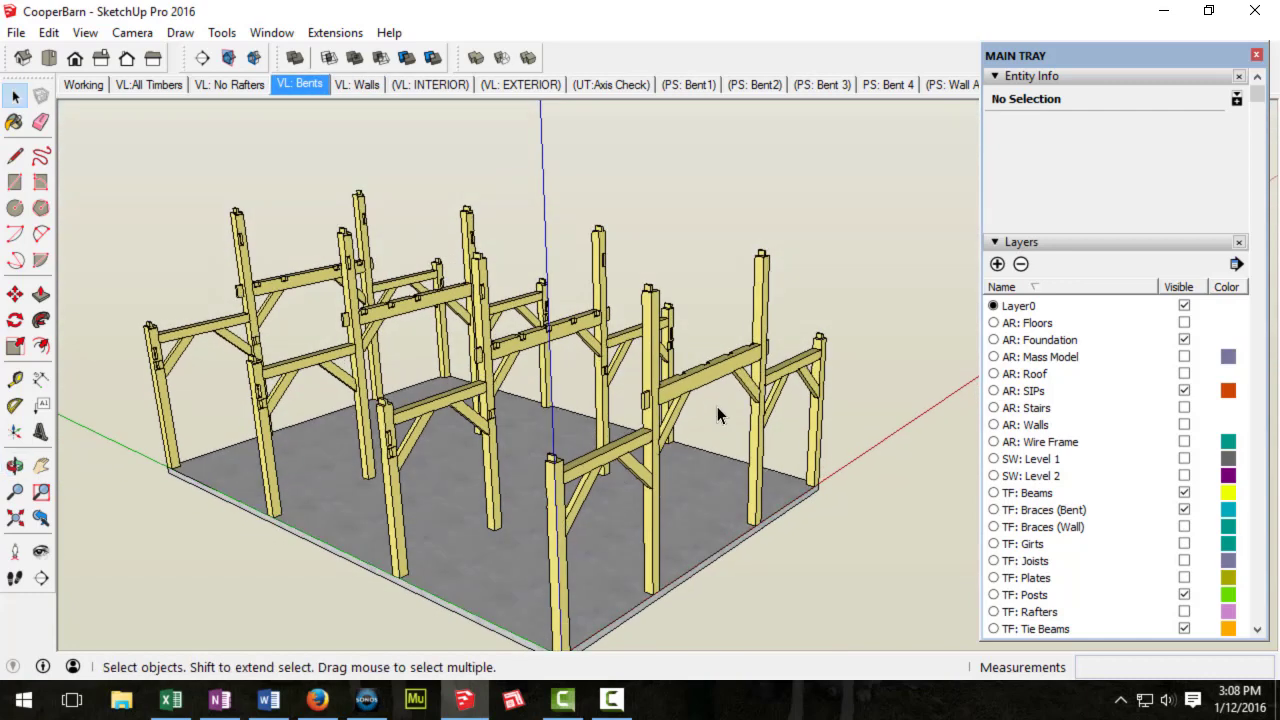
pyautogui.moveTo(770, 432)
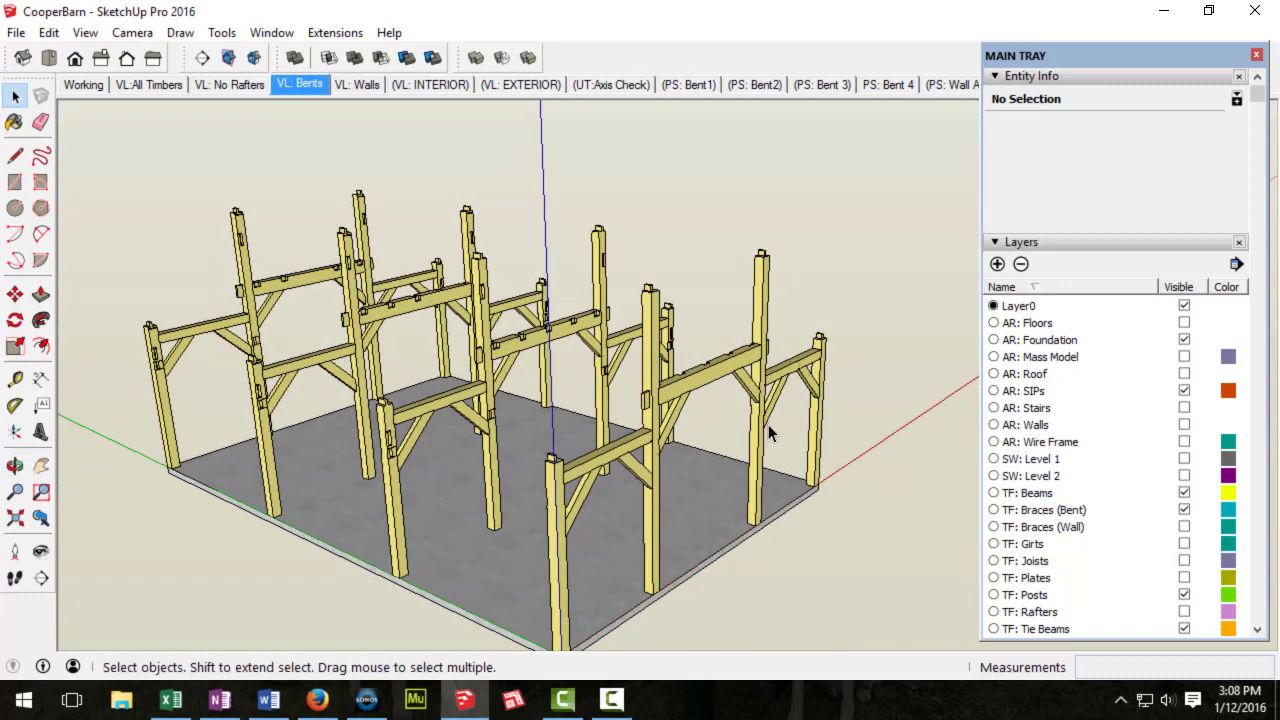
pyautogui.click(356, 84)
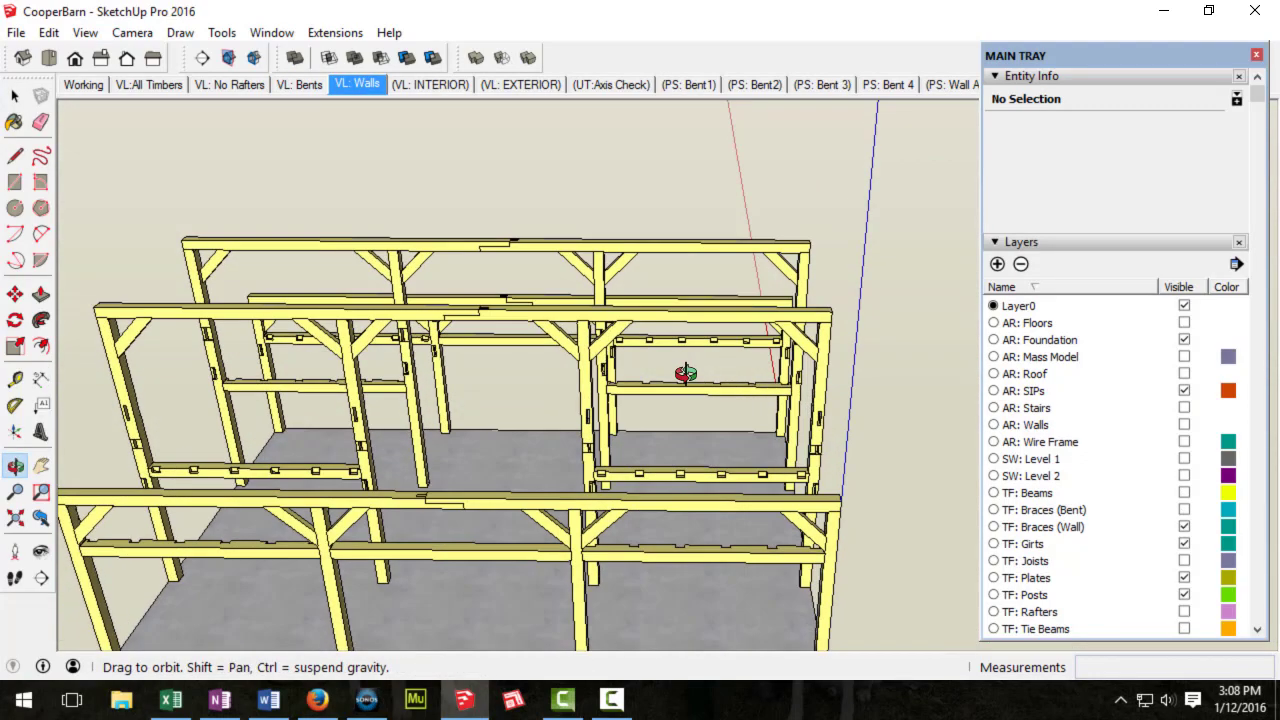
pyautogui.moveTo(688, 374); pyautogui.dragTo(410, 300)
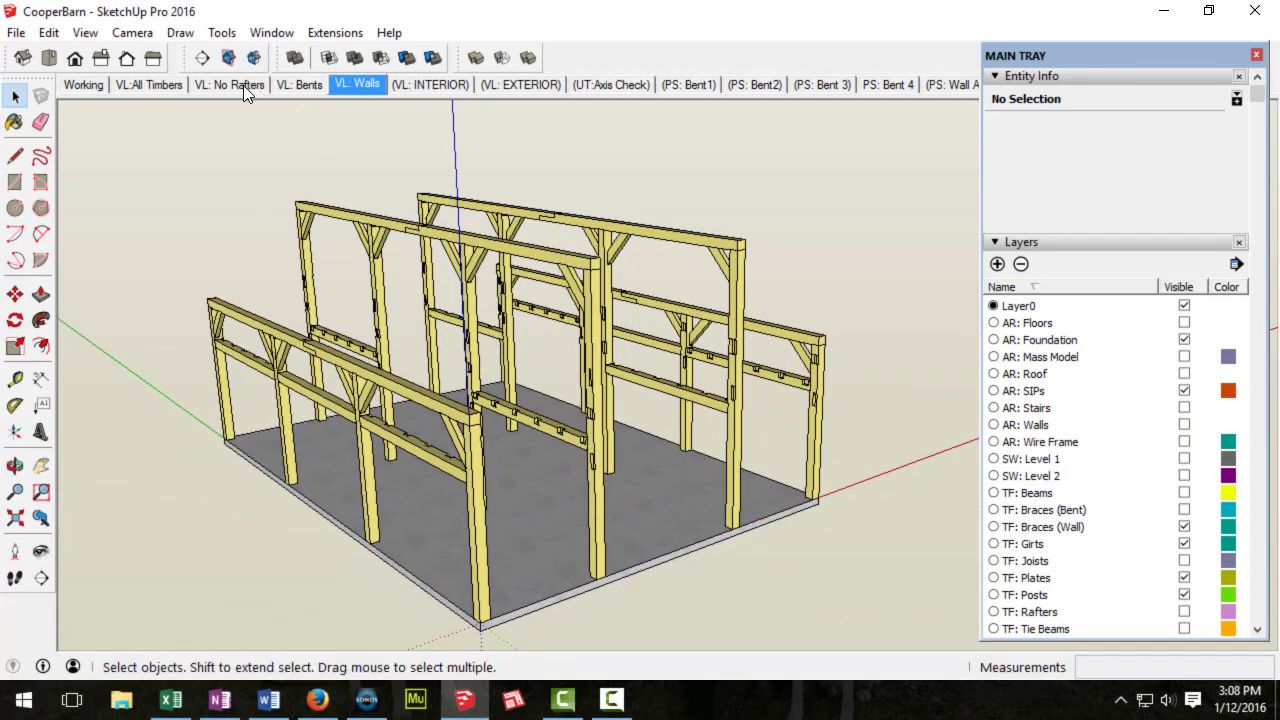
pyautogui.moveTo(290, 100)
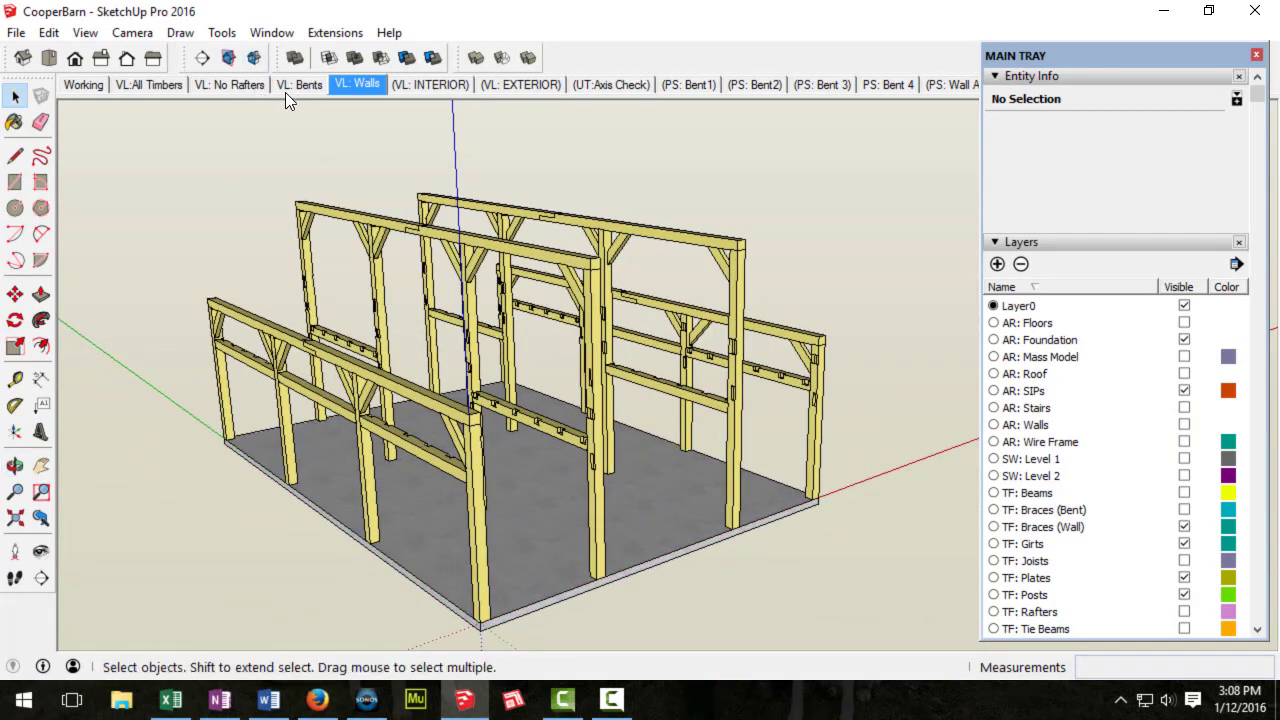
pyautogui.click(300, 84)
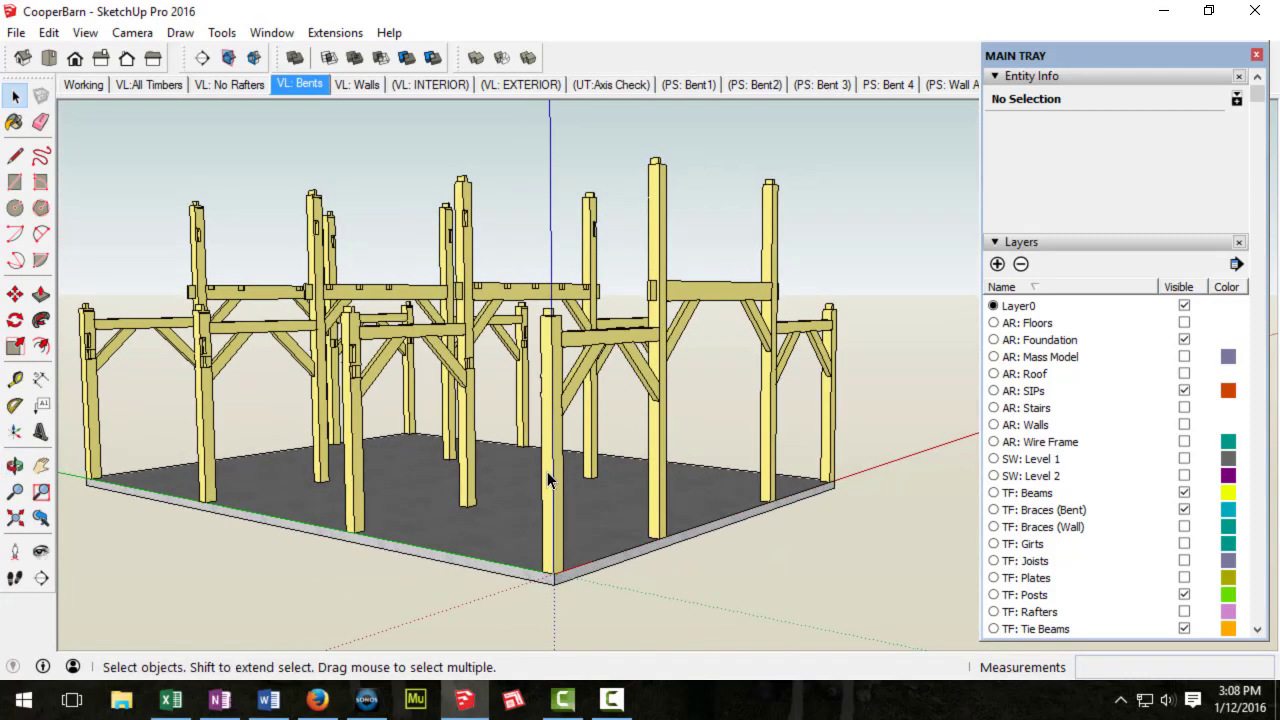
# Step: Inspect Post 1A, Beam 1AB and Plate A34 in Entity Info, then settle on the VL: Walls scene
pyautogui.click(658, 350)
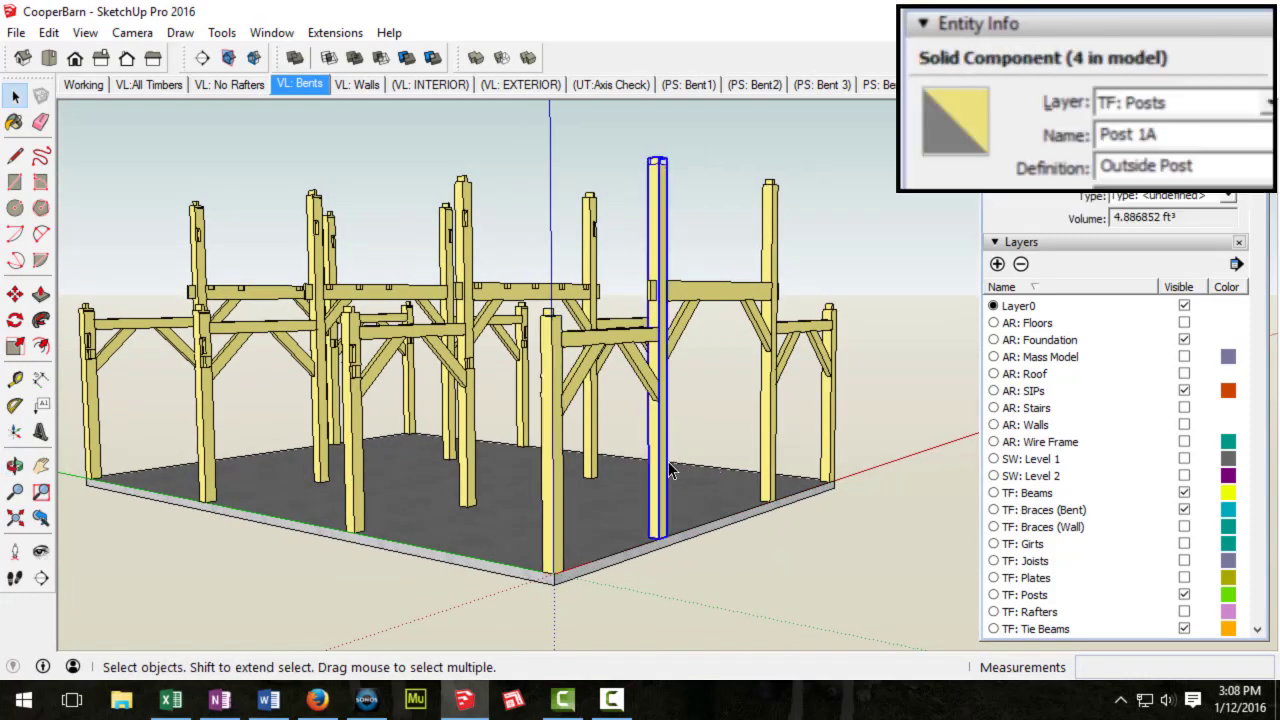
pyautogui.click(610, 336)
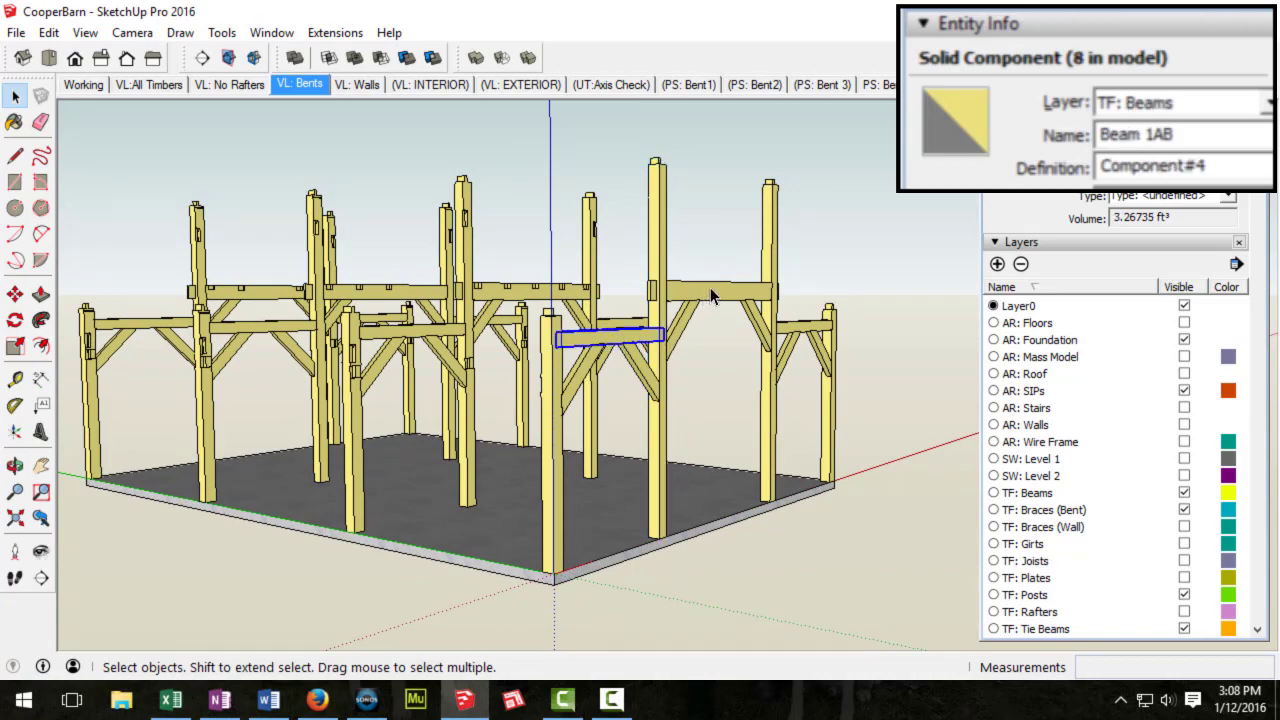
pyautogui.moveTo(710, 296); pyautogui.dragTo(750, 452)
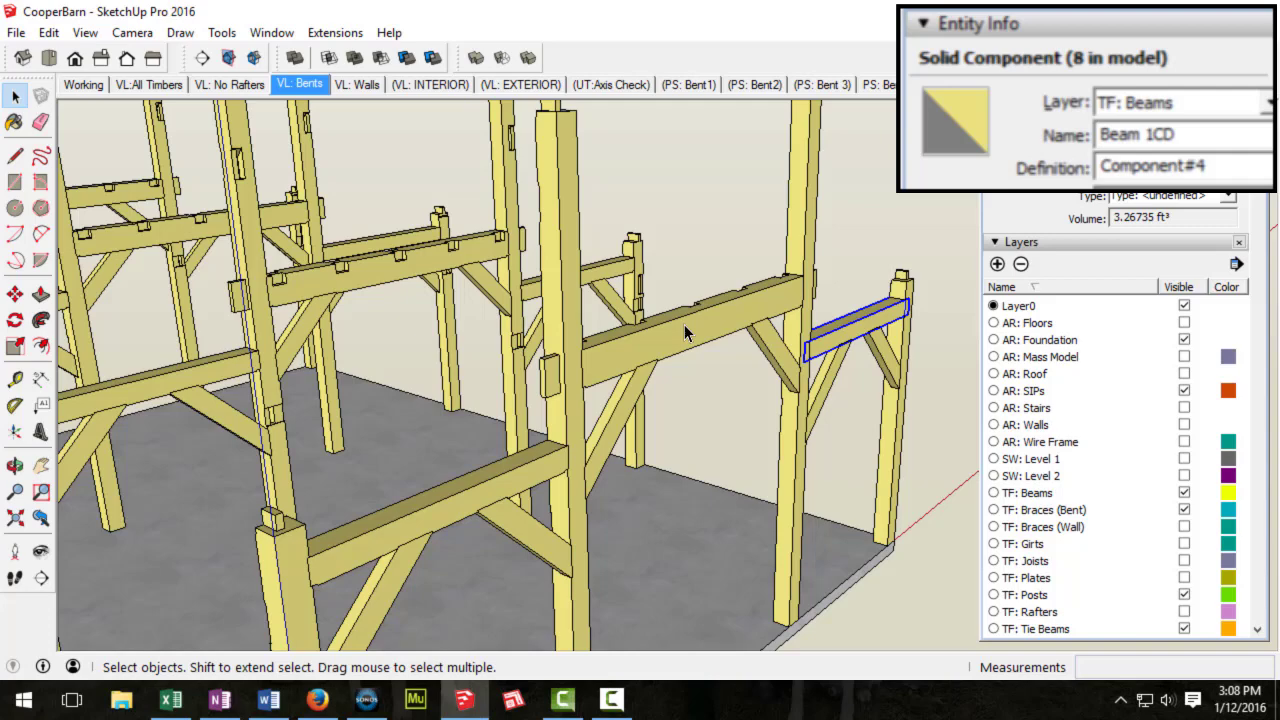
pyautogui.click(670, 330)
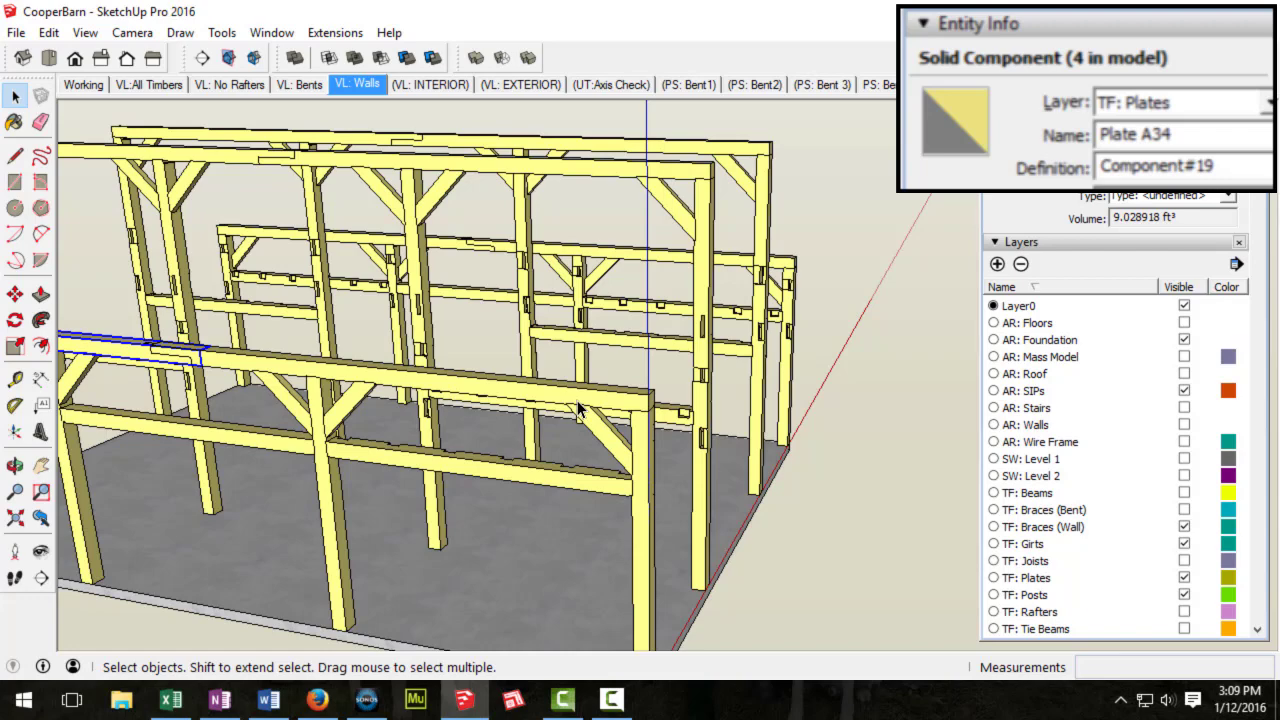
pyautogui.moveTo(548, 468)
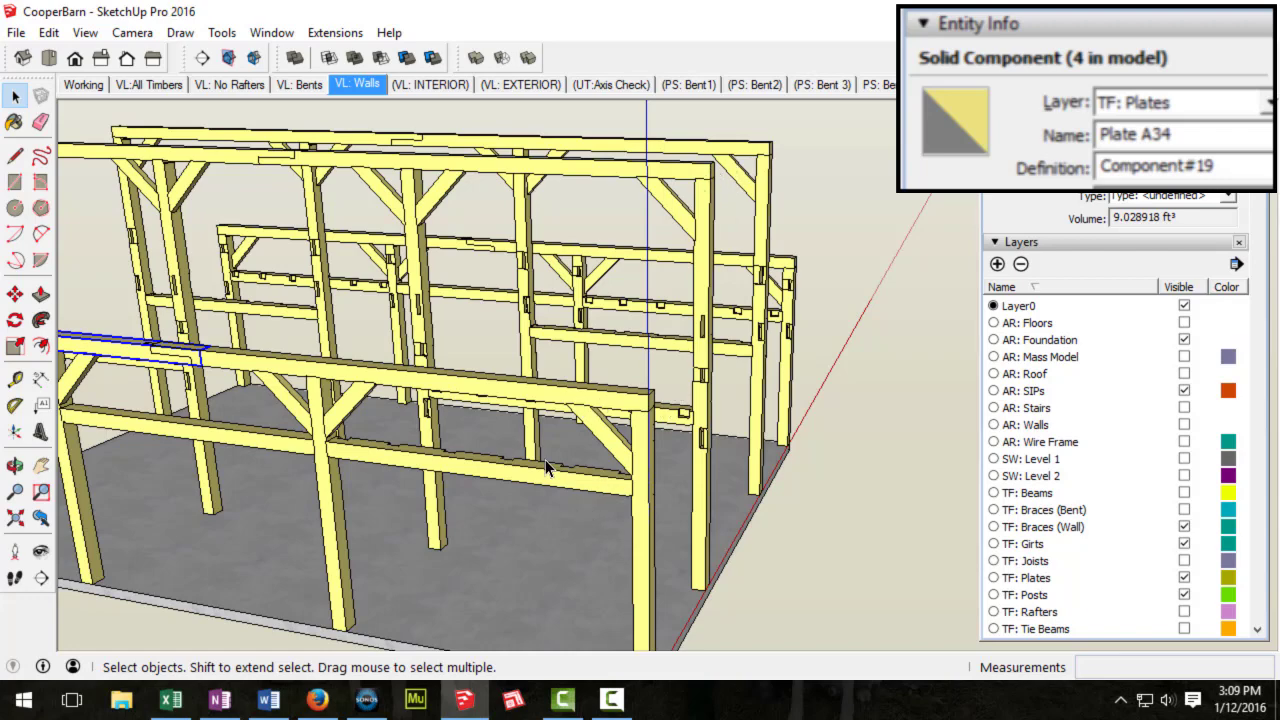
pyautogui.click(264, 450)
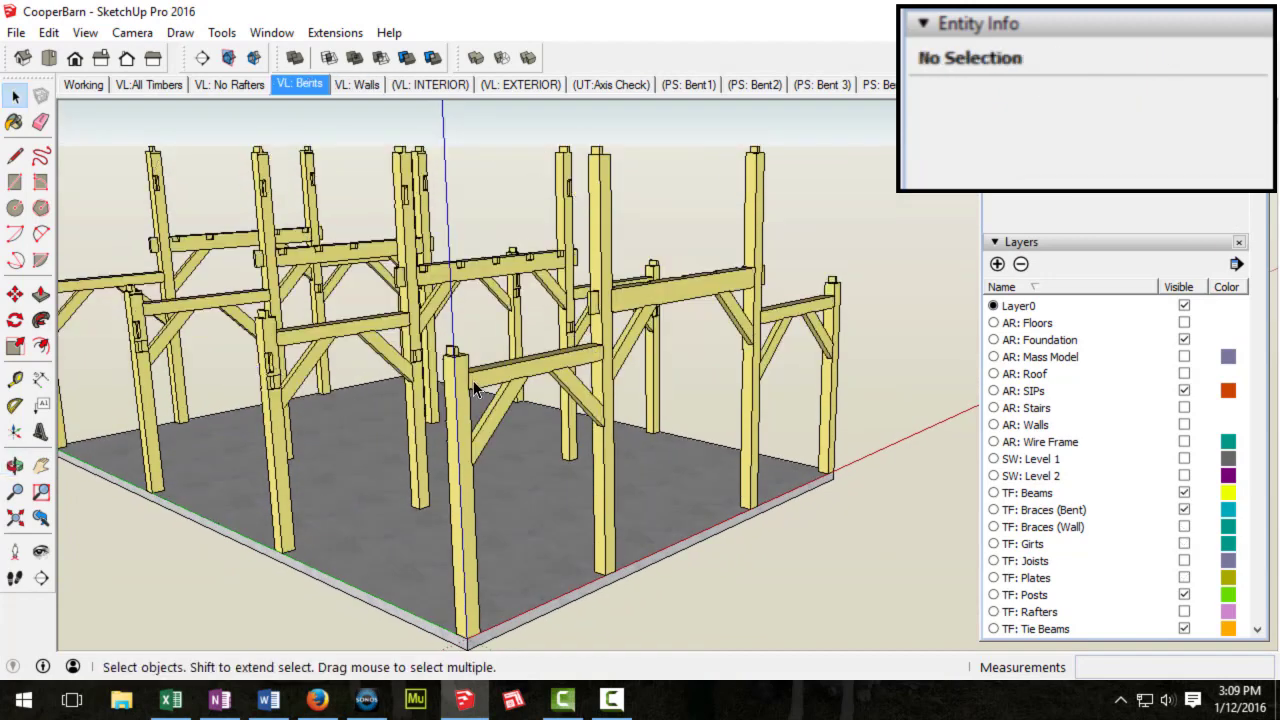
pyautogui.moveTo(528, 348)
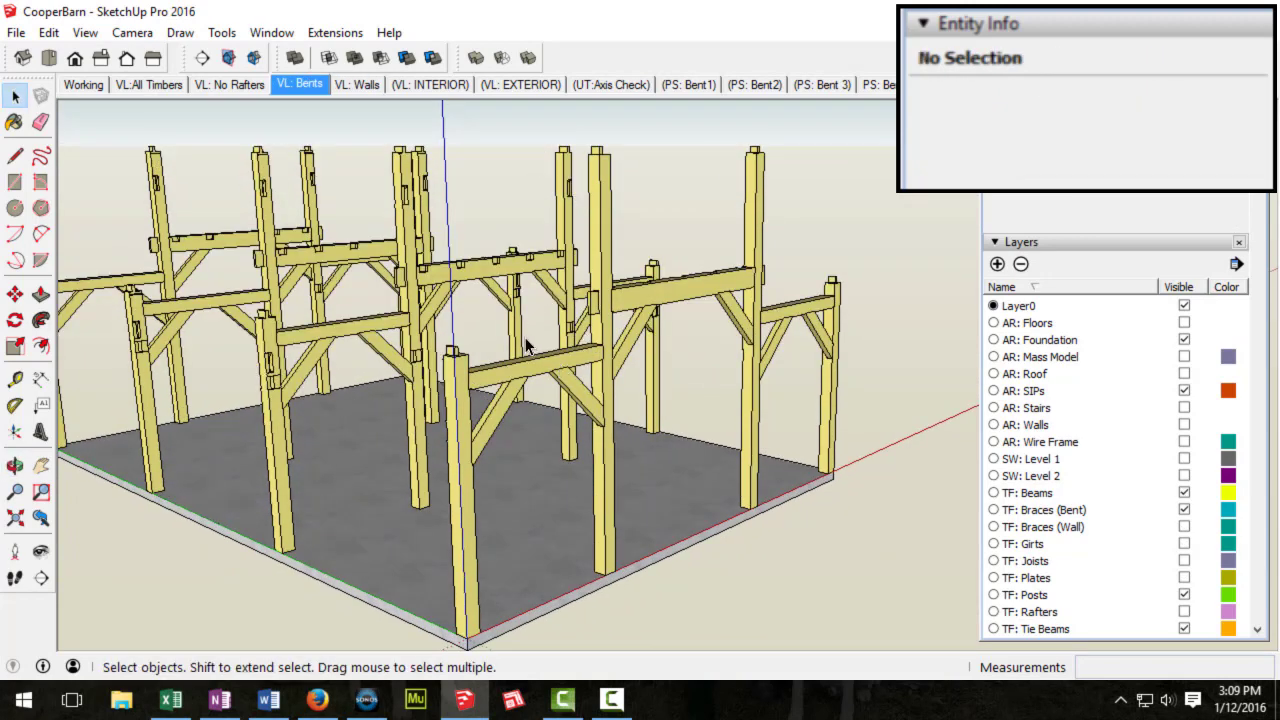
pyautogui.click(356, 84)
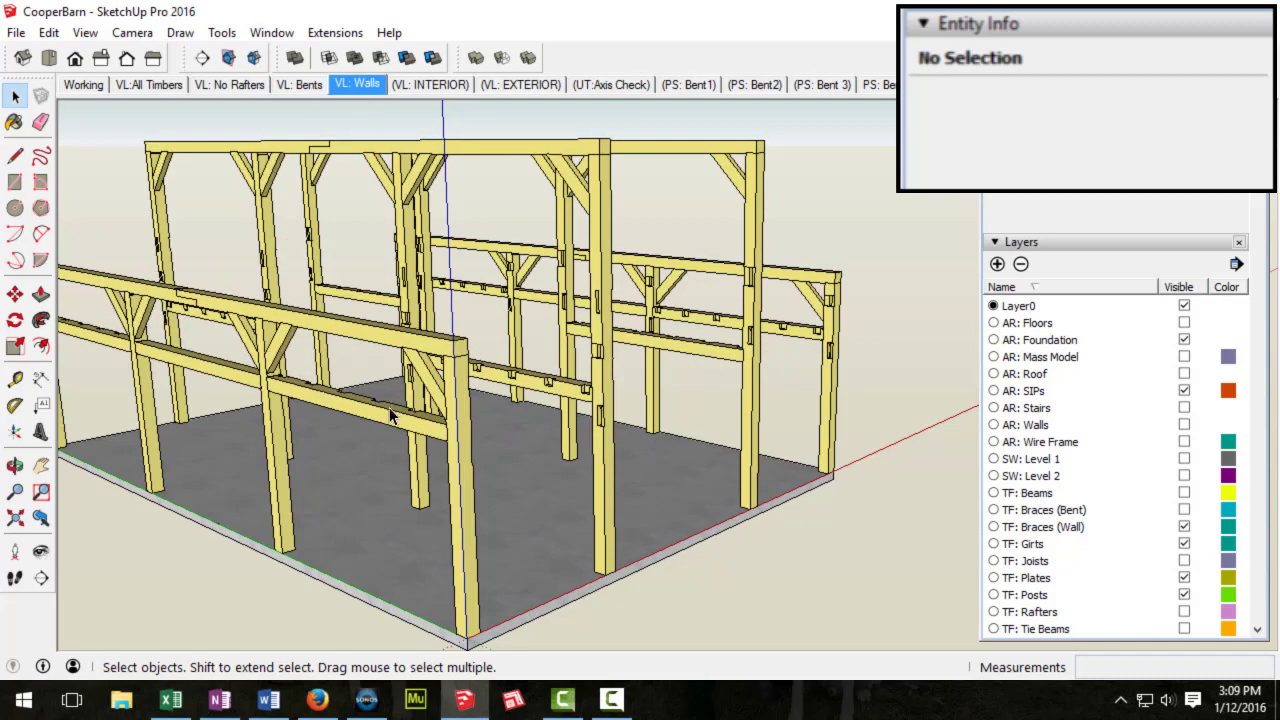
pyautogui.moveTo(384, 418)
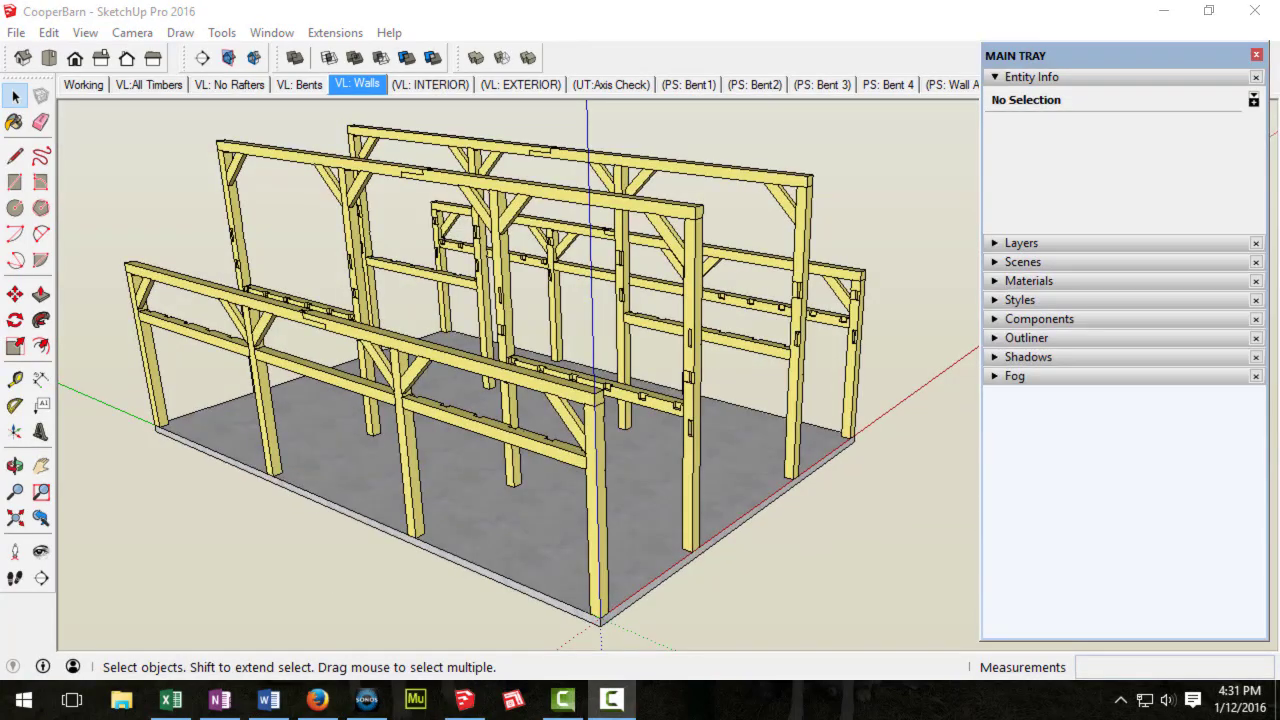
# Step: Return to the bents scene and orbit to a low view along the bents
pyautogui.click(300, 84)
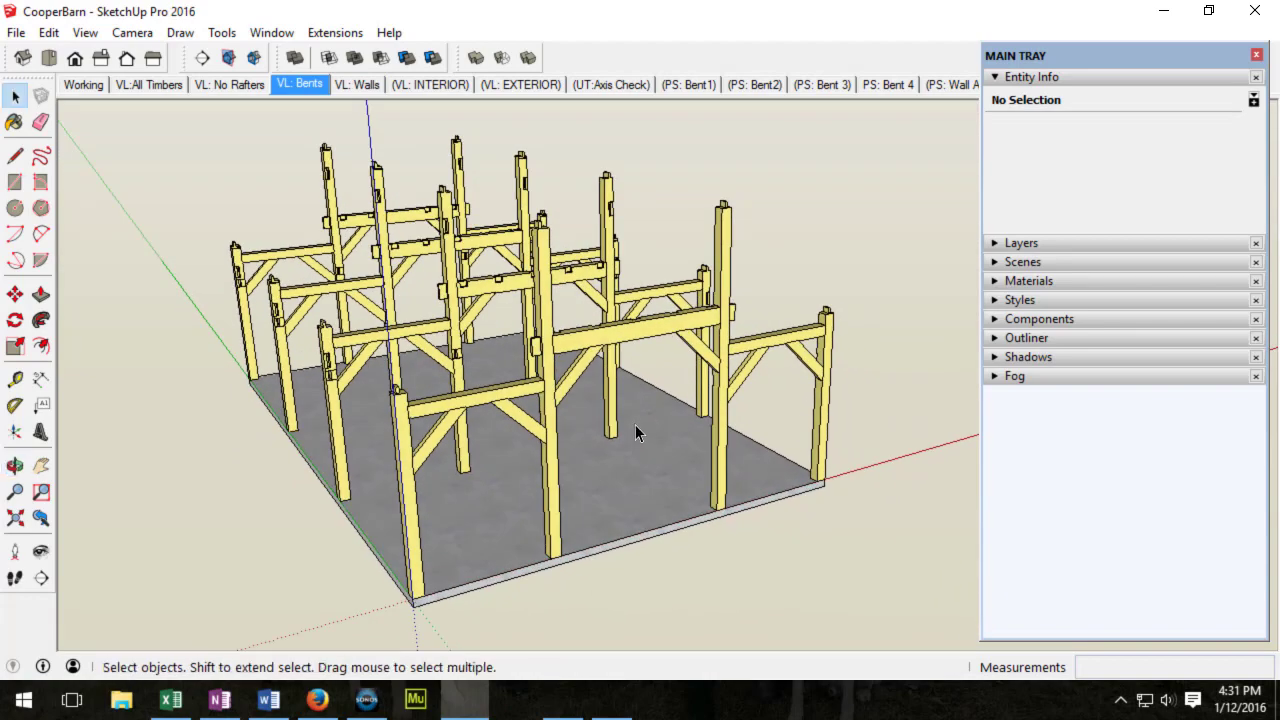
pyautogui.moveTo(424, 380)
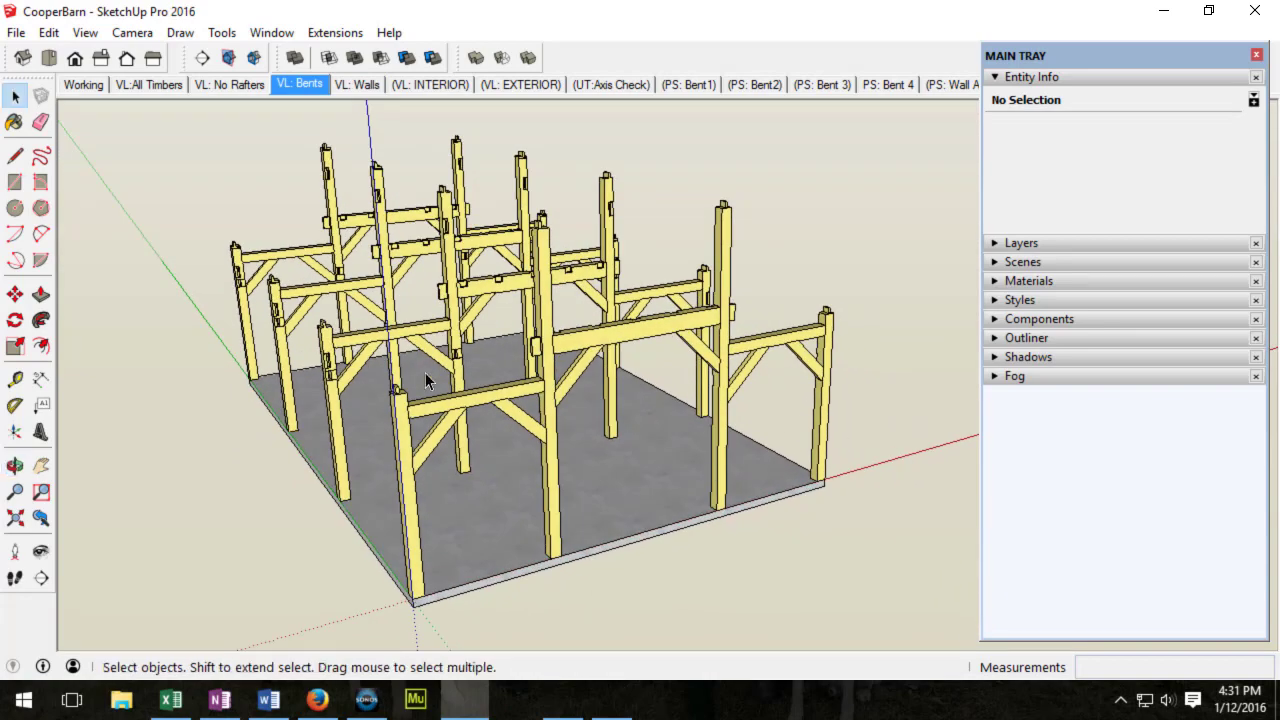
pyautogui.moveTo(424, 380); pyautogui.dragTo(400, 100)
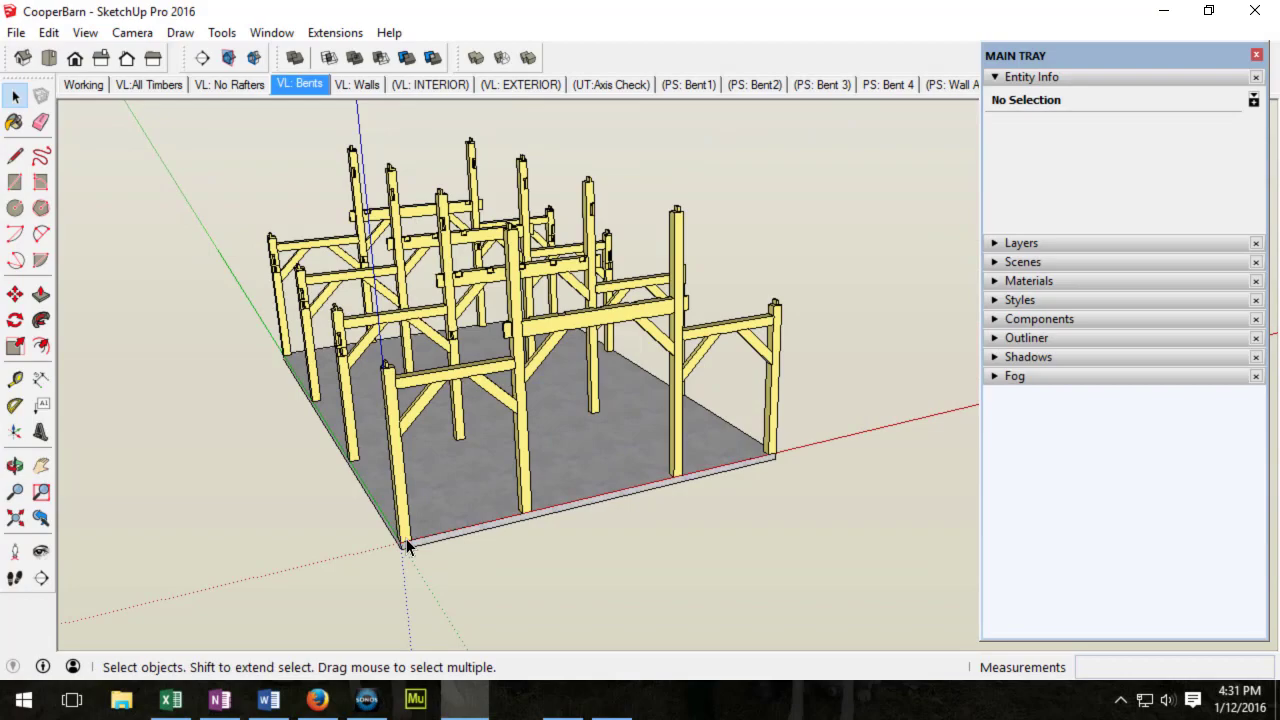
pyautogui.moveTo(410, 544); pyautogui.dragTo(630, 528)
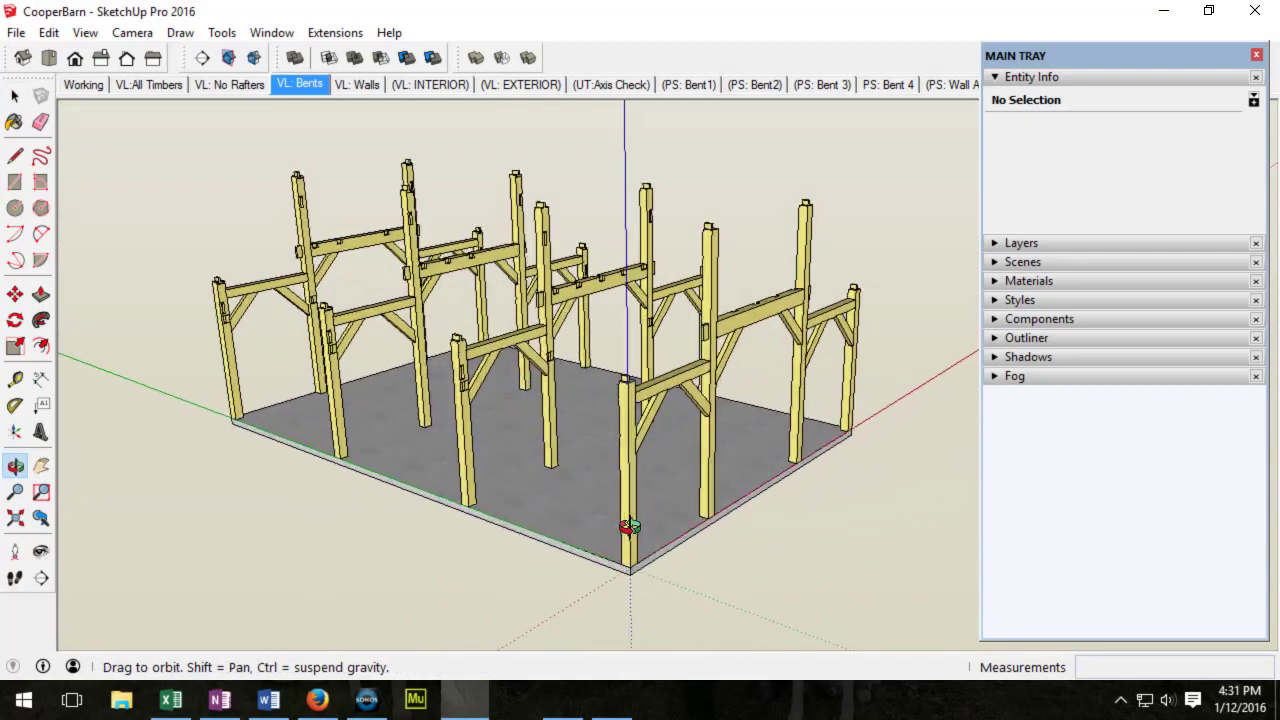
pyautogui.moveTo(628, 524); pyautogui.dragTo(328, 524)
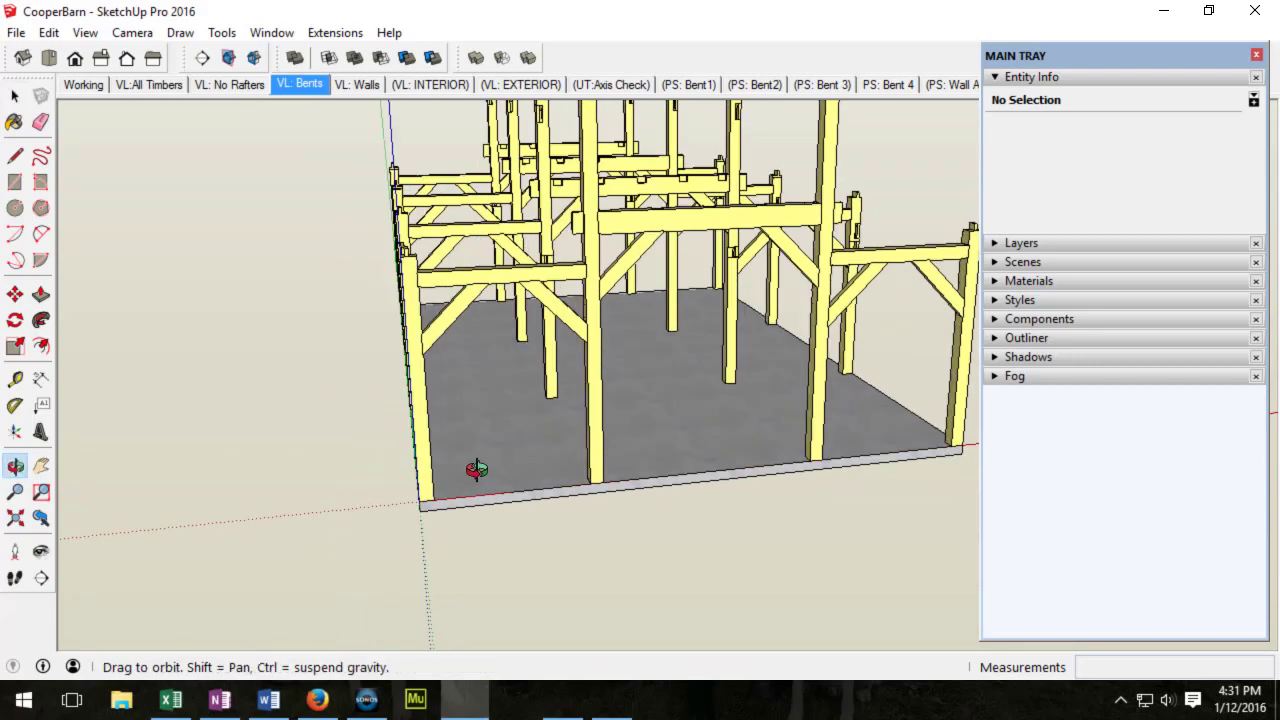
pyautogui.moveTo(476, 468); pyautogui.dragTo(724, 418)
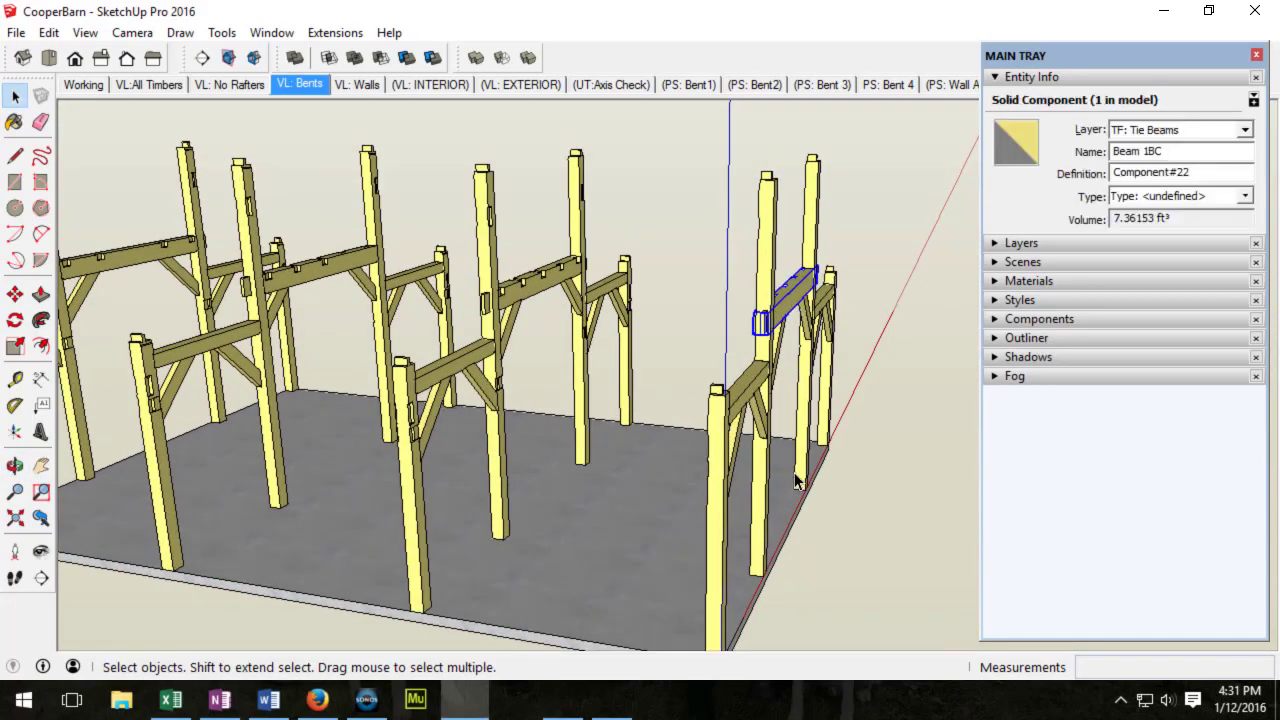
pyautogui.moveTo(784, 482)
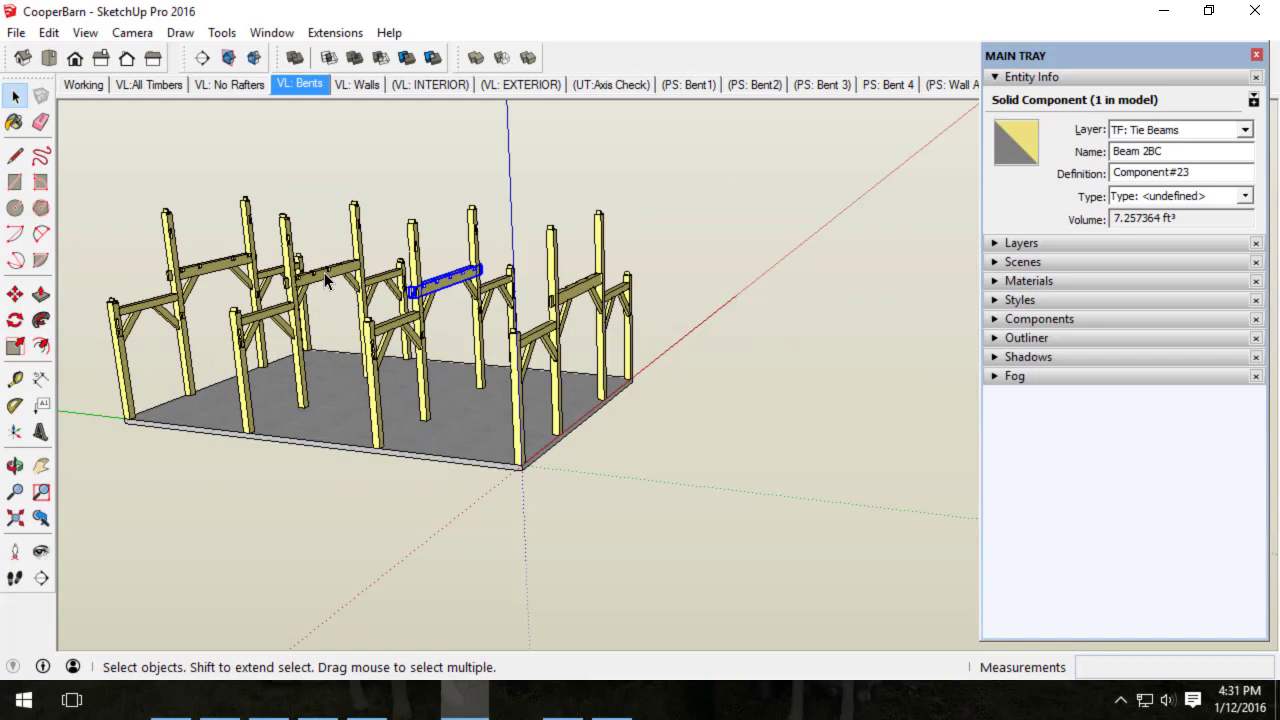
# Step: Inspect another tie beam, show the wall frames scene and clear the selection
pyautogui.click(210, 262)
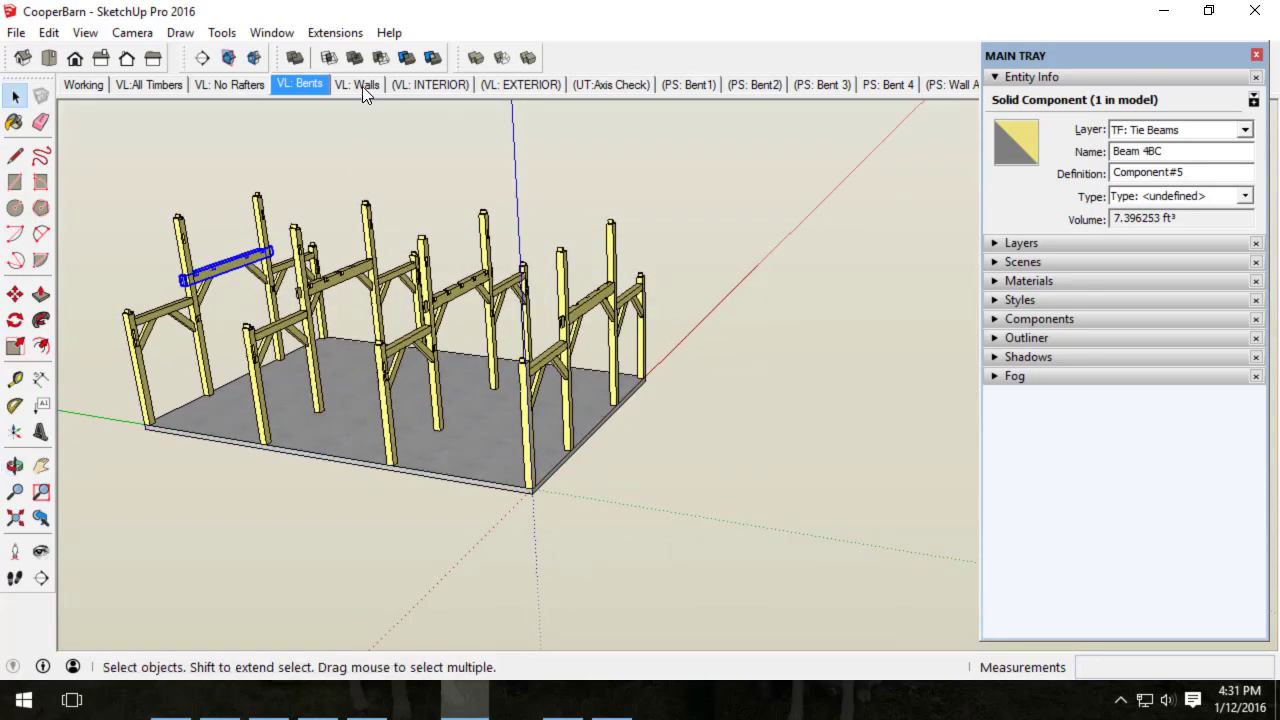
pyautogui.click(356, 84)
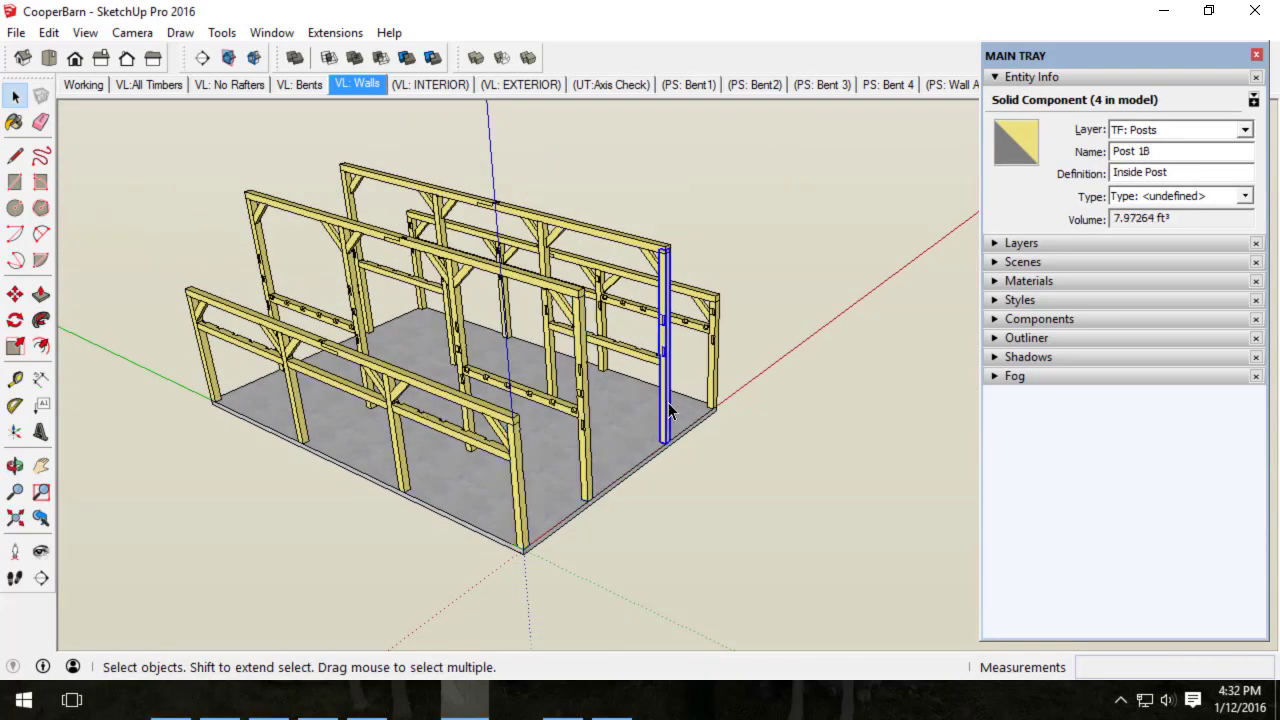
pyautogui.click(330, 160)
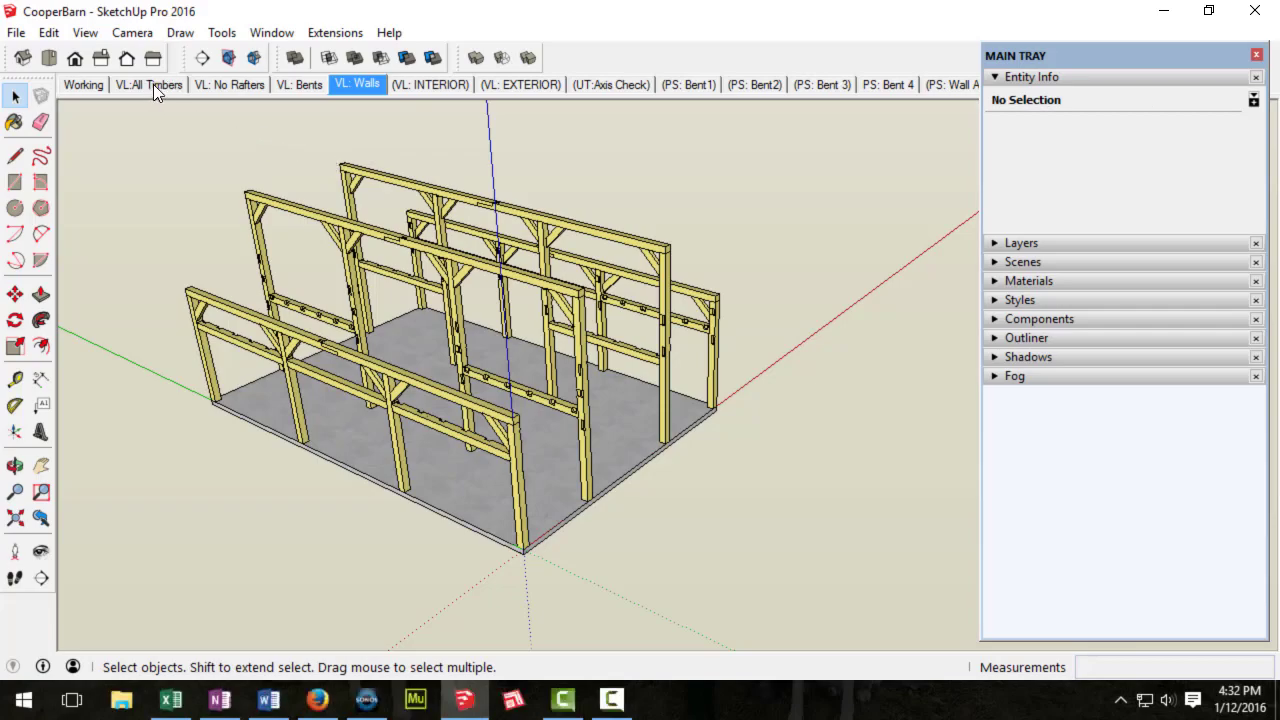
# Step: Show the frame without rafters and inspect outside corner Post 1A
pyautogui.click(228, 84)
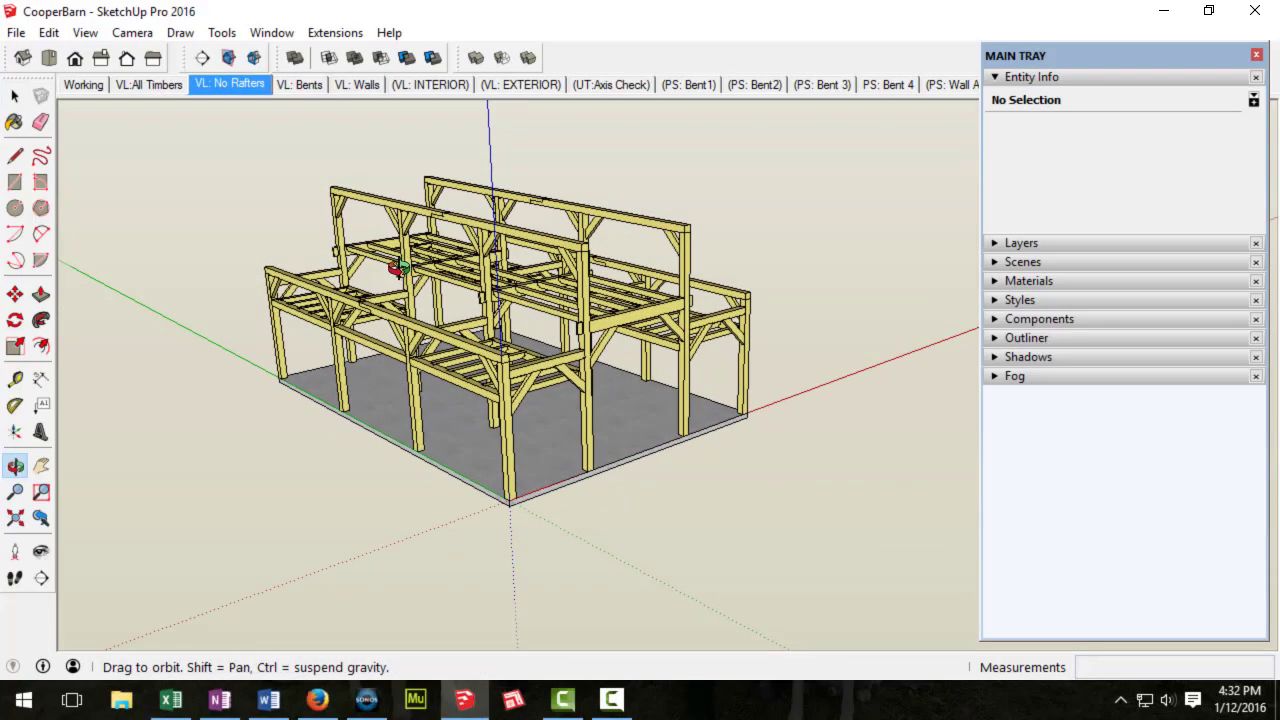
pyautogui.moveTo(400, 268); pyautogui.dragTo(556, 370)
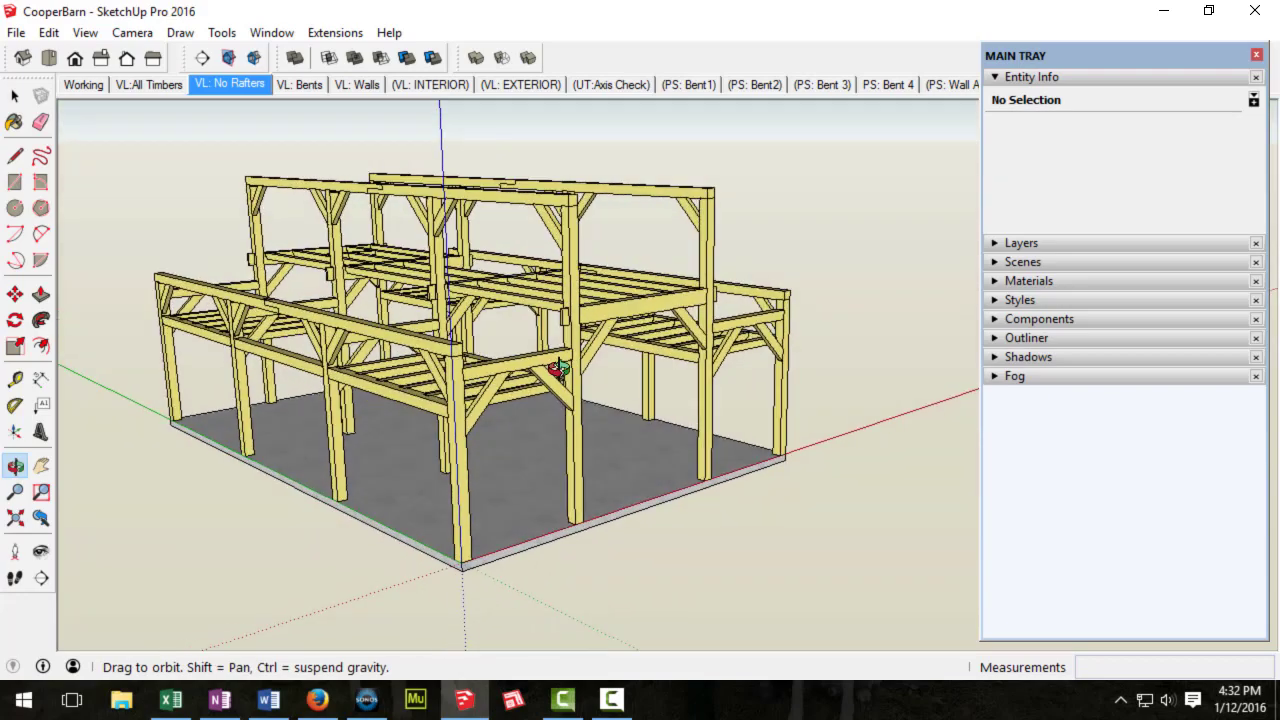
pyautogui.moveTo(560, 370); pyautogui.dragTo(484, 396)
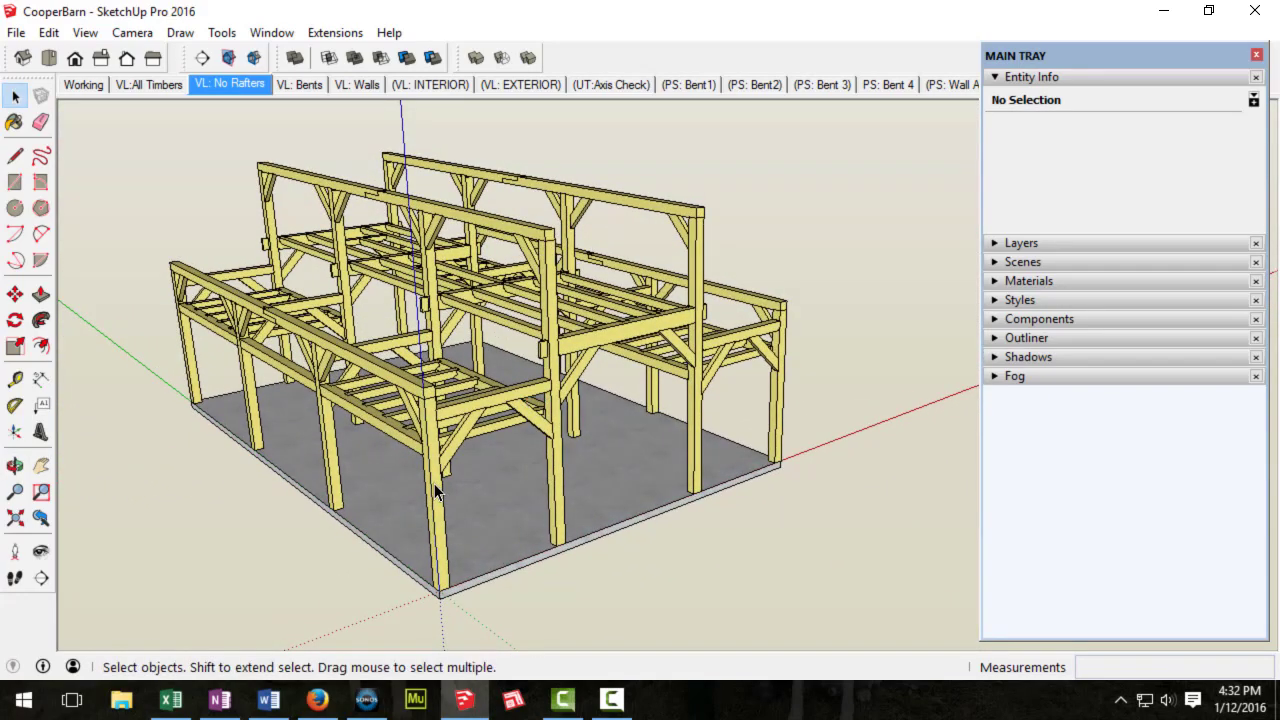
pyautogui.click(436, 496)
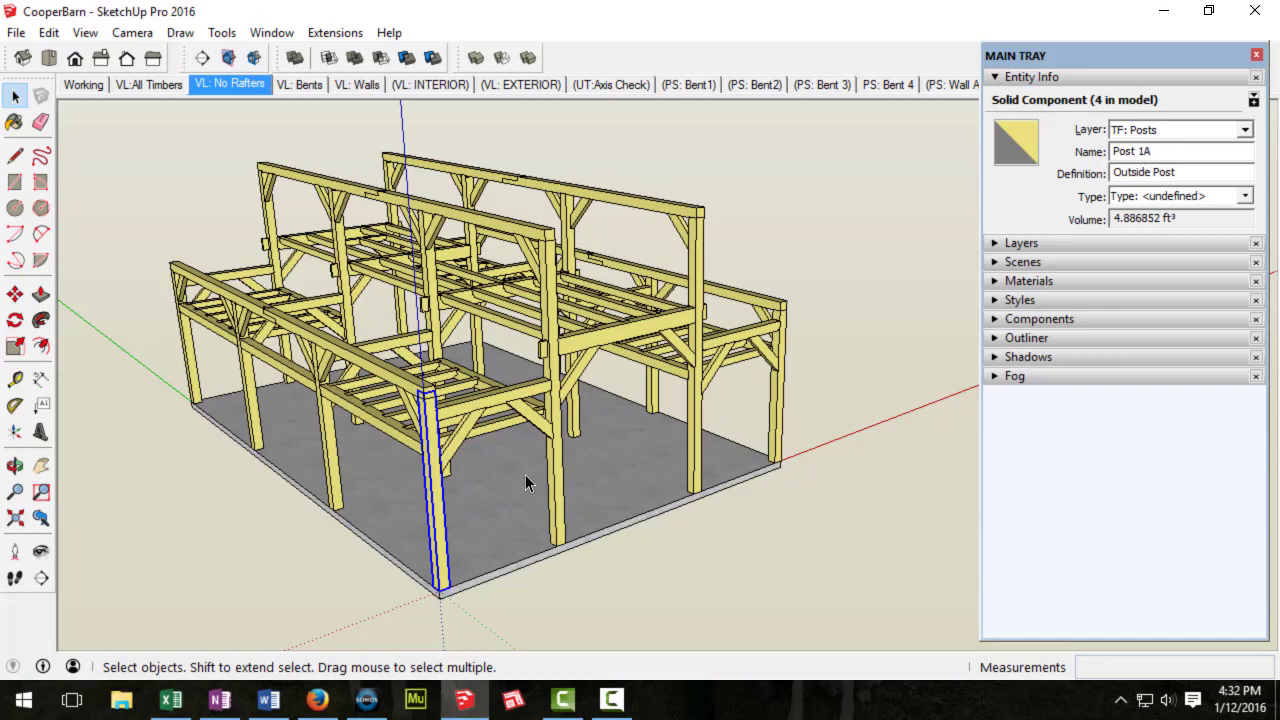
pyautogui.moveTo(528, 482); pyautogui.dragTo(688, 476)
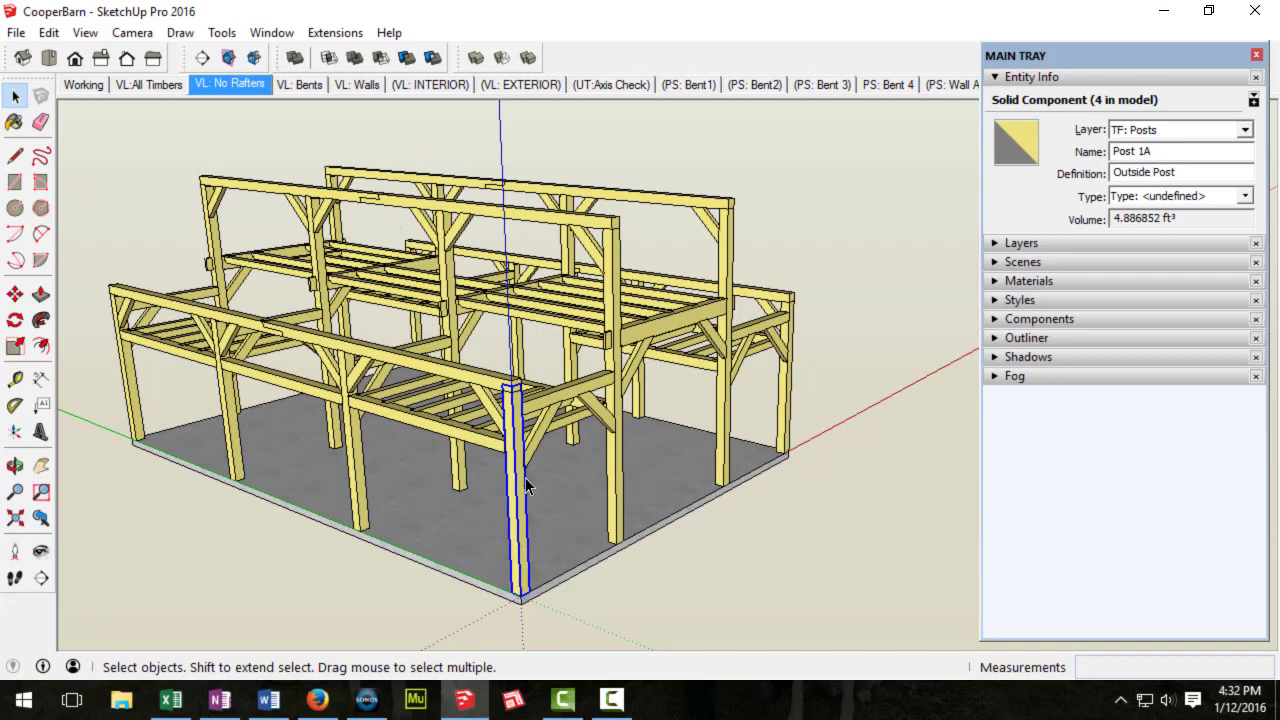
pyautogui.moveTo(344, 114)
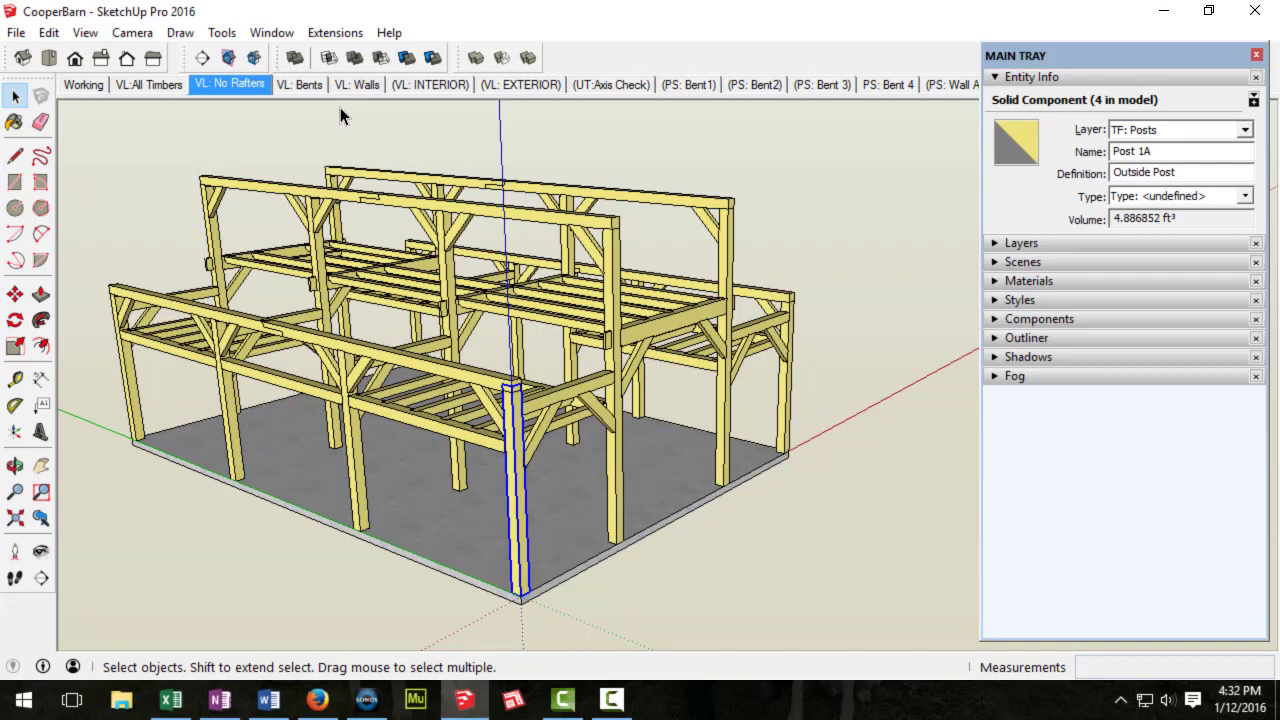
# Step: Compare the bents and walls scenes, then inspect corner Post 1D
pyautogui.click(298, 84)
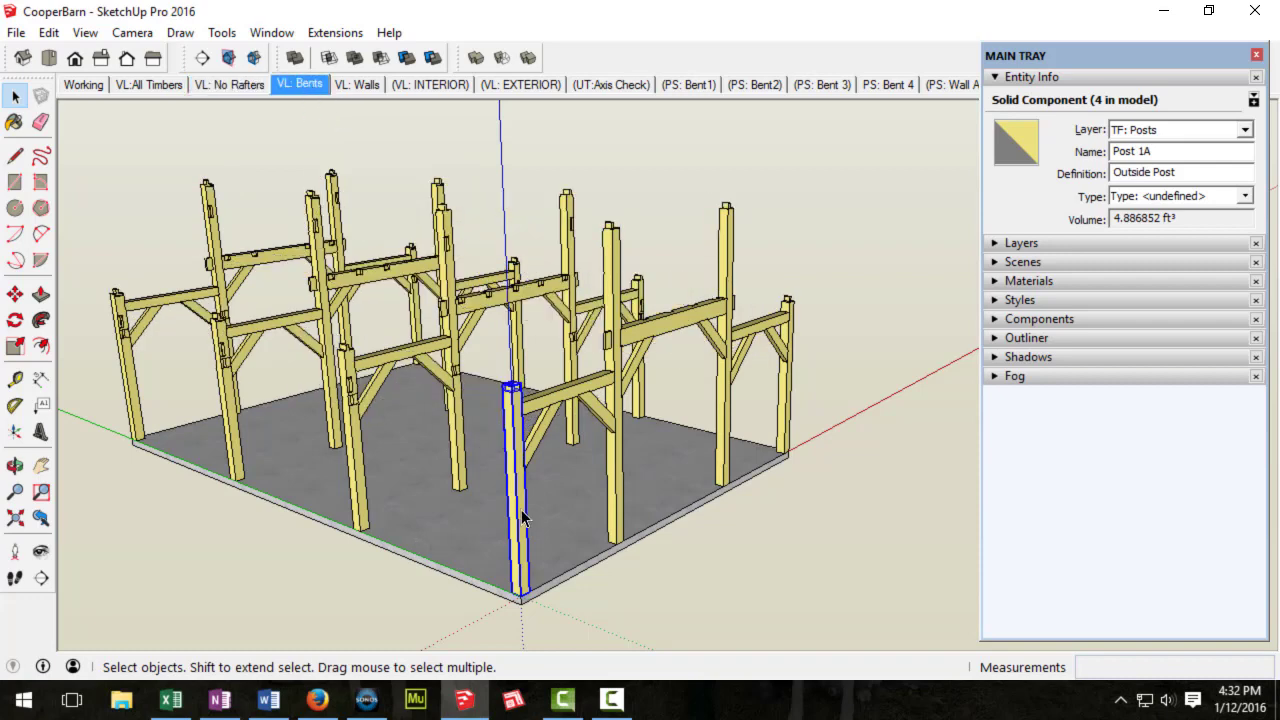
pyautogui.click(356, 84)
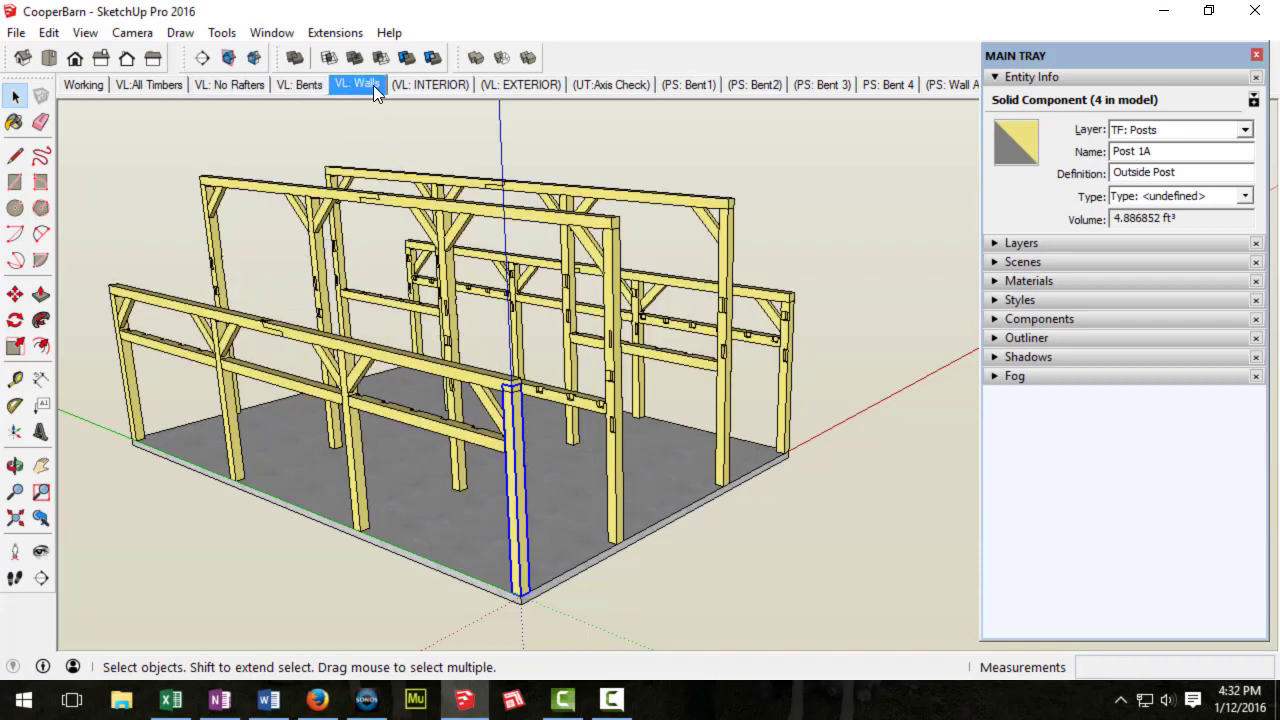
pyautogui.moveTo(298, 84)
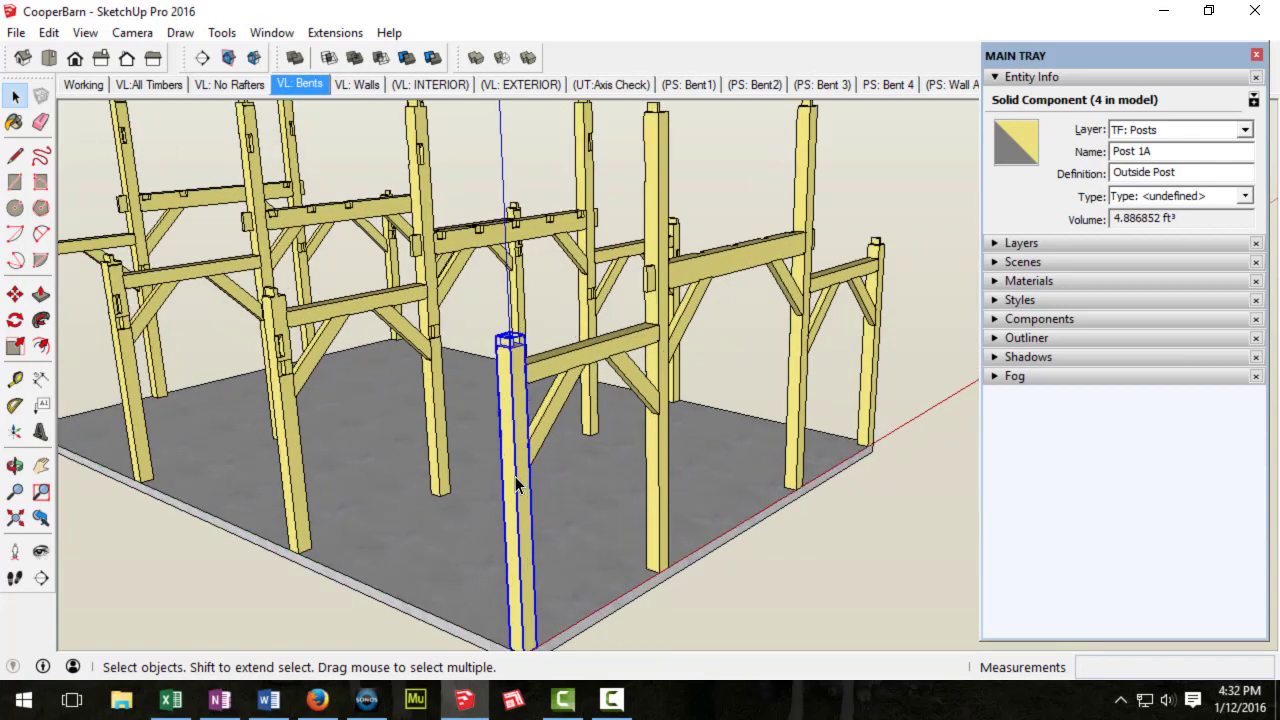
pyautogui.moveTo(516, 480); pyautogui.dragTo(616, 486)
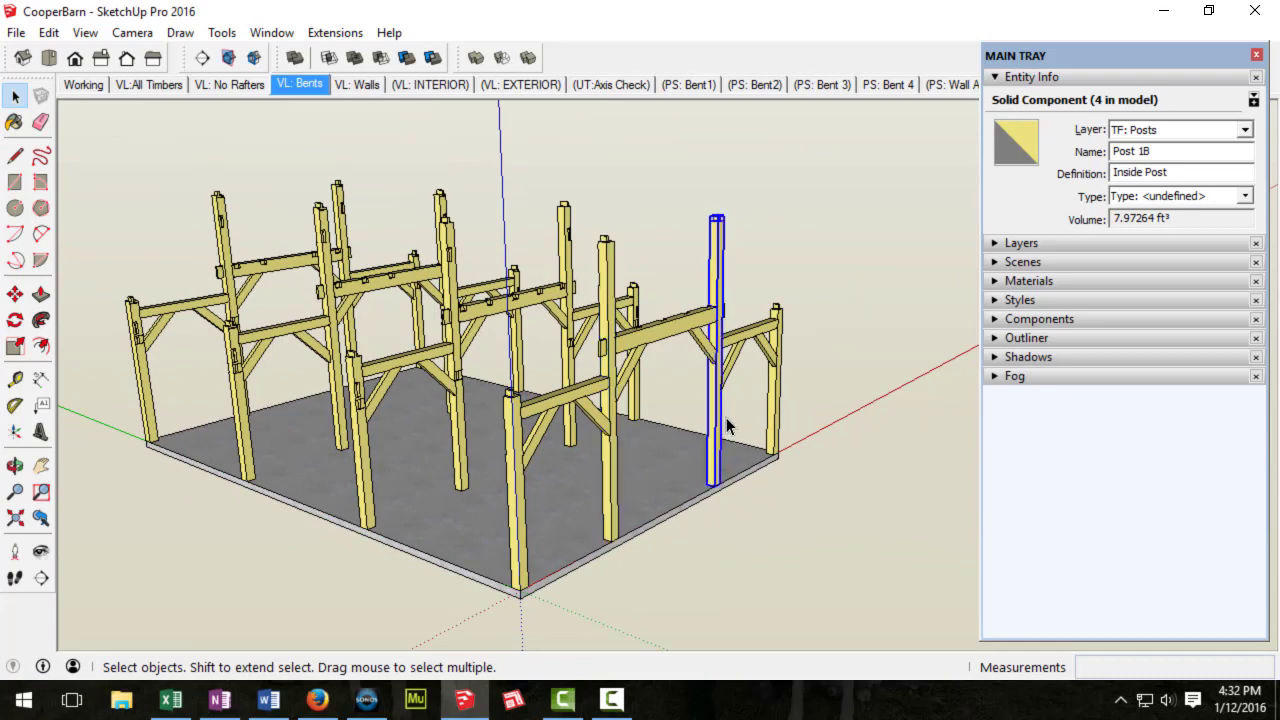
pyautogui.click(772, 380)
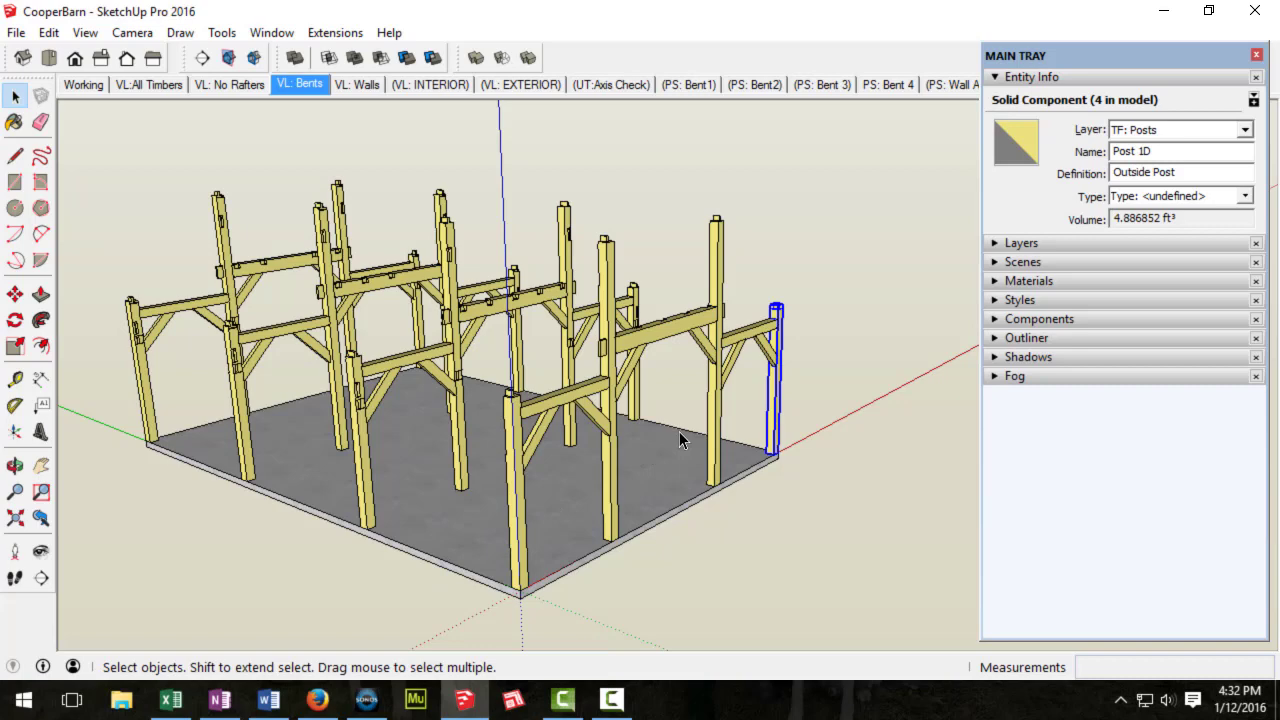
pyautogui.moveTo(520, 538)
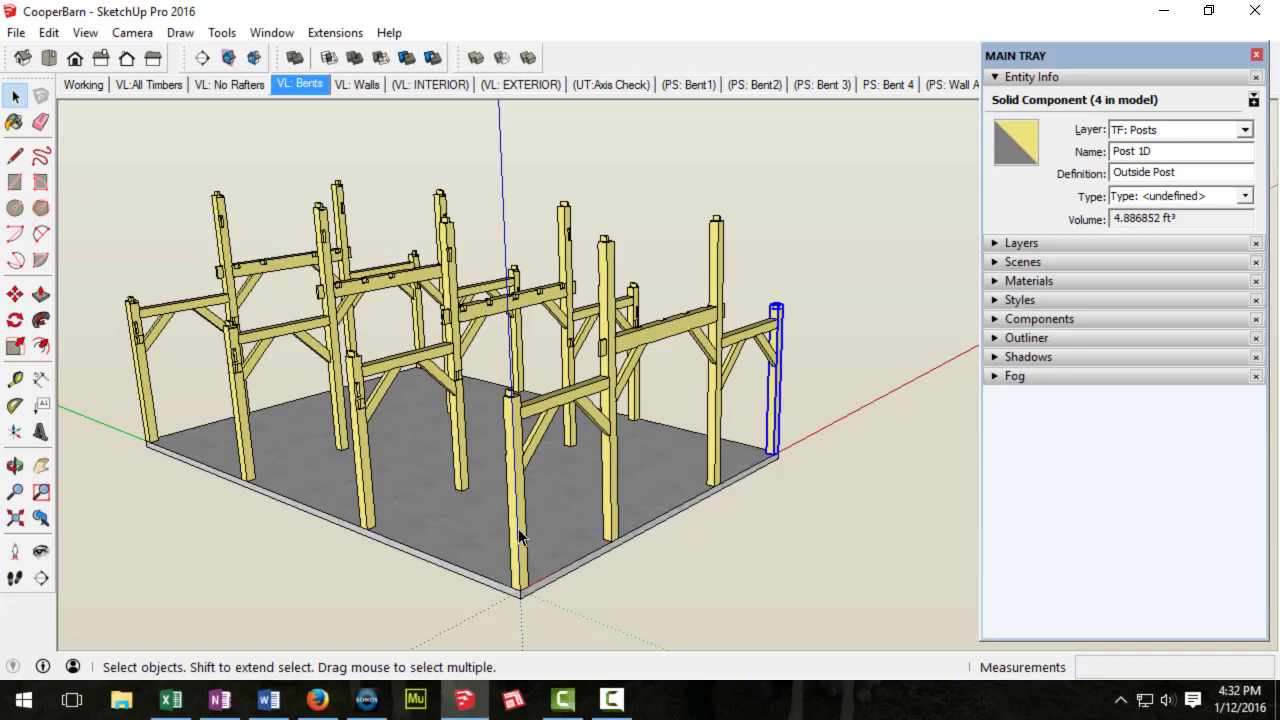
pyautogui.moveTo(538, 524)
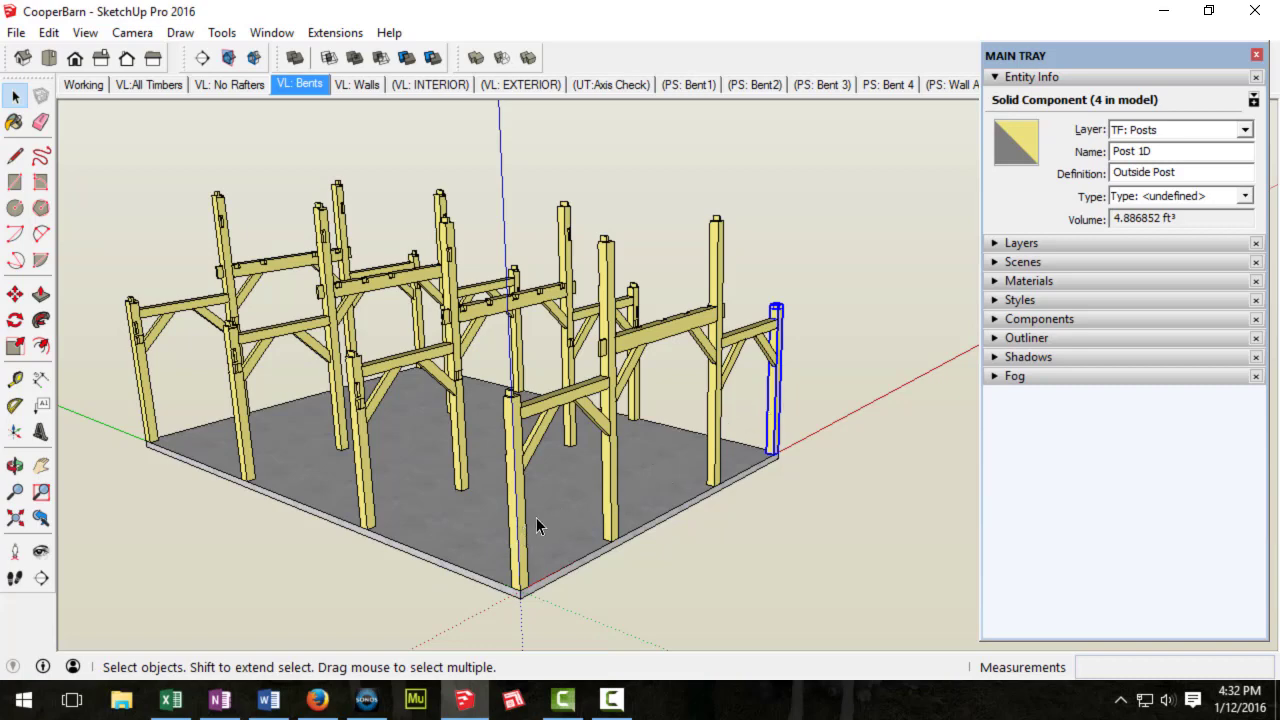
pyautogui.moveTo(784, 412)
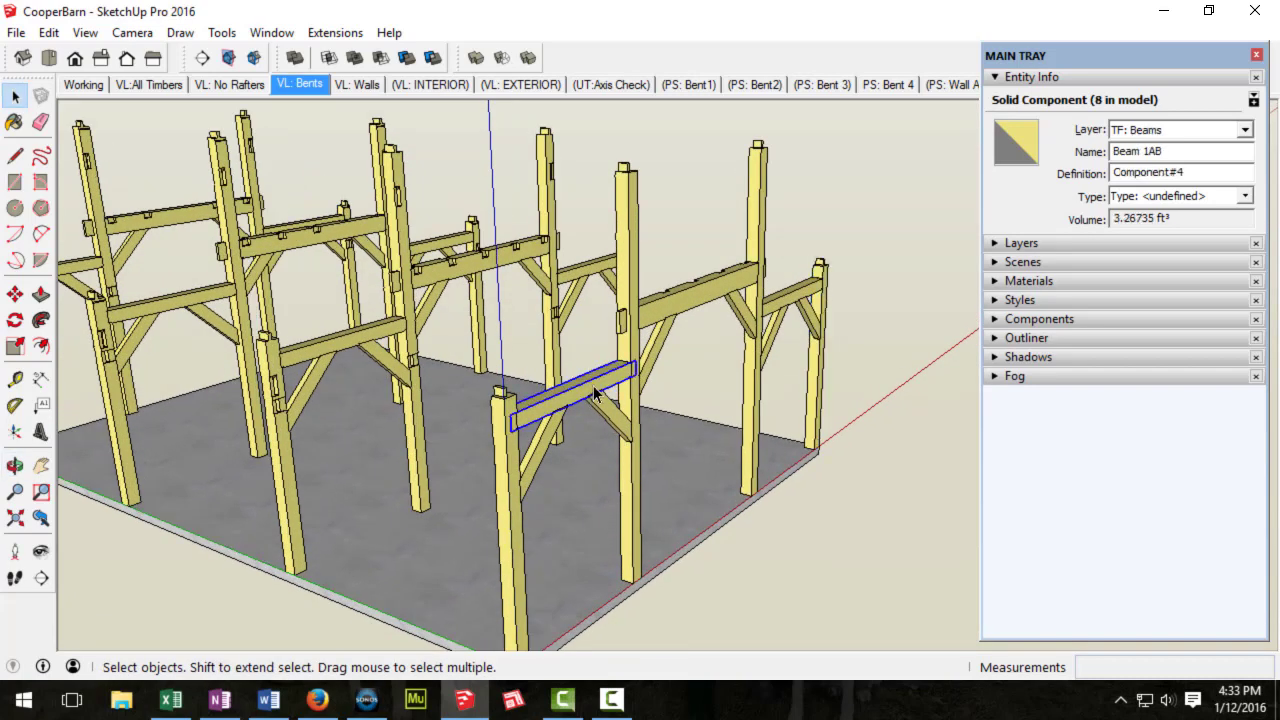
pyautogui.click(796, 296)
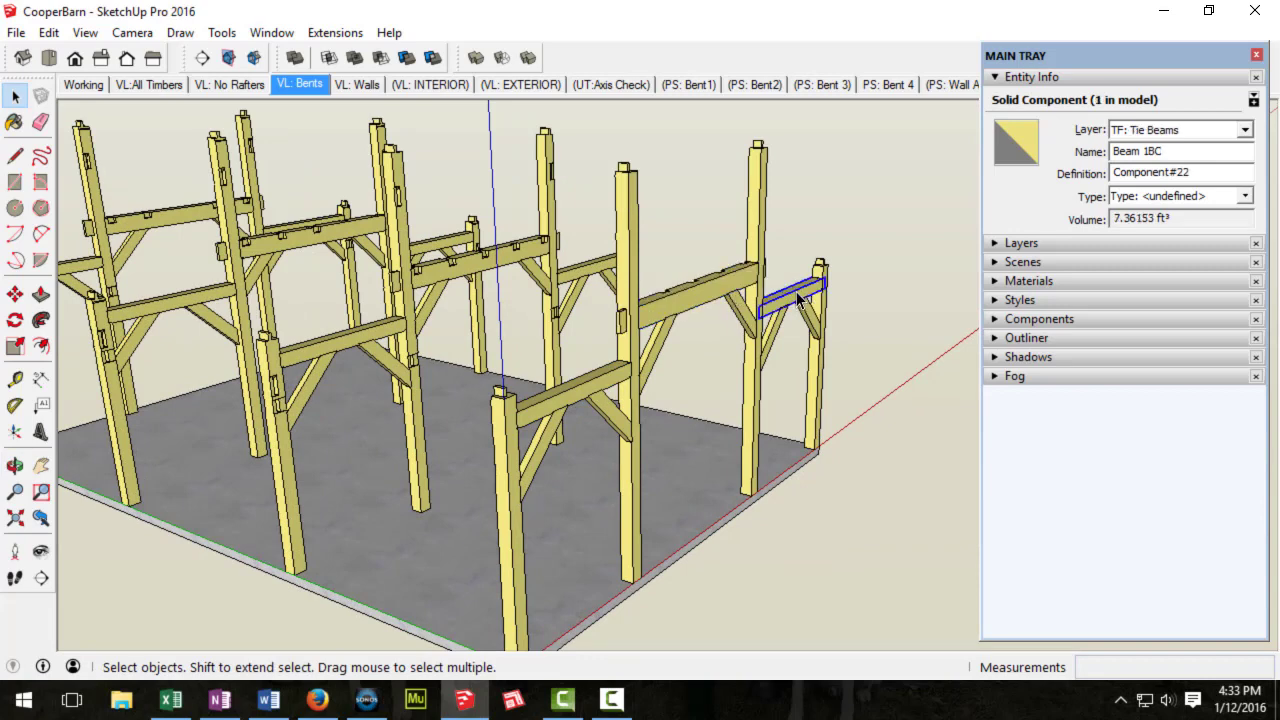
pyautogui.click(800, 300)
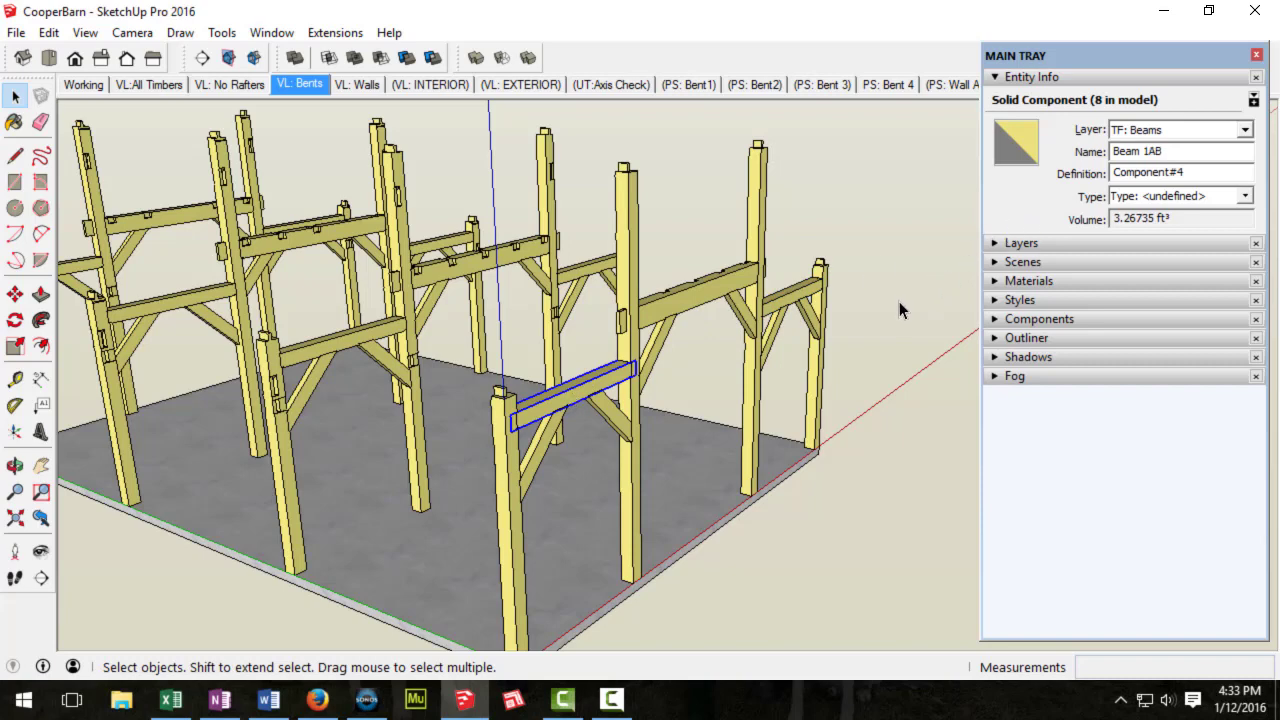
pyautogui.moveTo(528, 432)
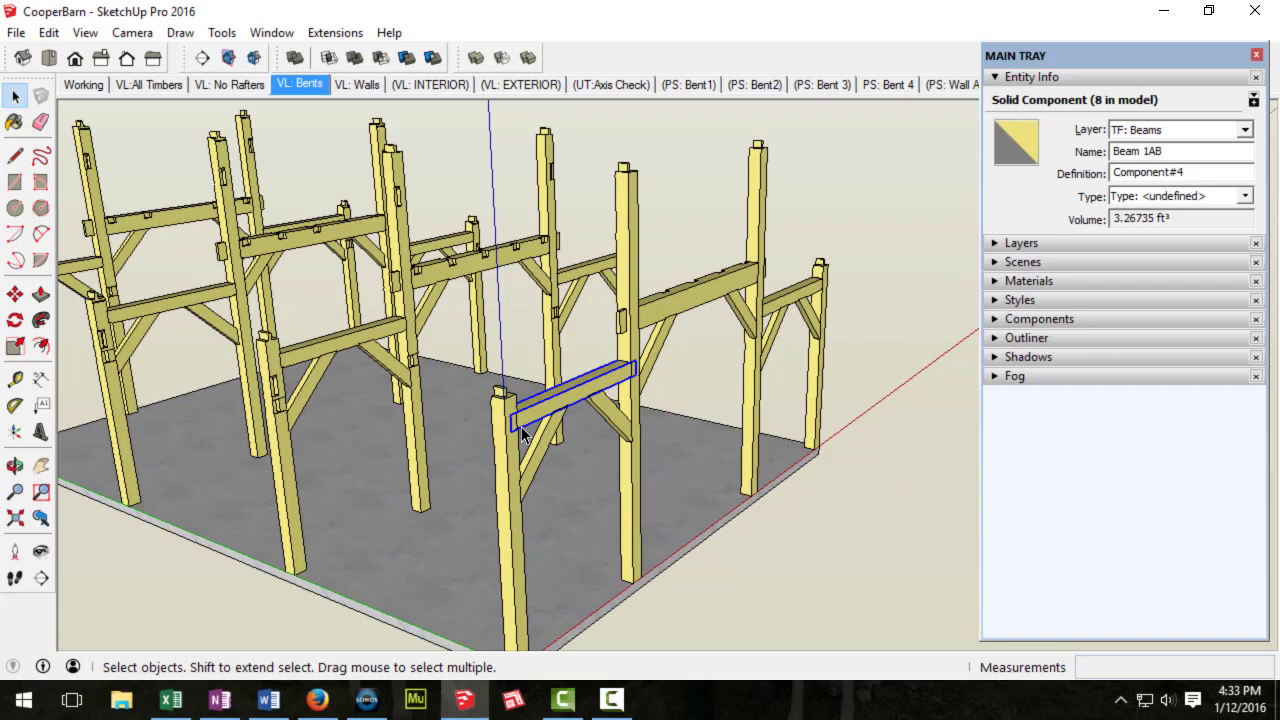
pyautogui.moveTo(572, 404)
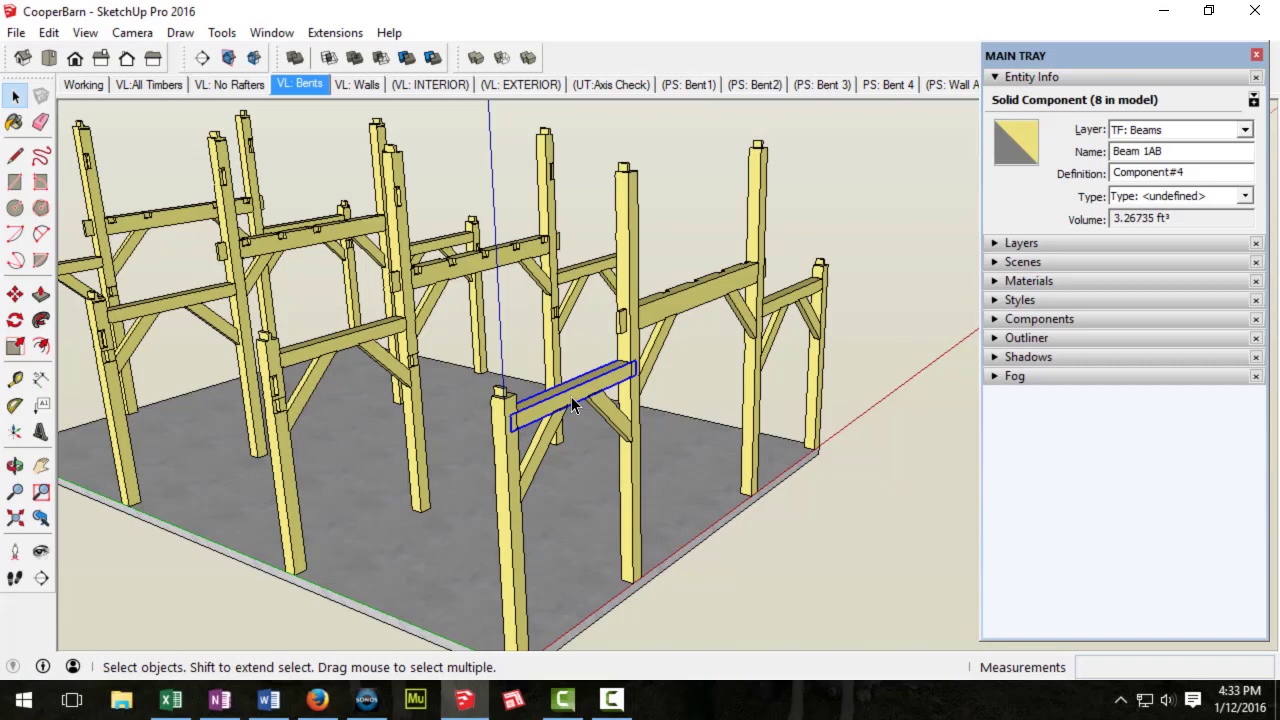
pyautogui.moveTo(696, 304)
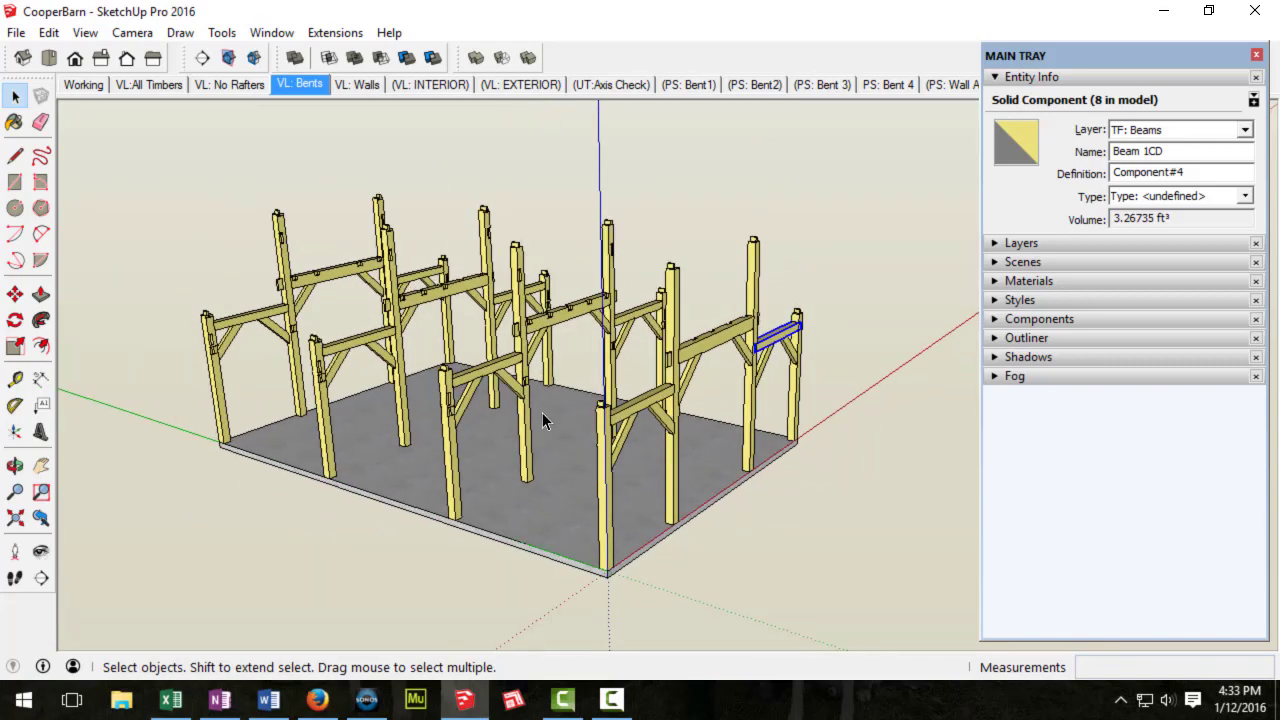
pyautogui.moveTo(544, 420); pyautogui.dragTo(620, 360)
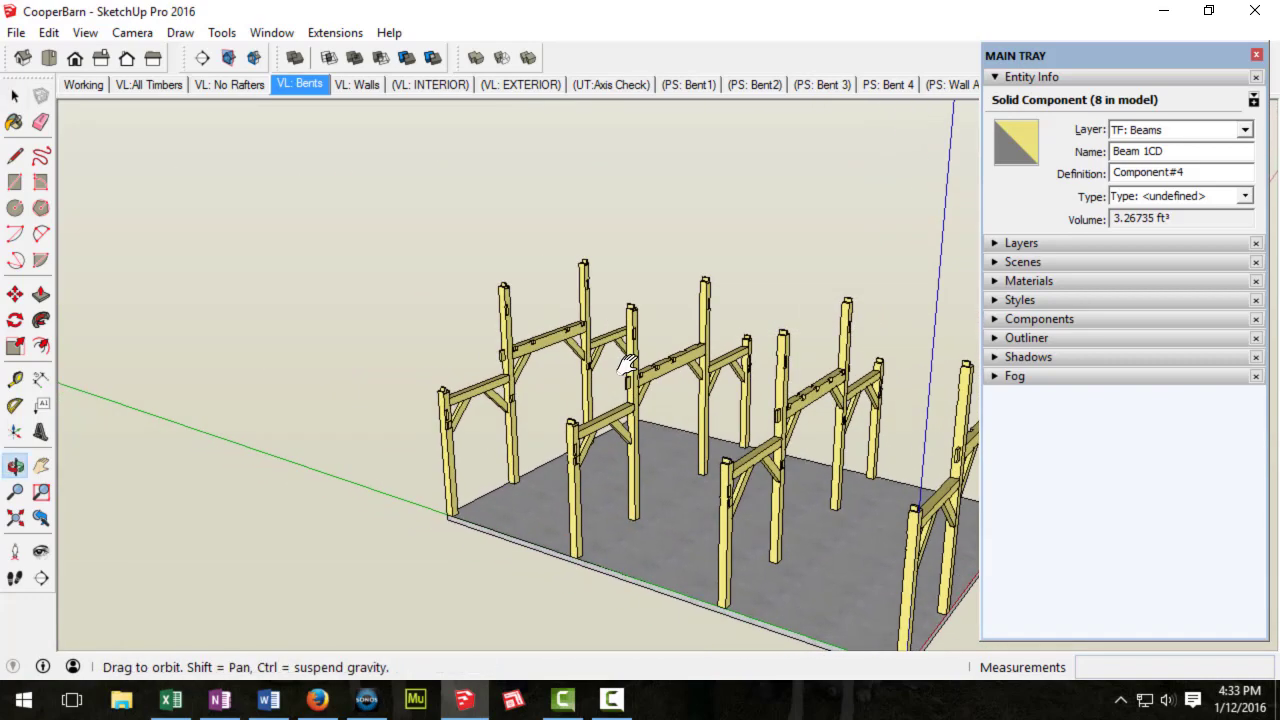
pyautogui.moveTo(624, 370); pyautogui.dragTo(684, 304)
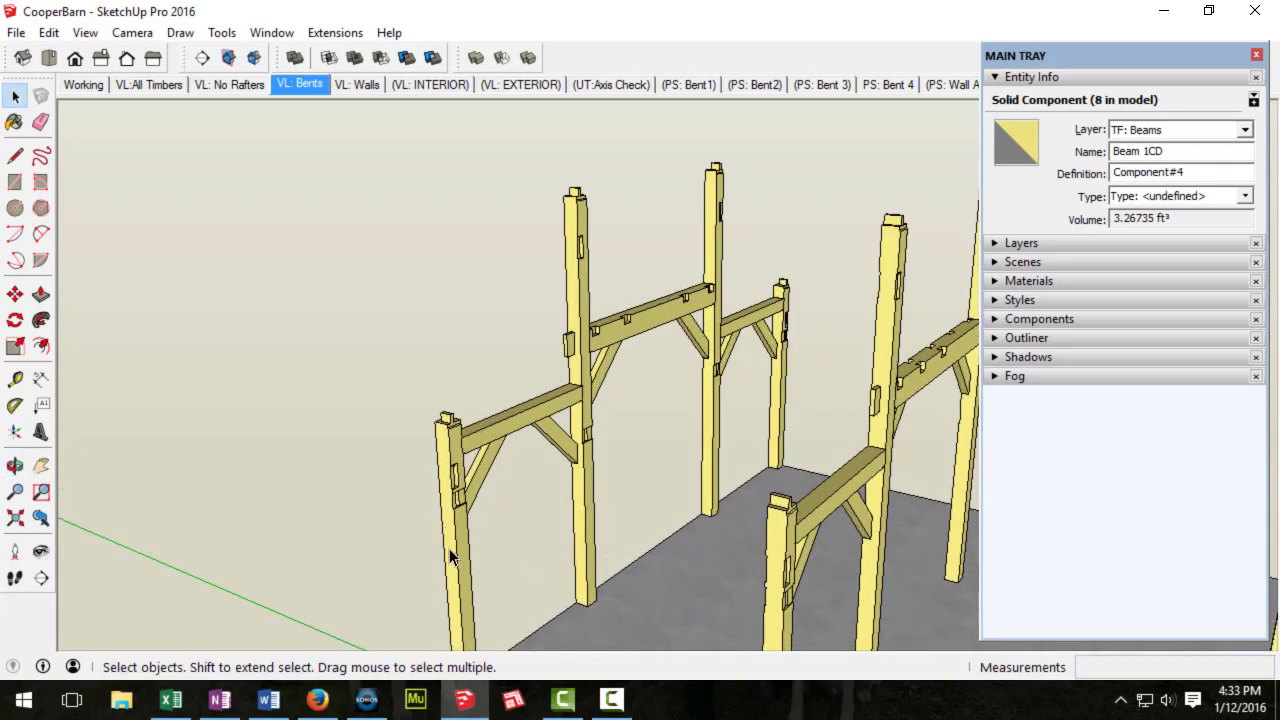
pyautogui.click(450, 480)
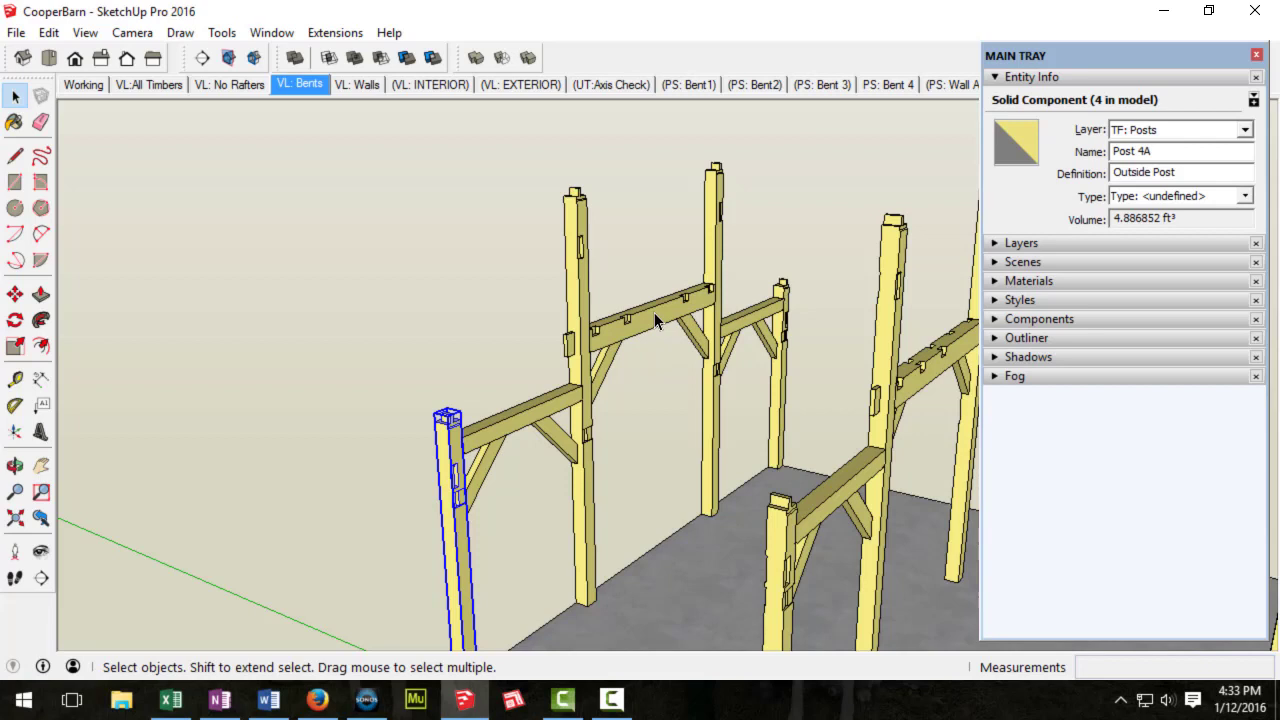
pyautogui.click(660, 300)
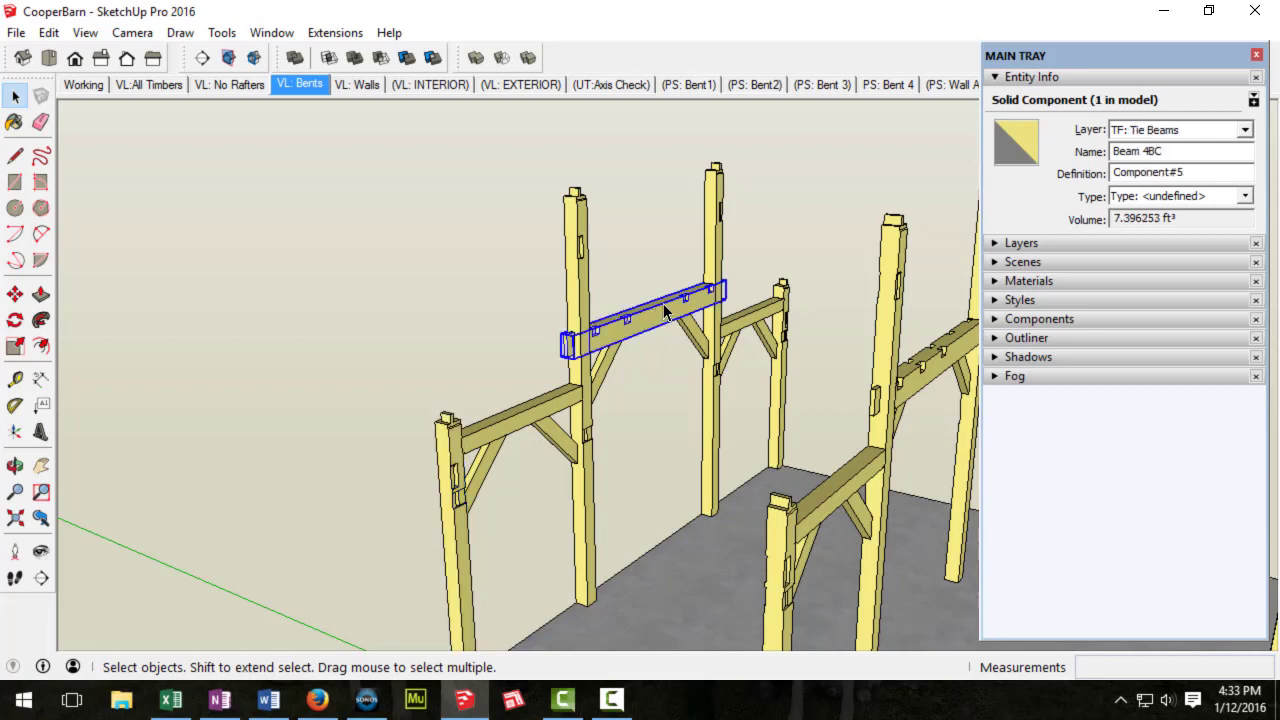
pyautogui.moveTo(782, 400)
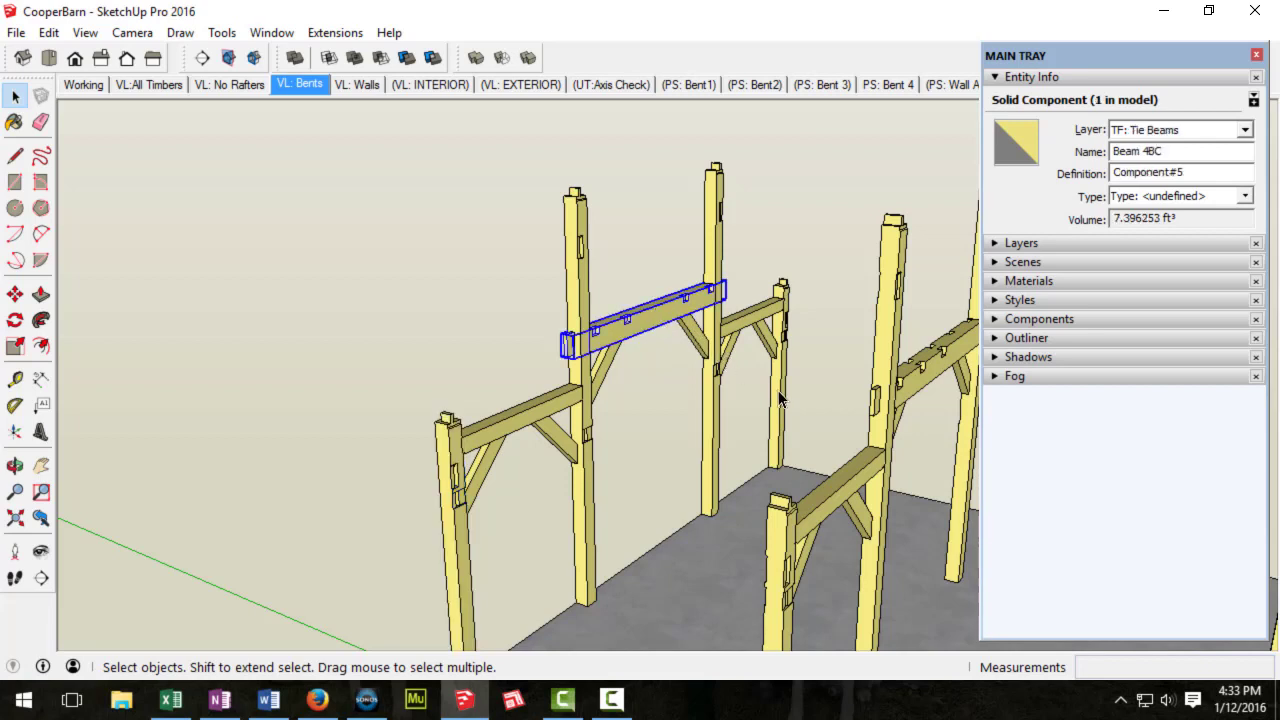
pyautogui.click(780, 390)
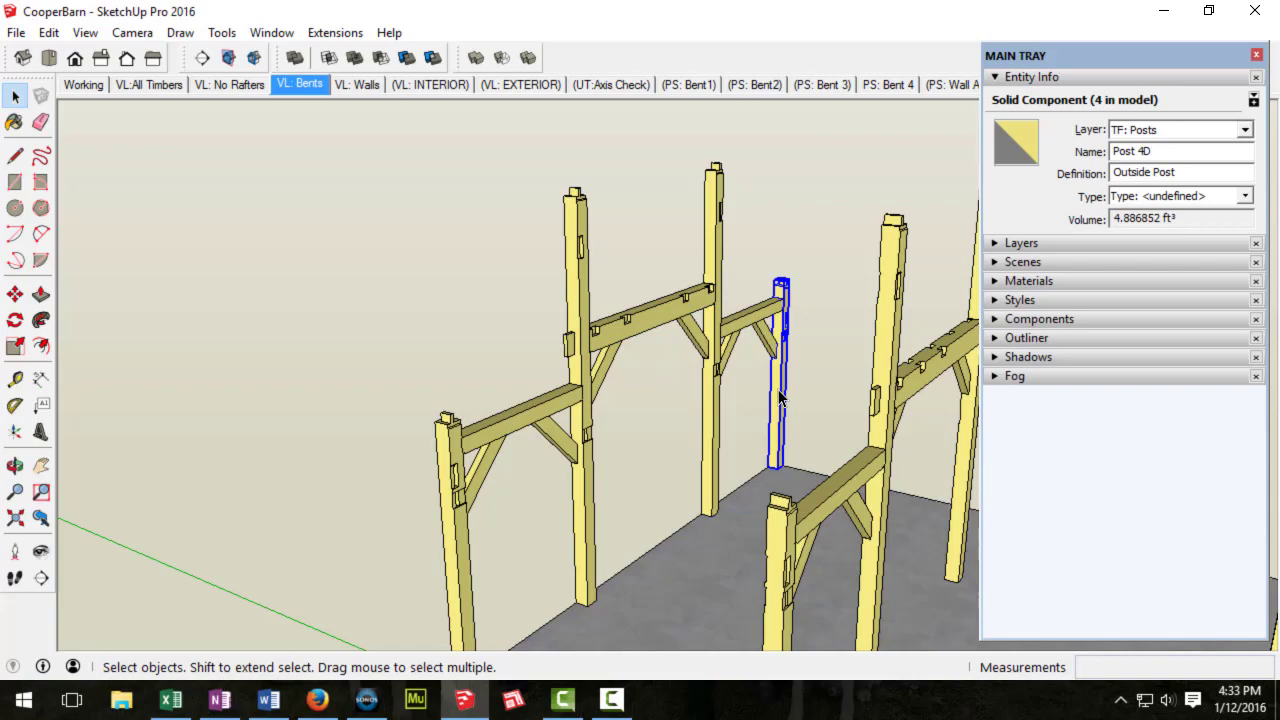
pyautogui.moveTo(780, 400); pyautogui.dragTo(710, 360)
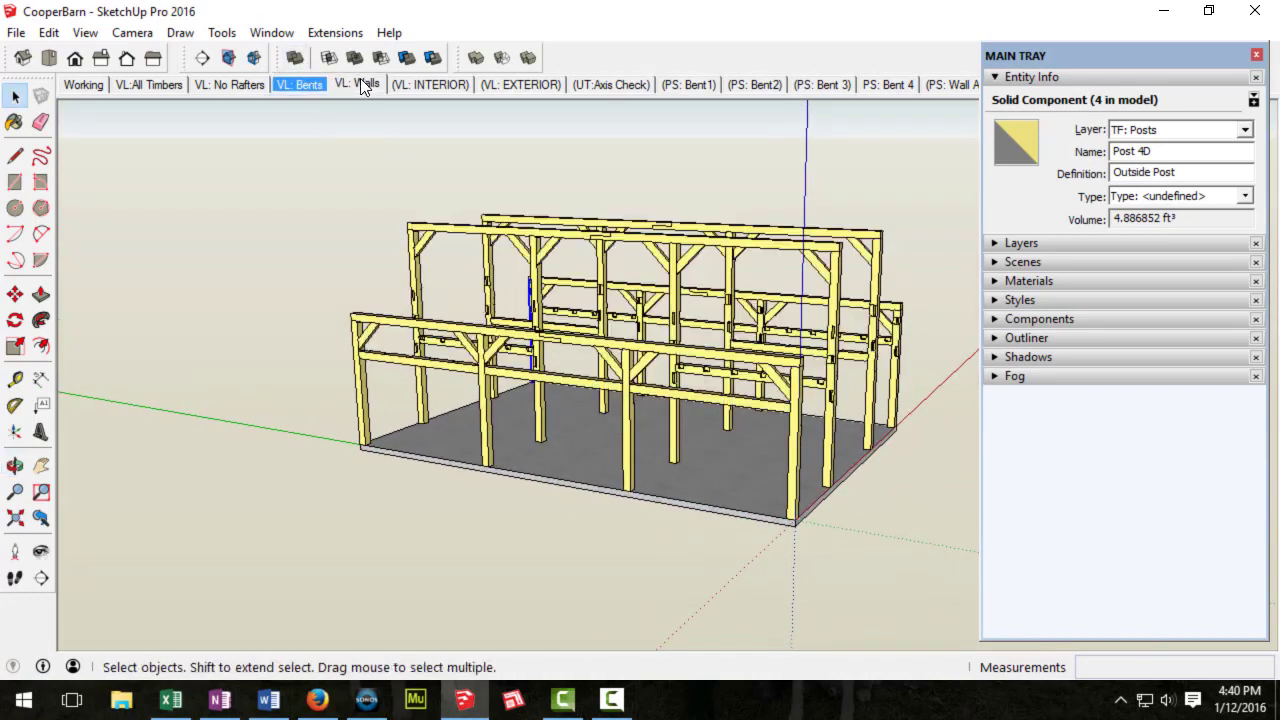
pyautogui.click(356, 84)
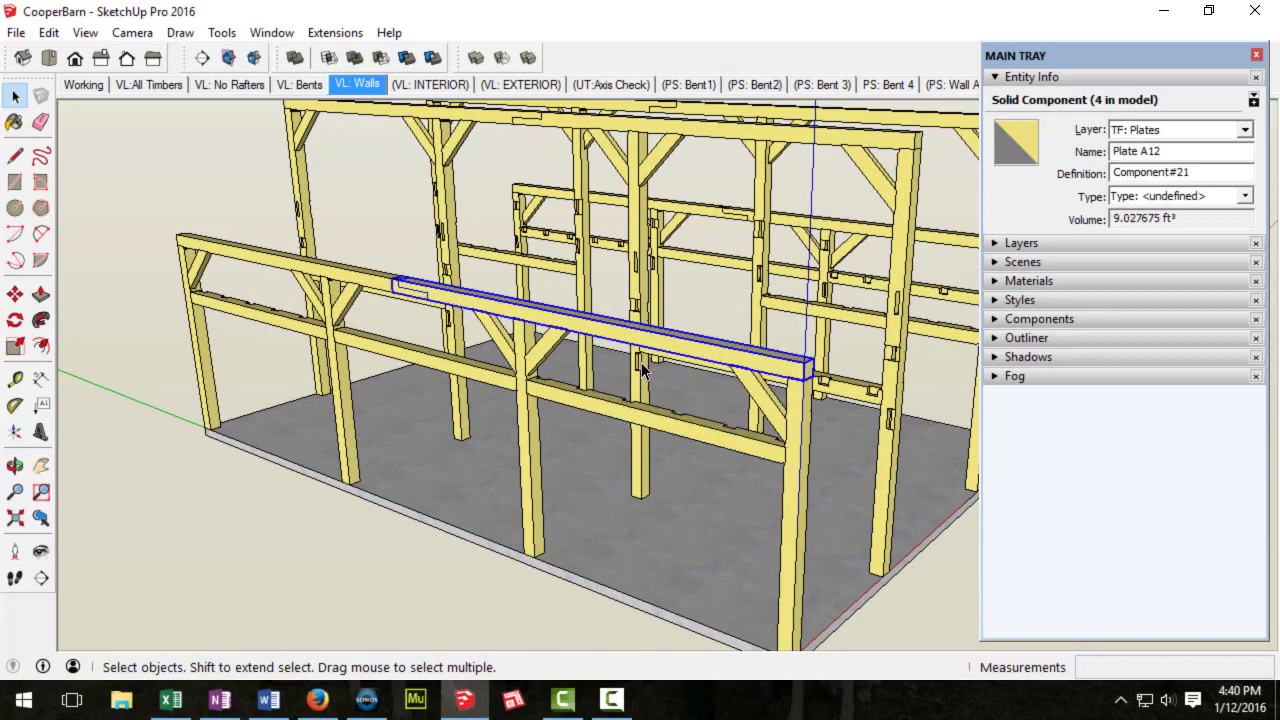
pyautogui.moveTo(650, 428)
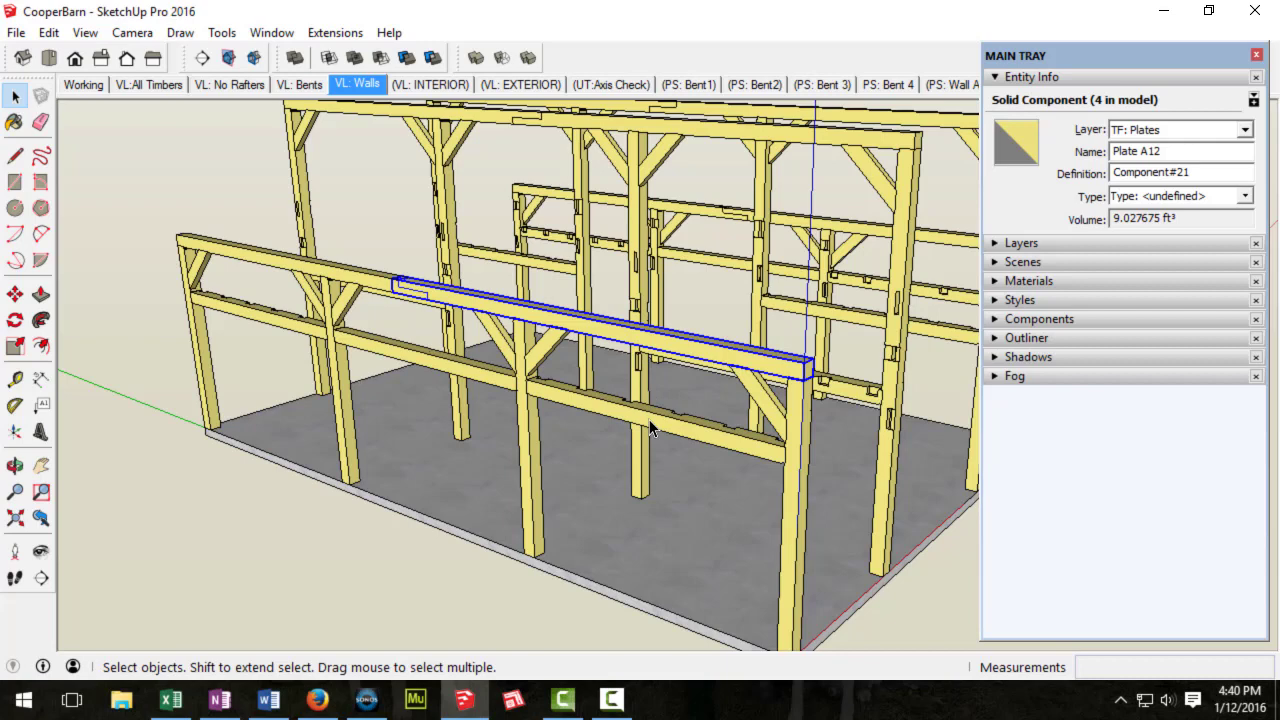
pyautogui.click(650, 424)
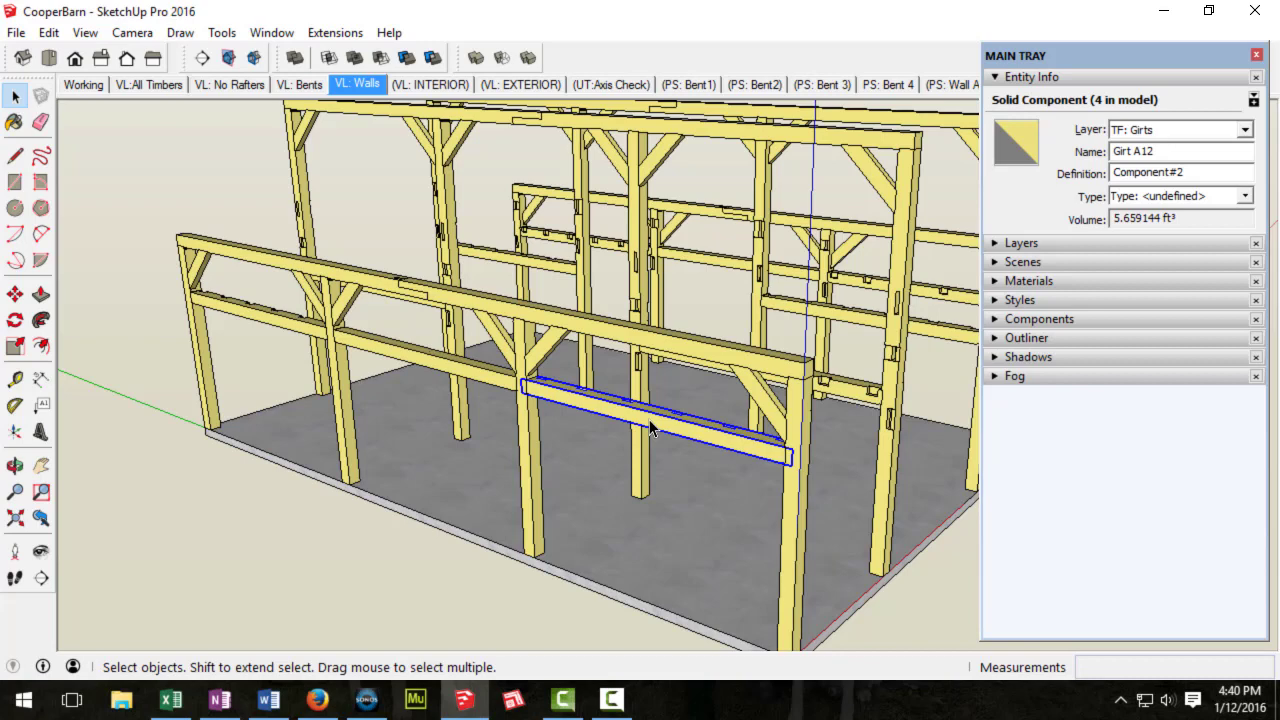
pyautogui.moveTo(796, 490)
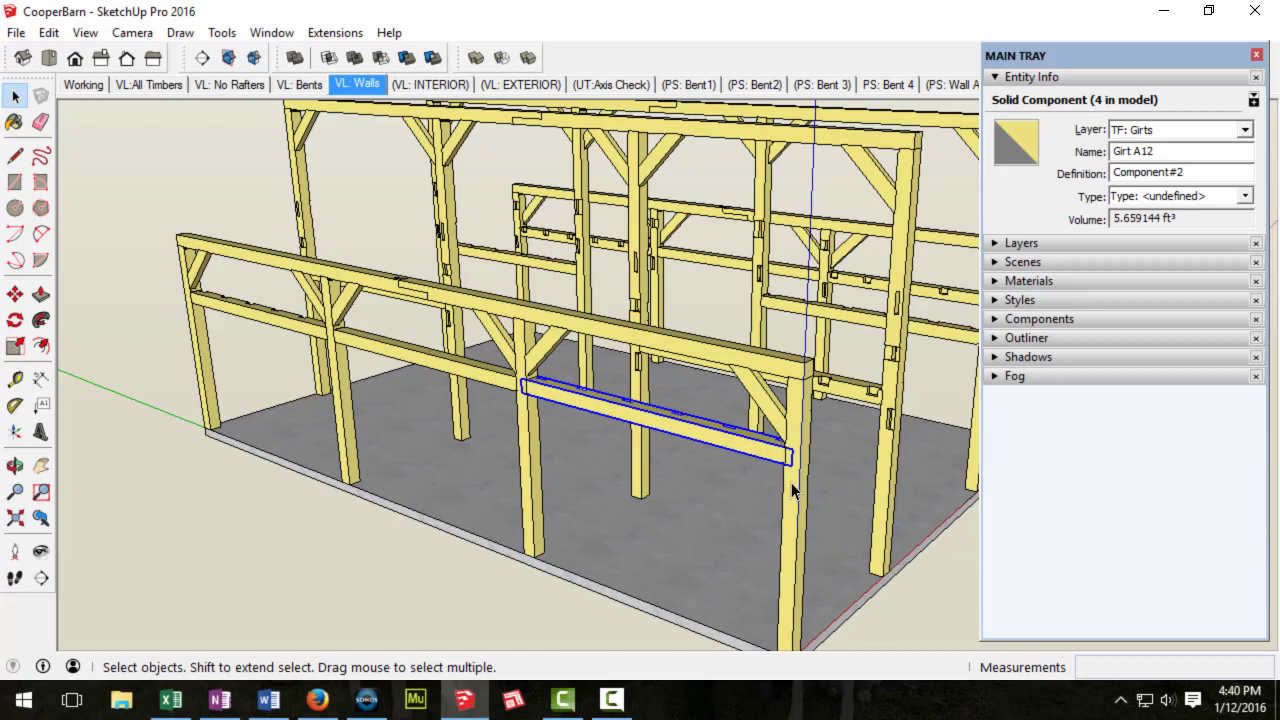
pyautogui.moveTo(530, 424)
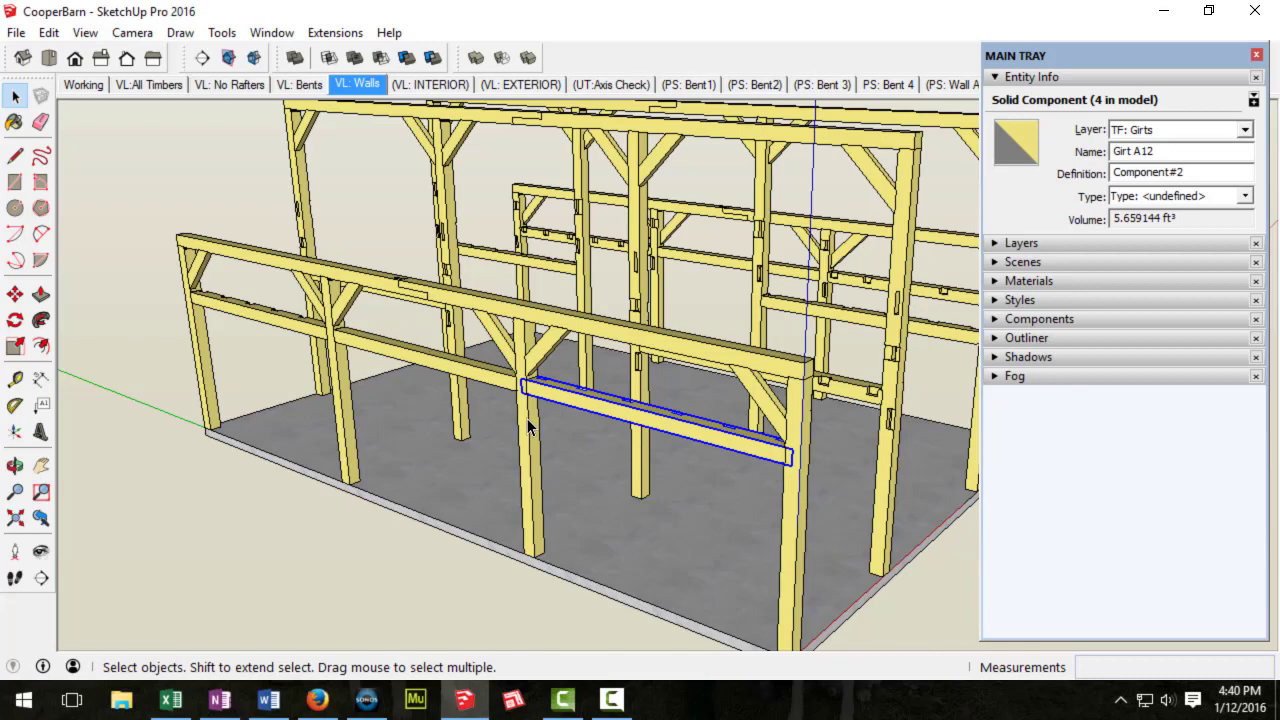
pyautogui.moveTo(490, 398)
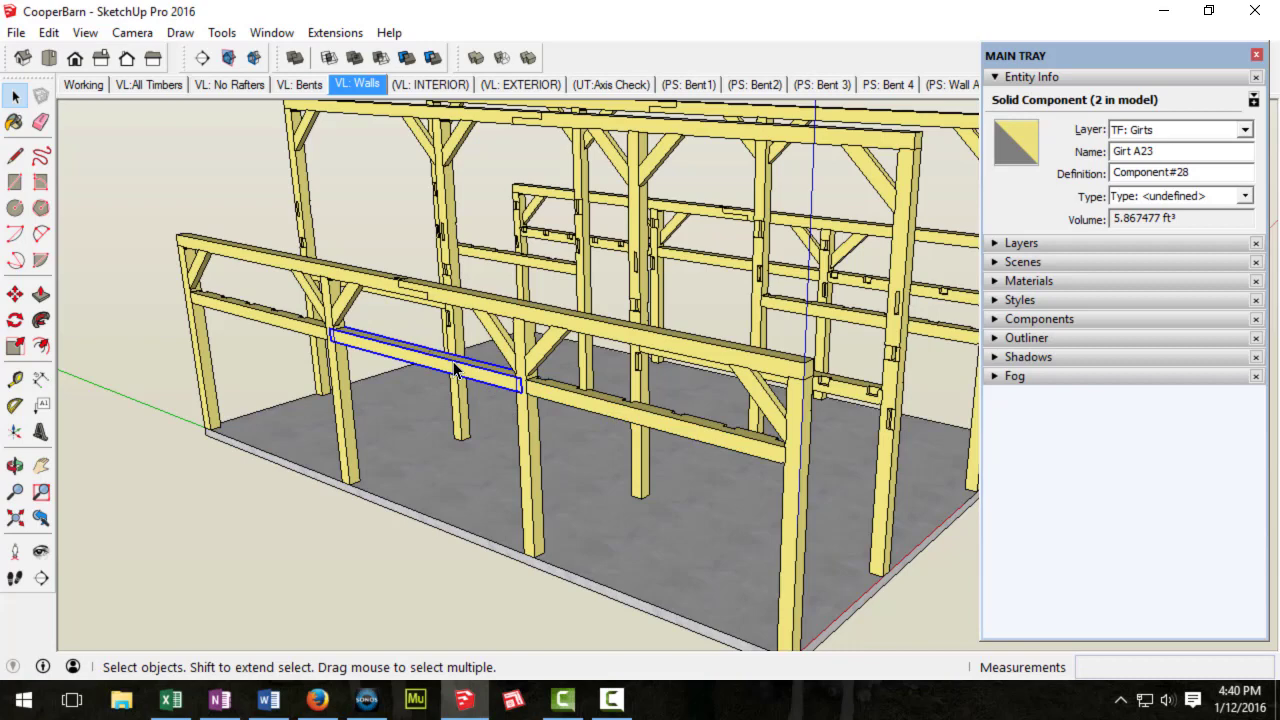
pyautogui.moveTo(356, 356)
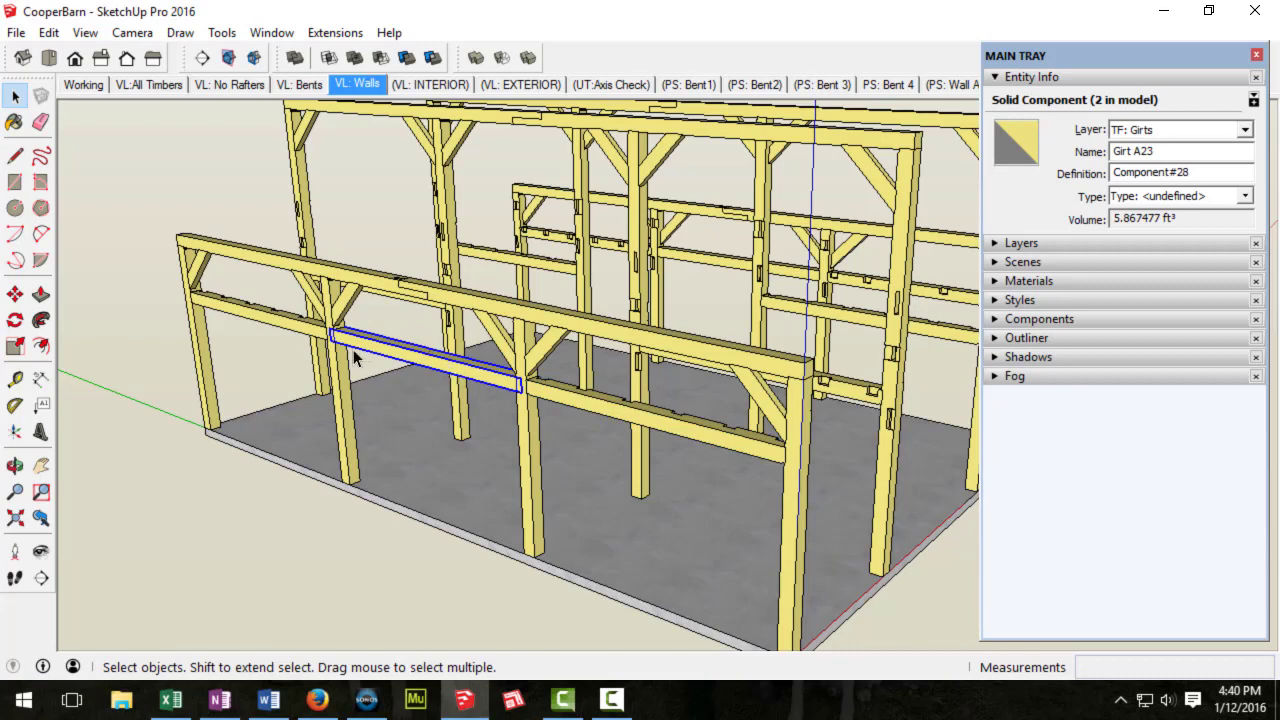
pyautogui.click(260, 320)
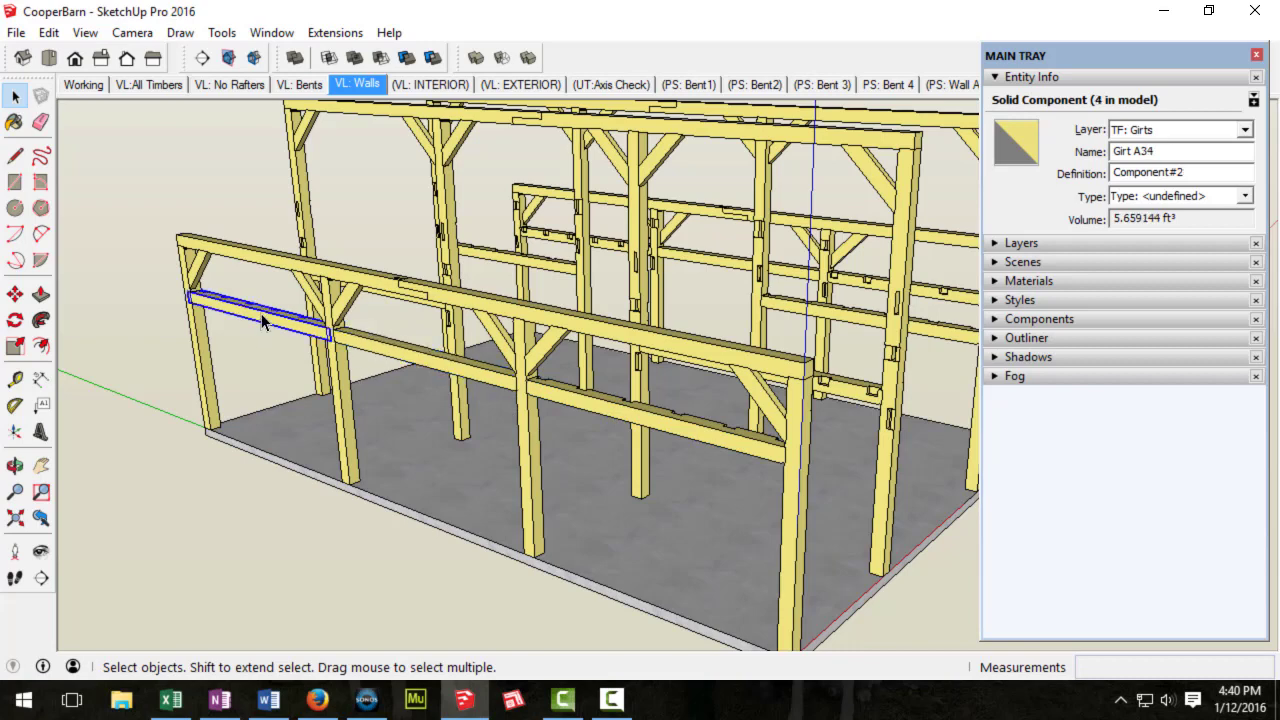
pyautogui.moveTo(456, 376)
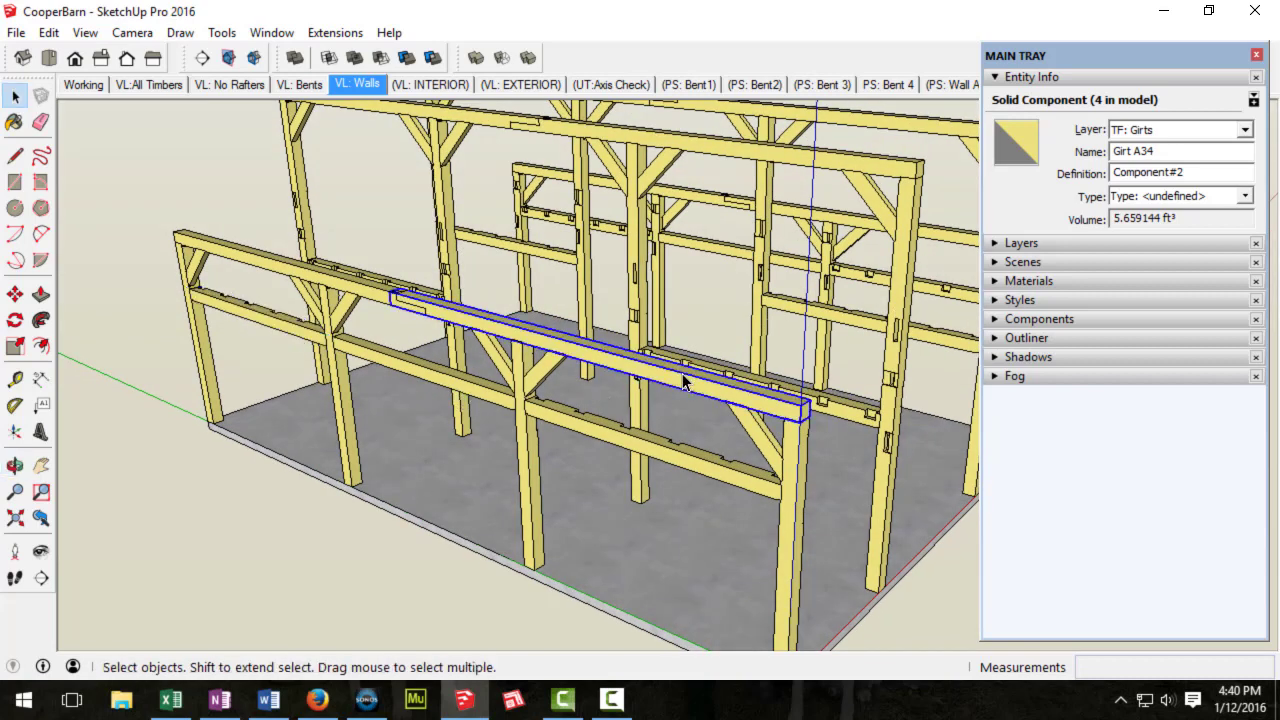
pyautogui.click(708, 400)
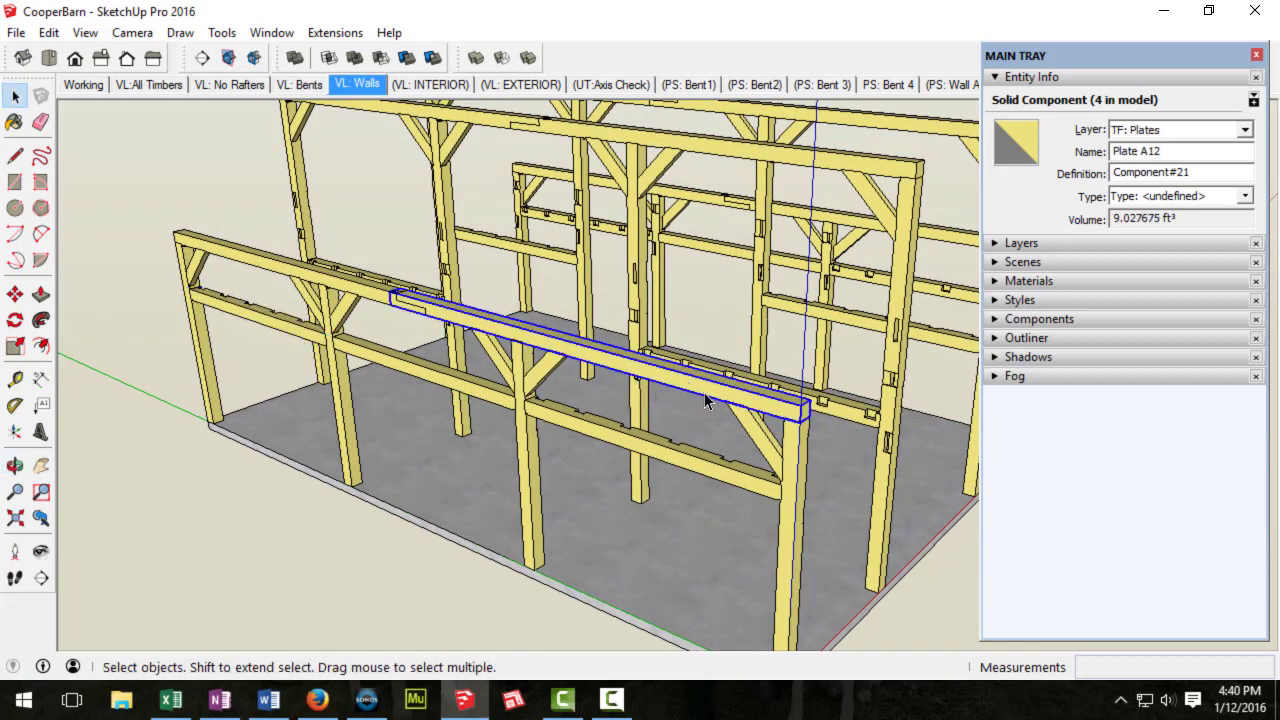
pyautogui.moveTo(808, 438)
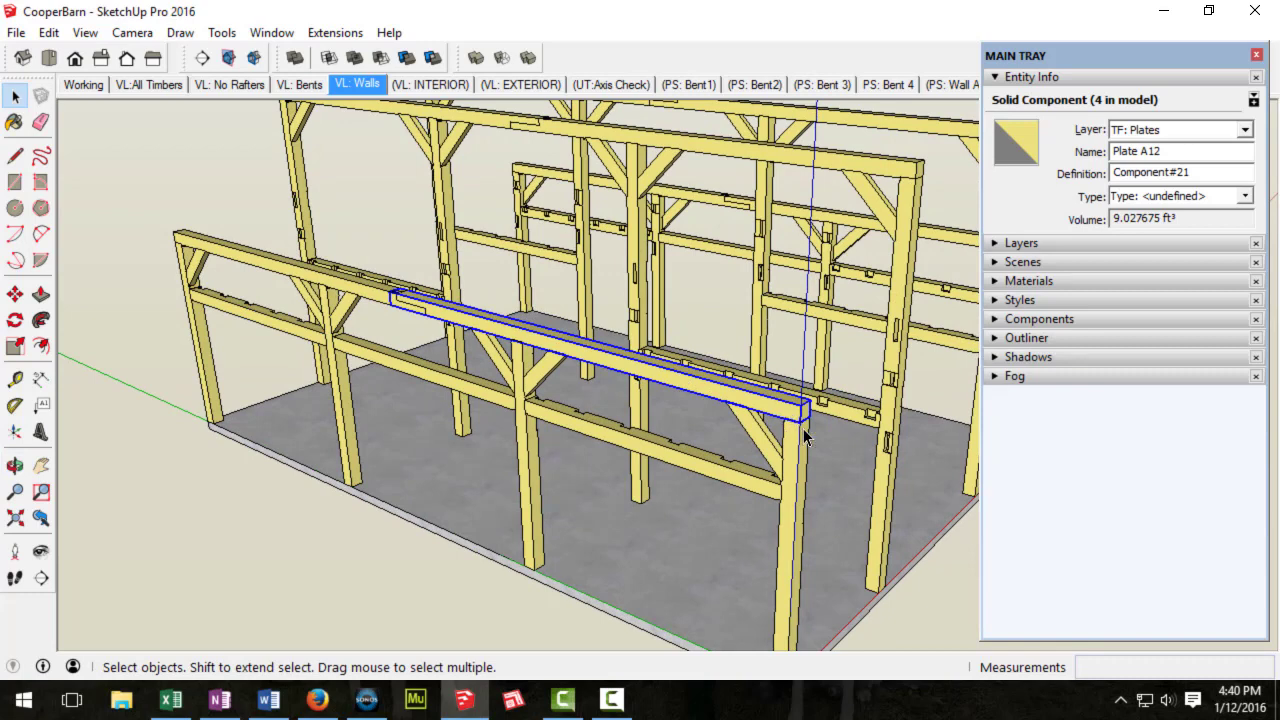
pyautogui.moveTo(528, 372)
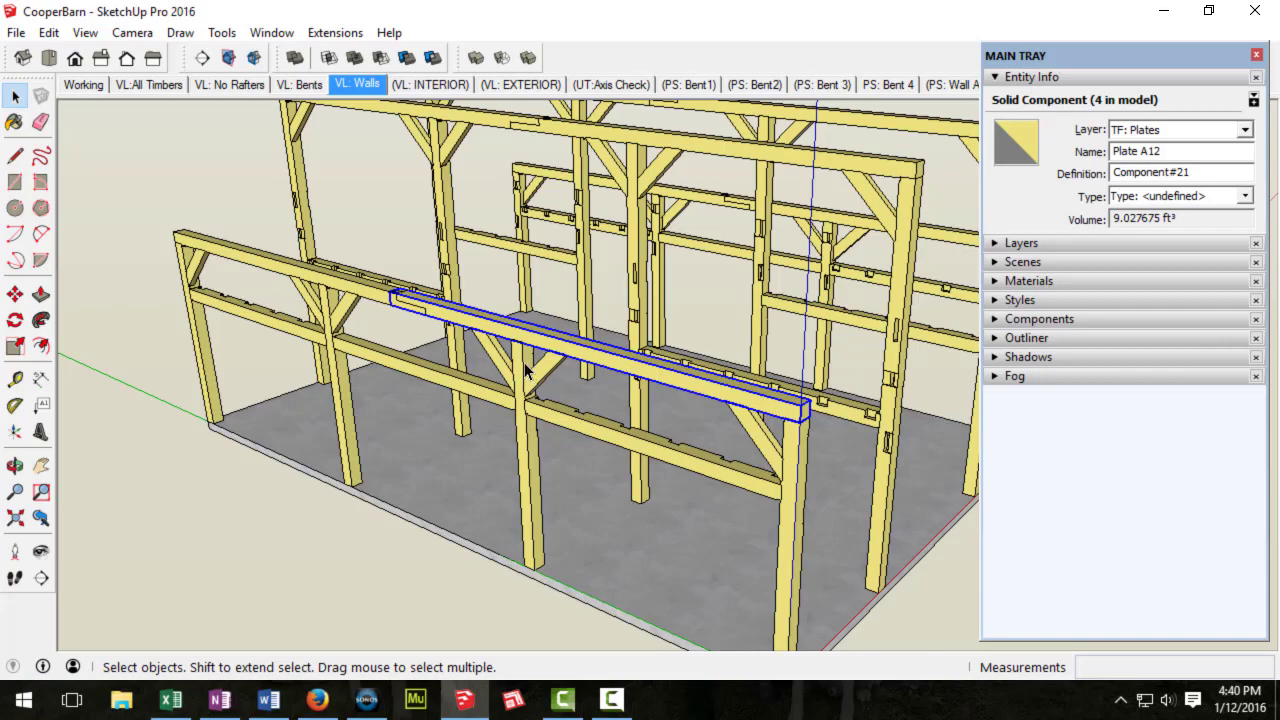
pyautogui.click(290, 270)
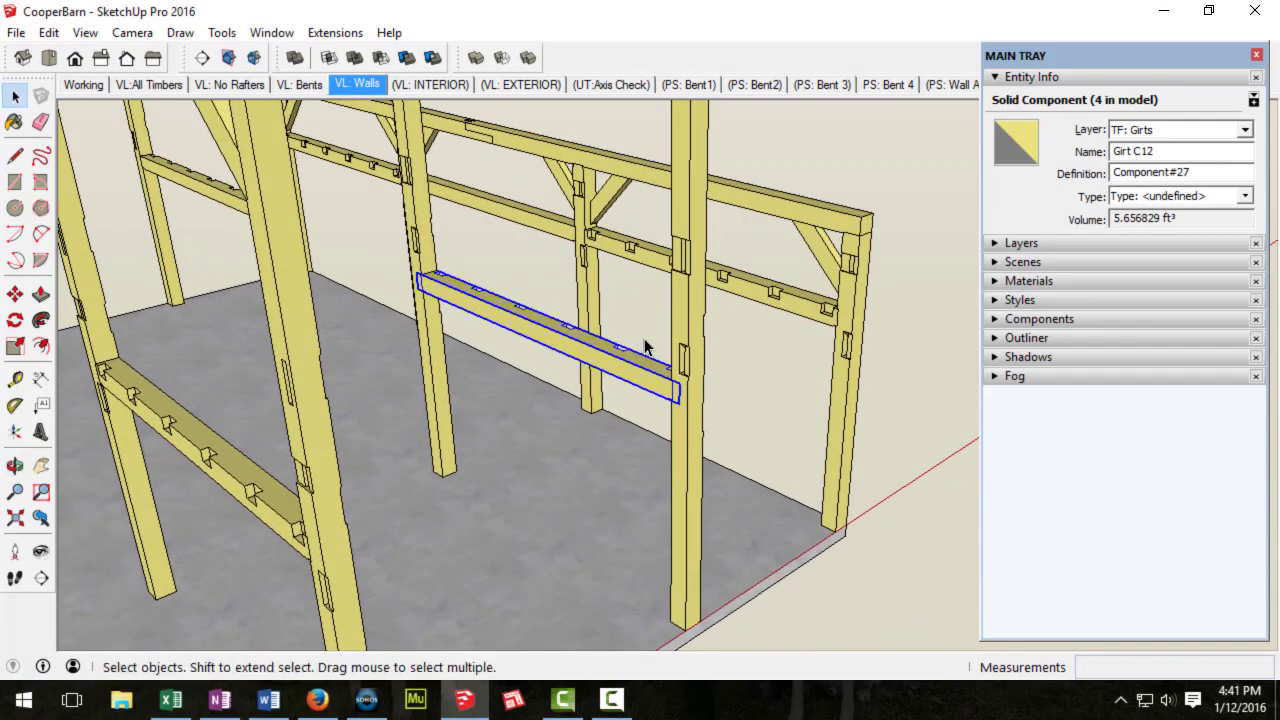
pyautogui.moveTo(680, 424)
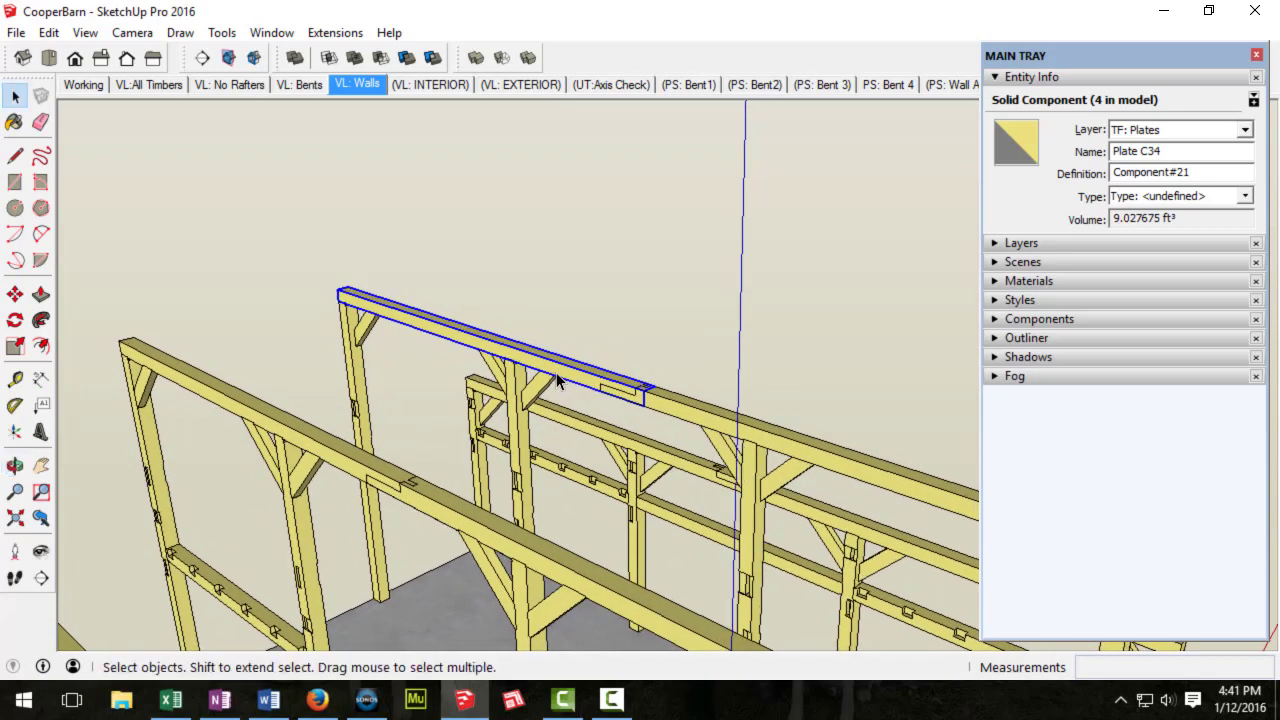
pyautogui.moveTo(340, 356)
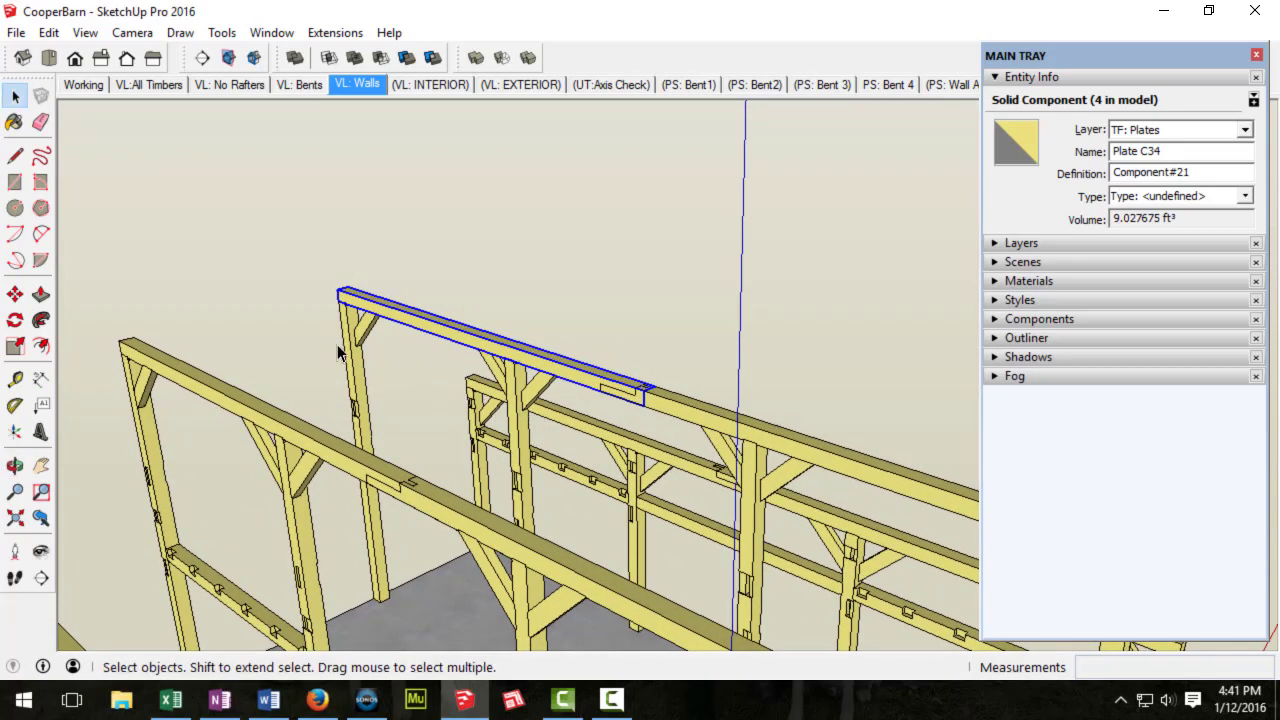
pyautogui.moveTo(578, 384)
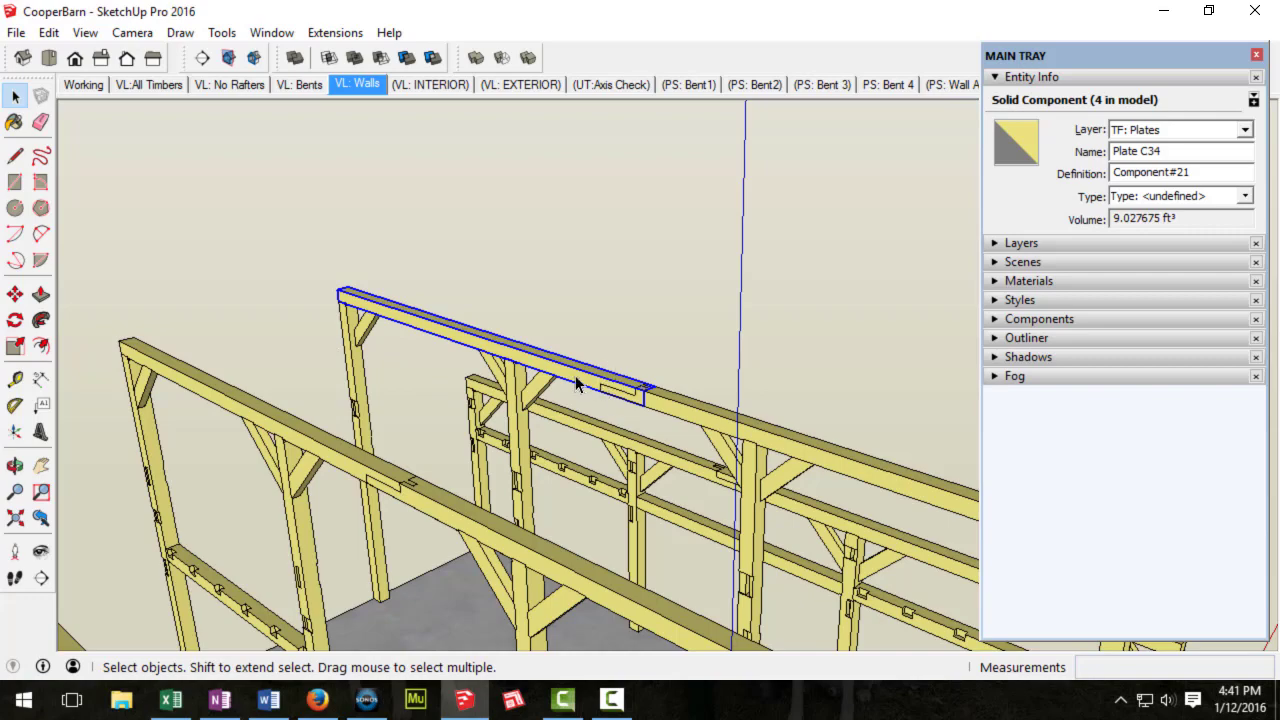
pyautogui.moveTo(344, 310)
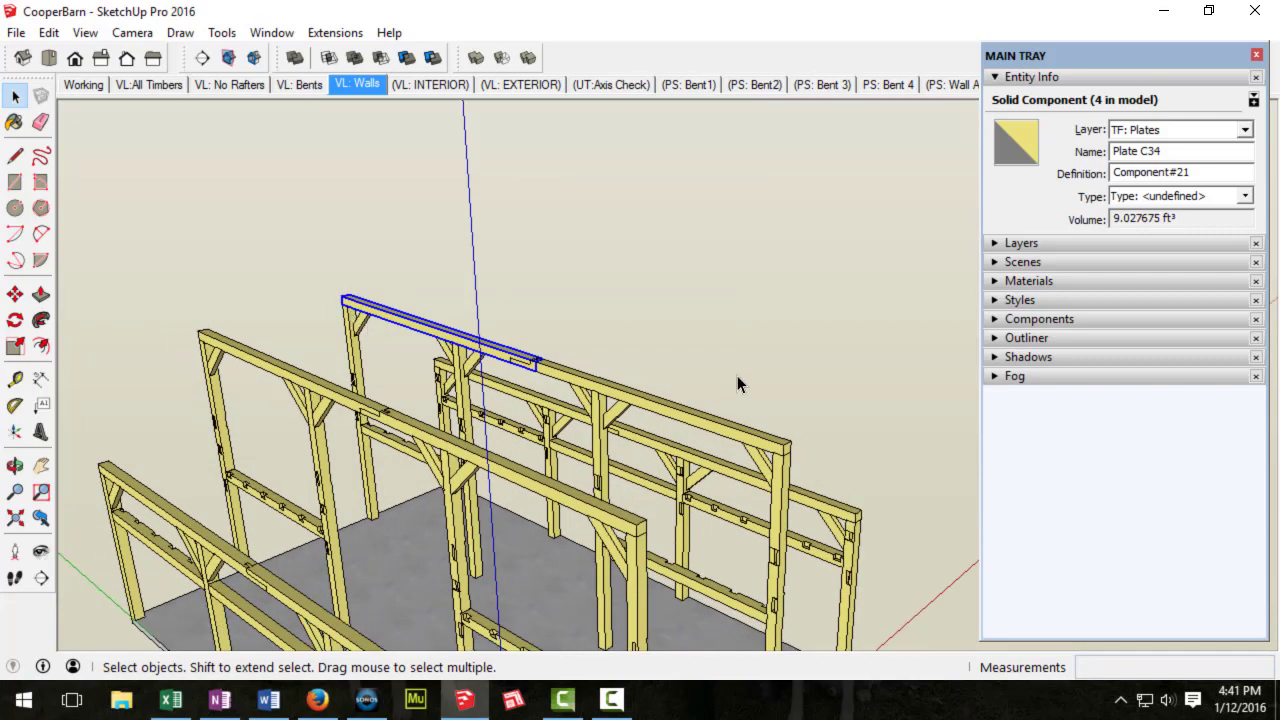
pyautogui.moveTo(740, 384); pyautogui.dragTo(704, 242)
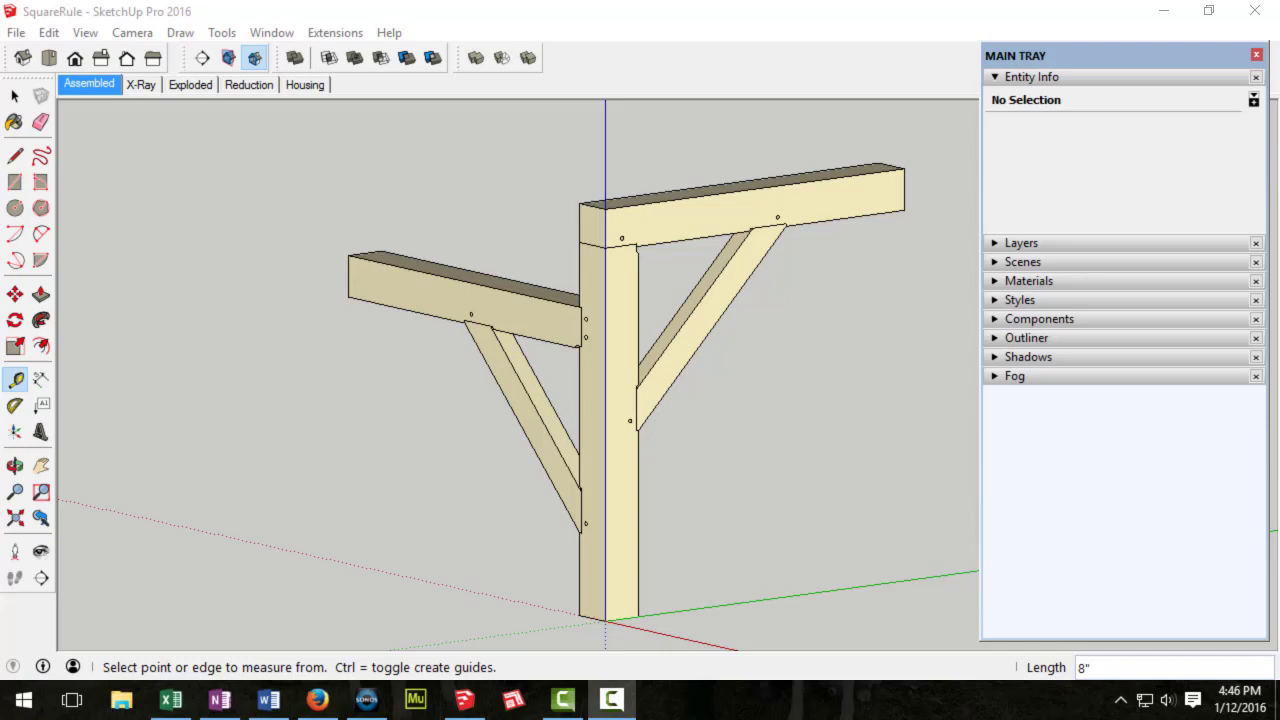
pyautogui.moveTo(616, 456)
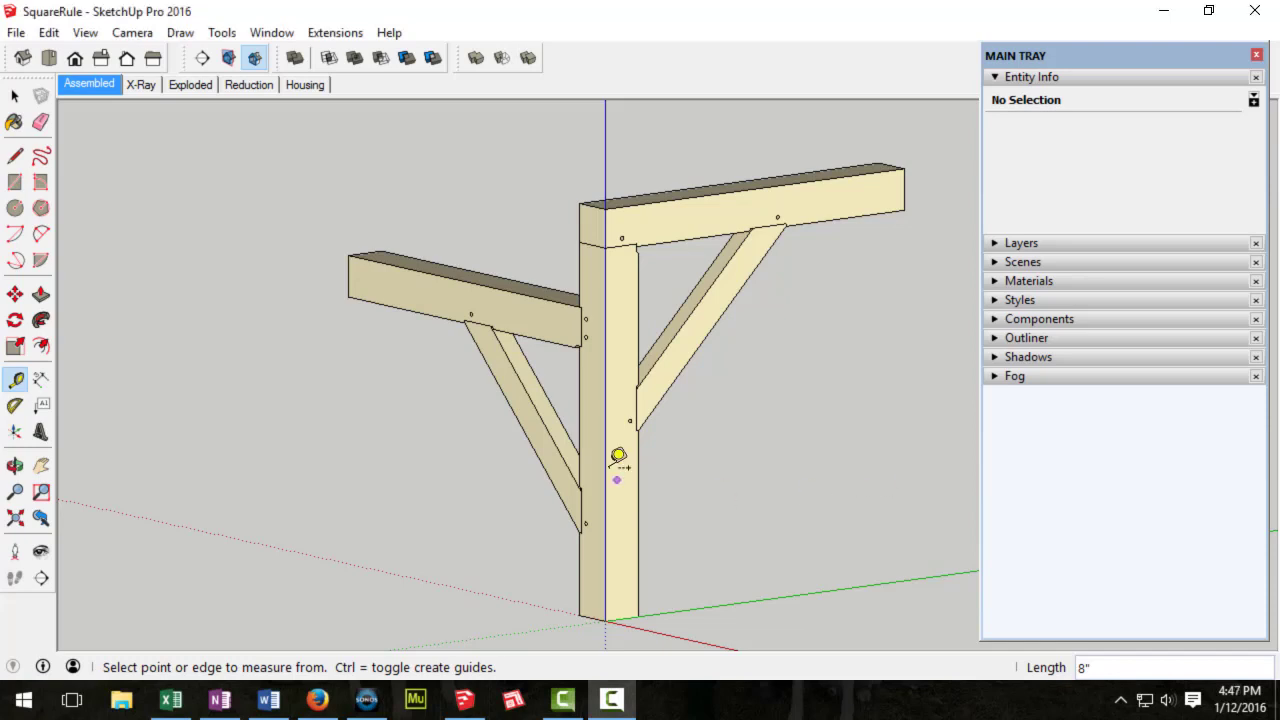
# Step: Zoom in on the assembled SquareRule post, beam and brace sample
pyautogui.scroll(3)
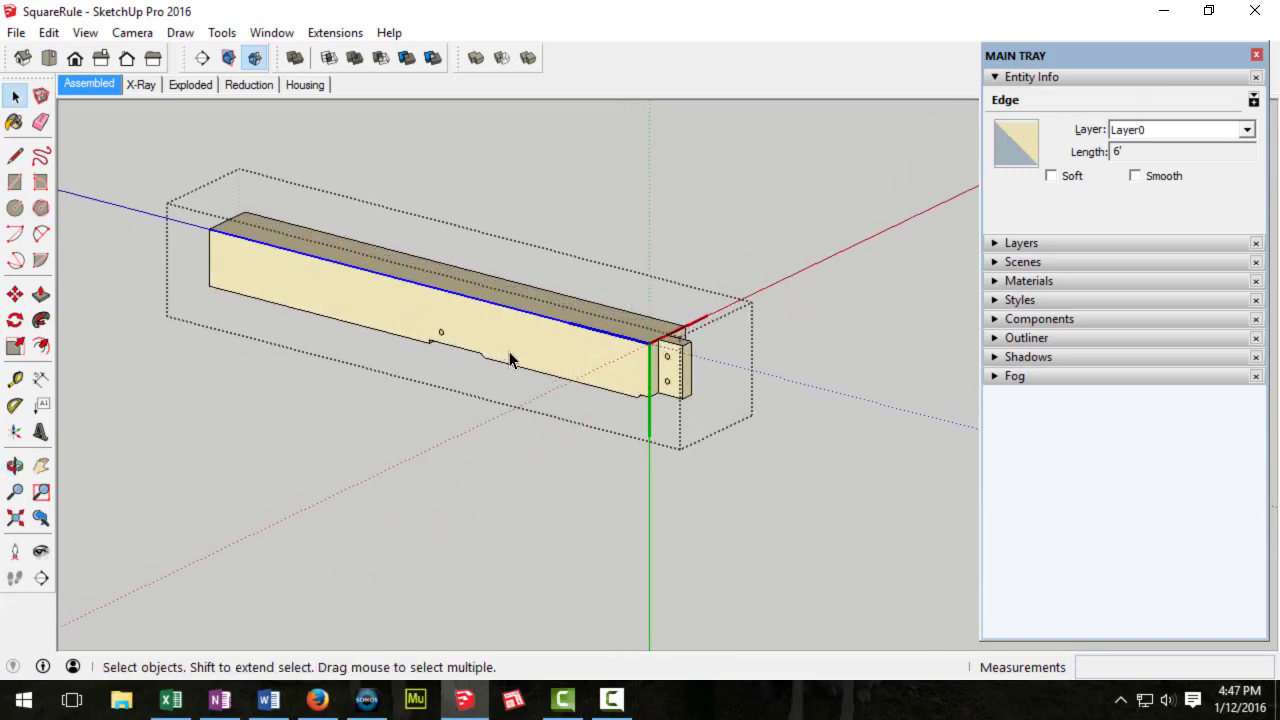
pyautogui.moveTo(476, 408)
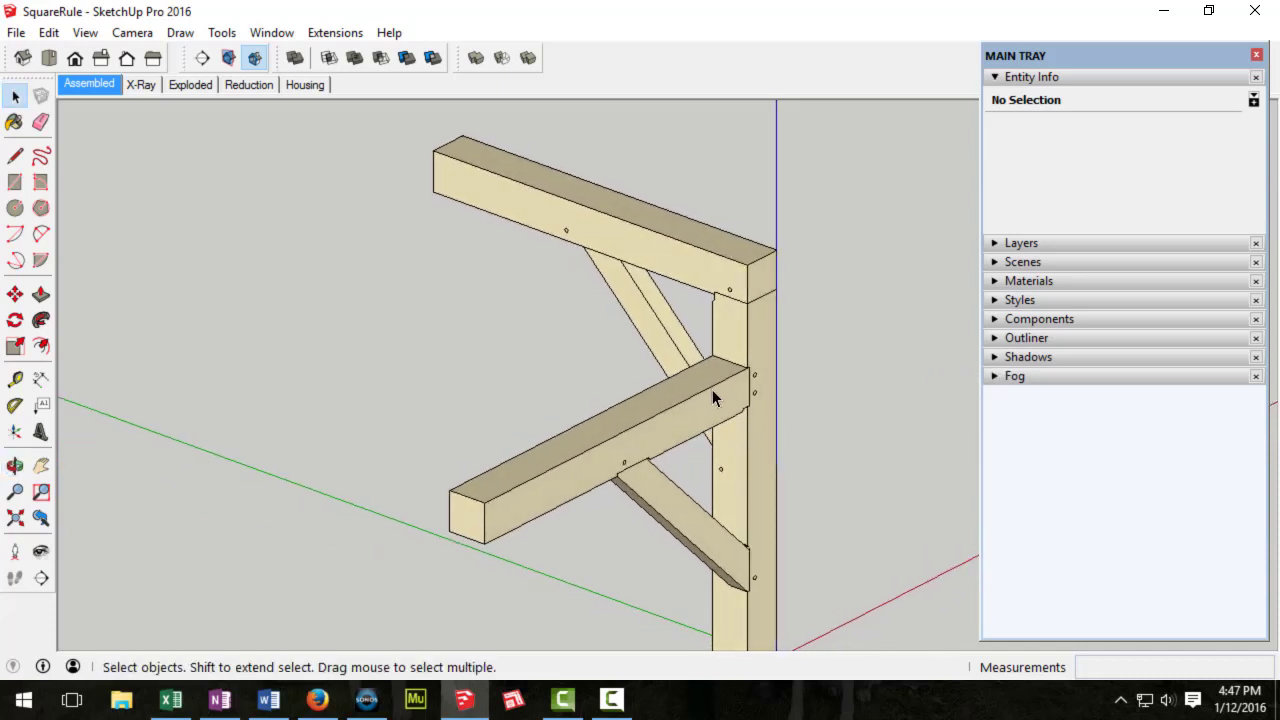
pyautogui.moveTo(728, 404)
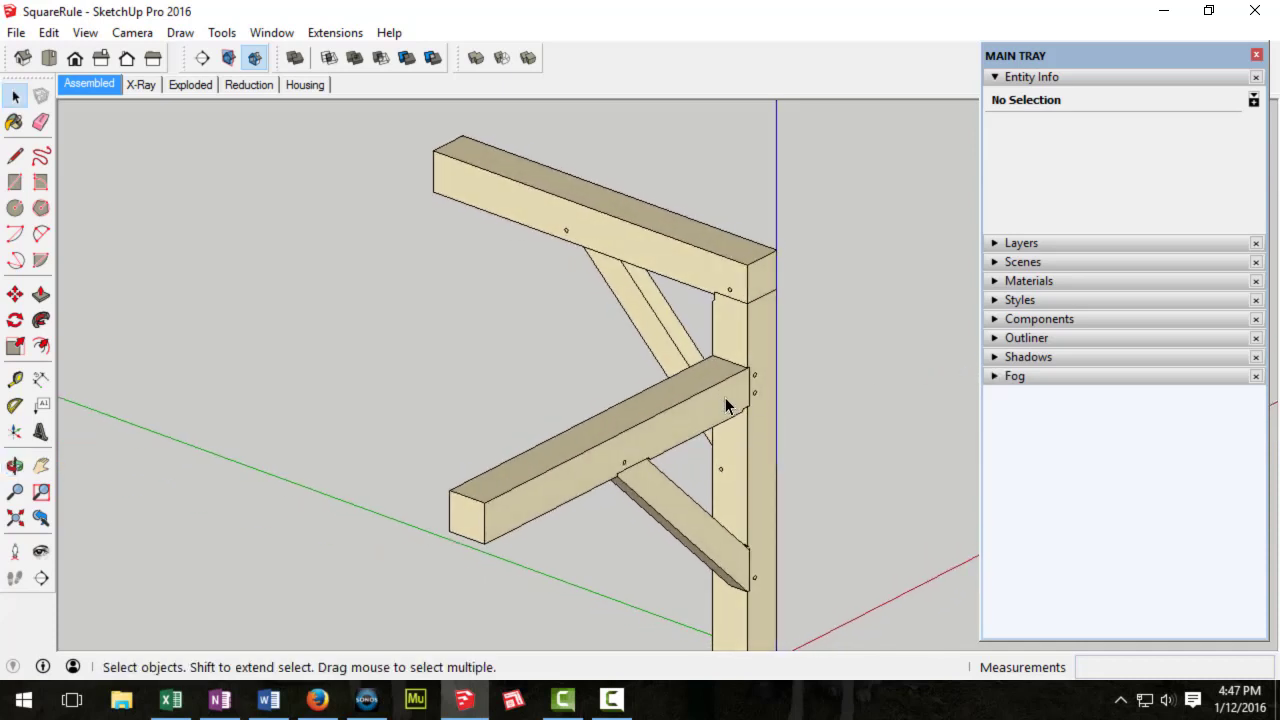
pyautogui.moveTo(704, 404)
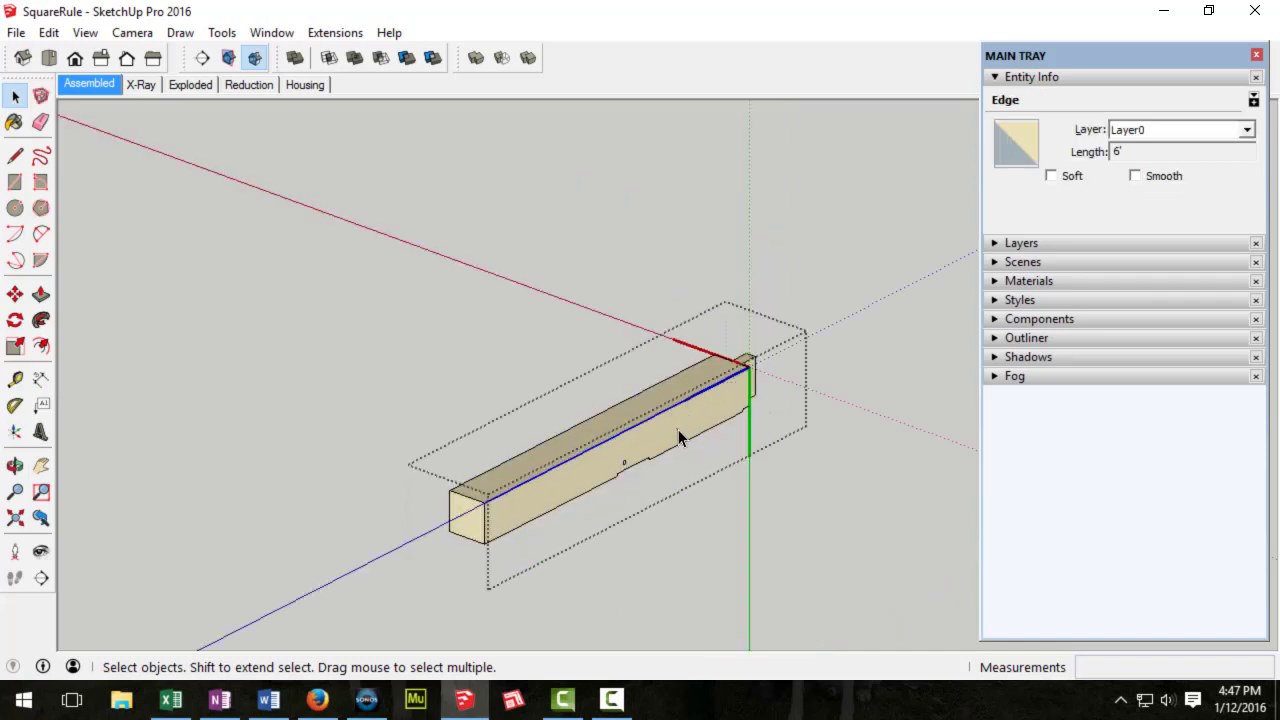
pyautogui.click(660, 404)
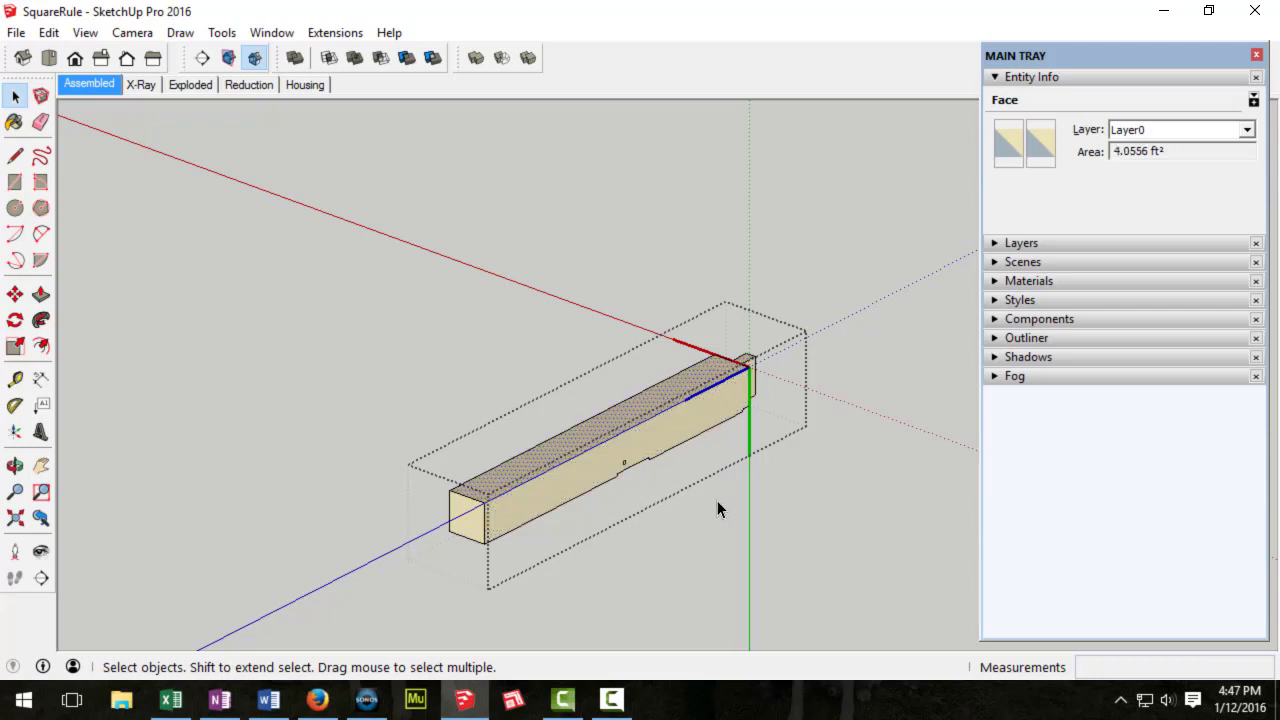
pyautogui.moveTo(720, 510); pyautogui.dragTo(742, 440)
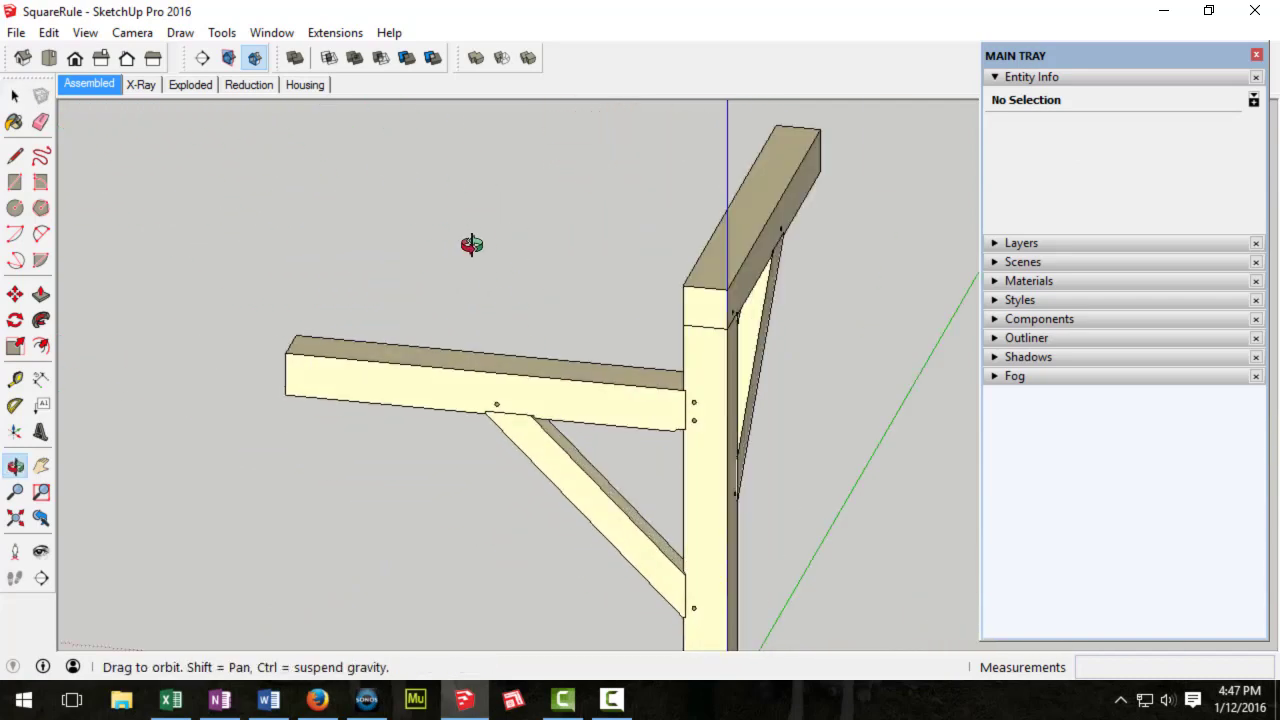
pyautogui.click(16, 96)
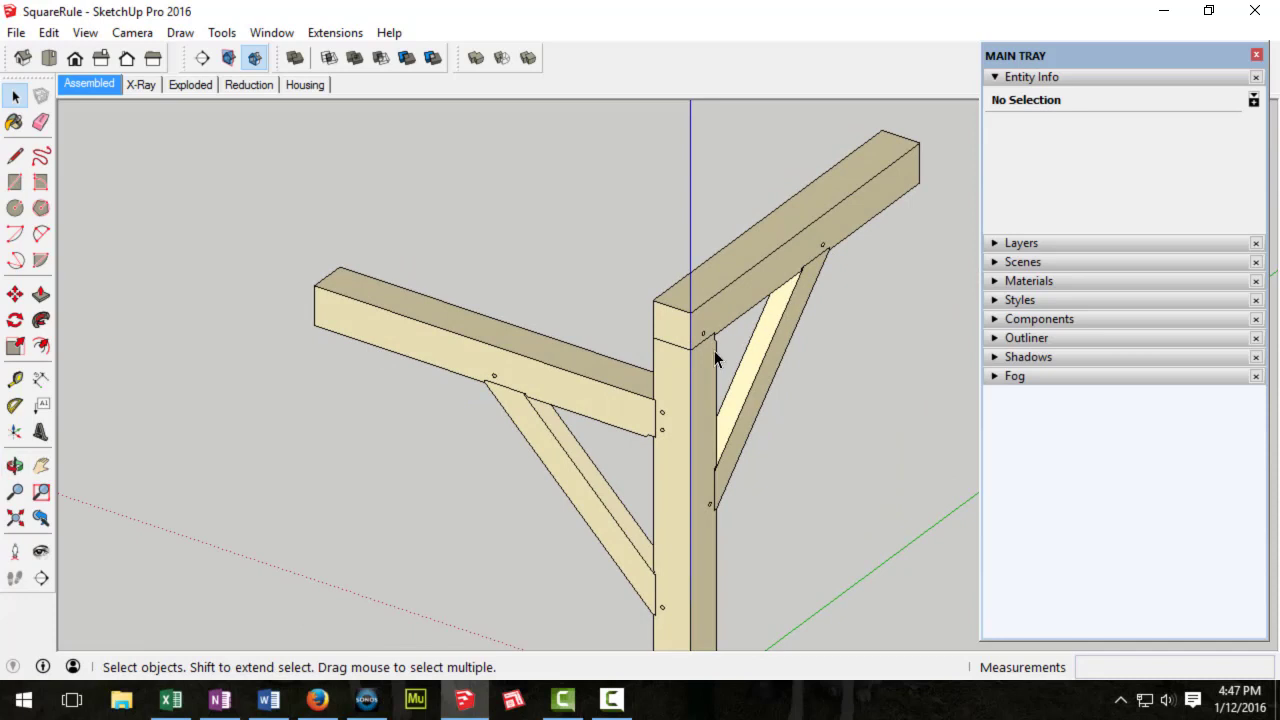
pyautogui.moveTo(548, 392)
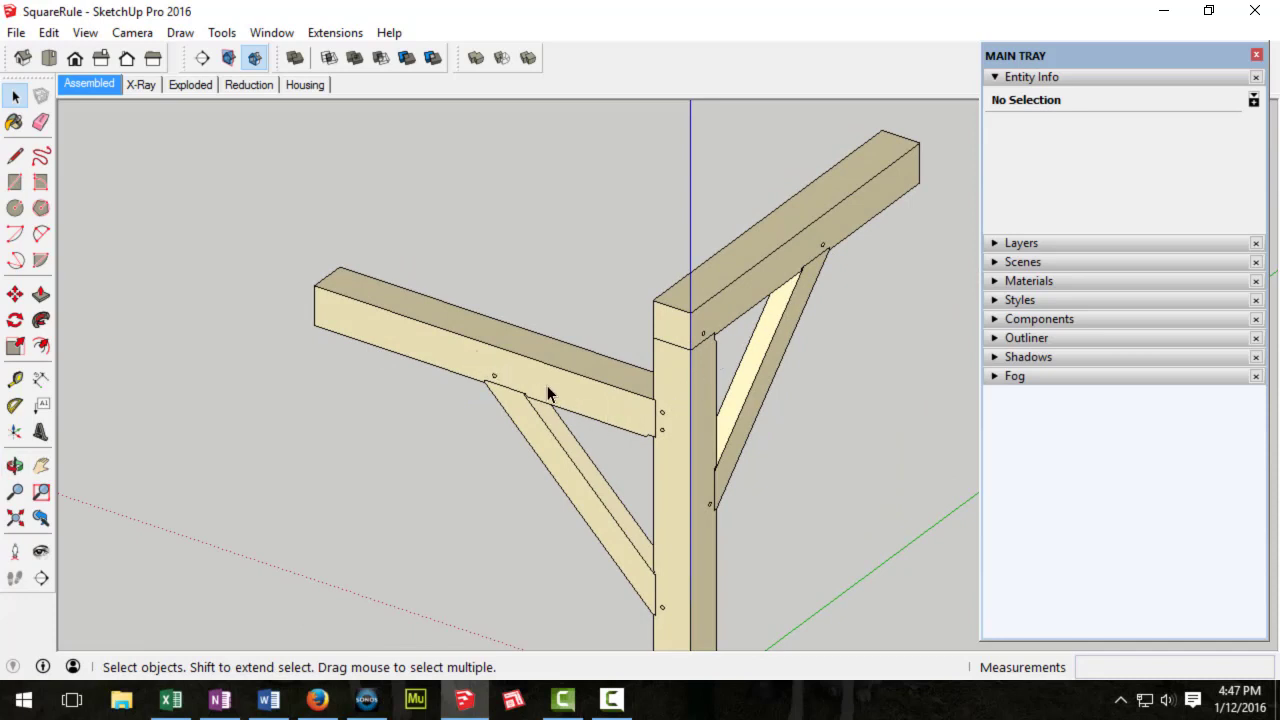
pyautogui.moveTo(640, 426)
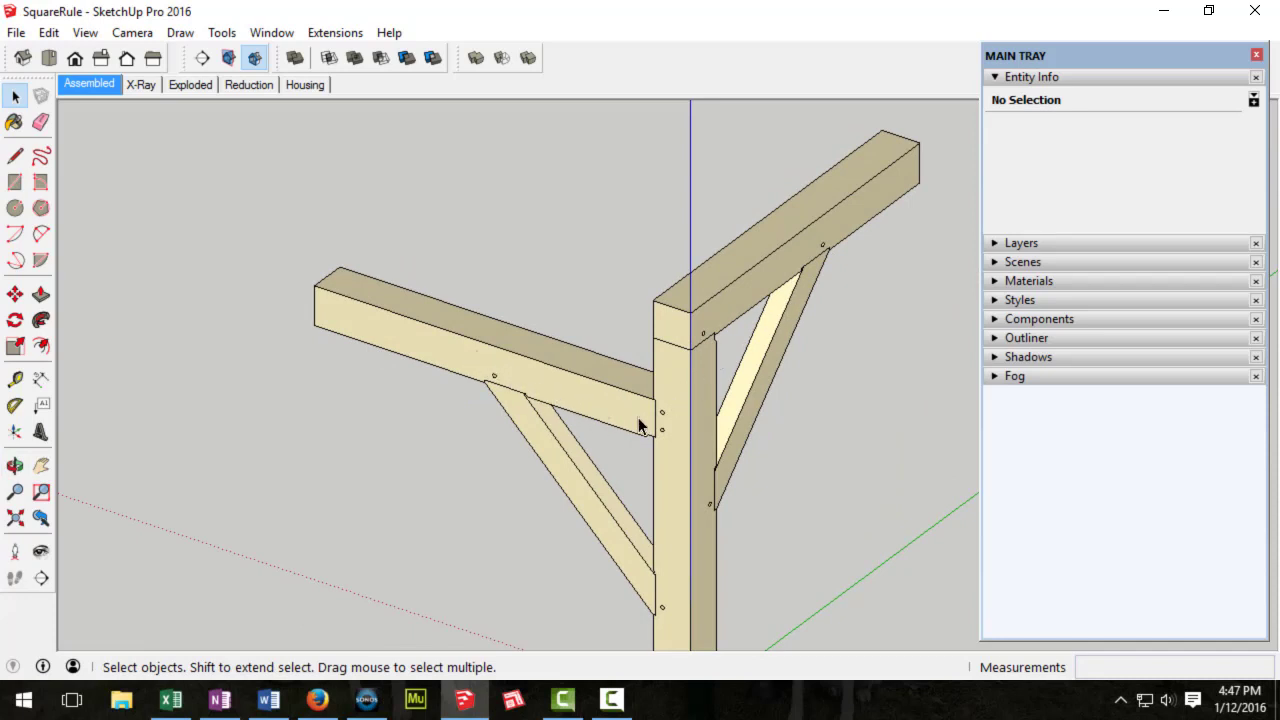
pyautogui.moveTo(564, 396)
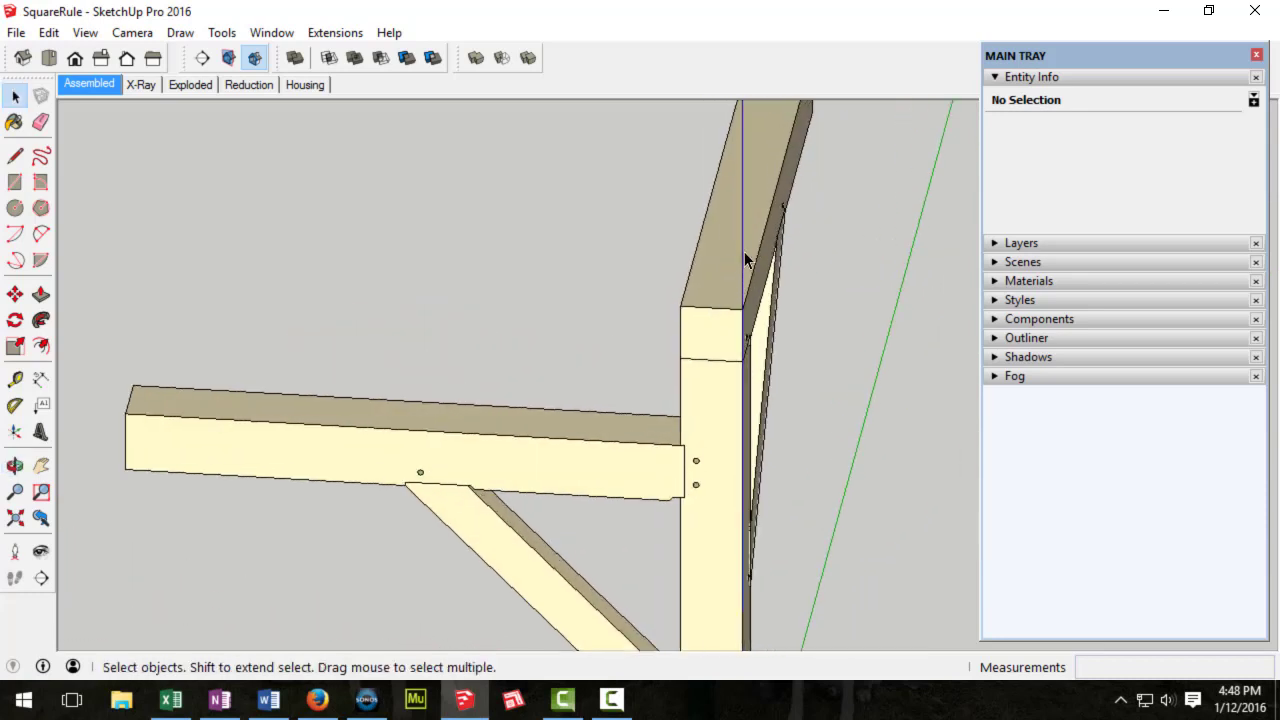
pyautogui.moveTo(744, 260); pyautogui.dragTo(696, 224)
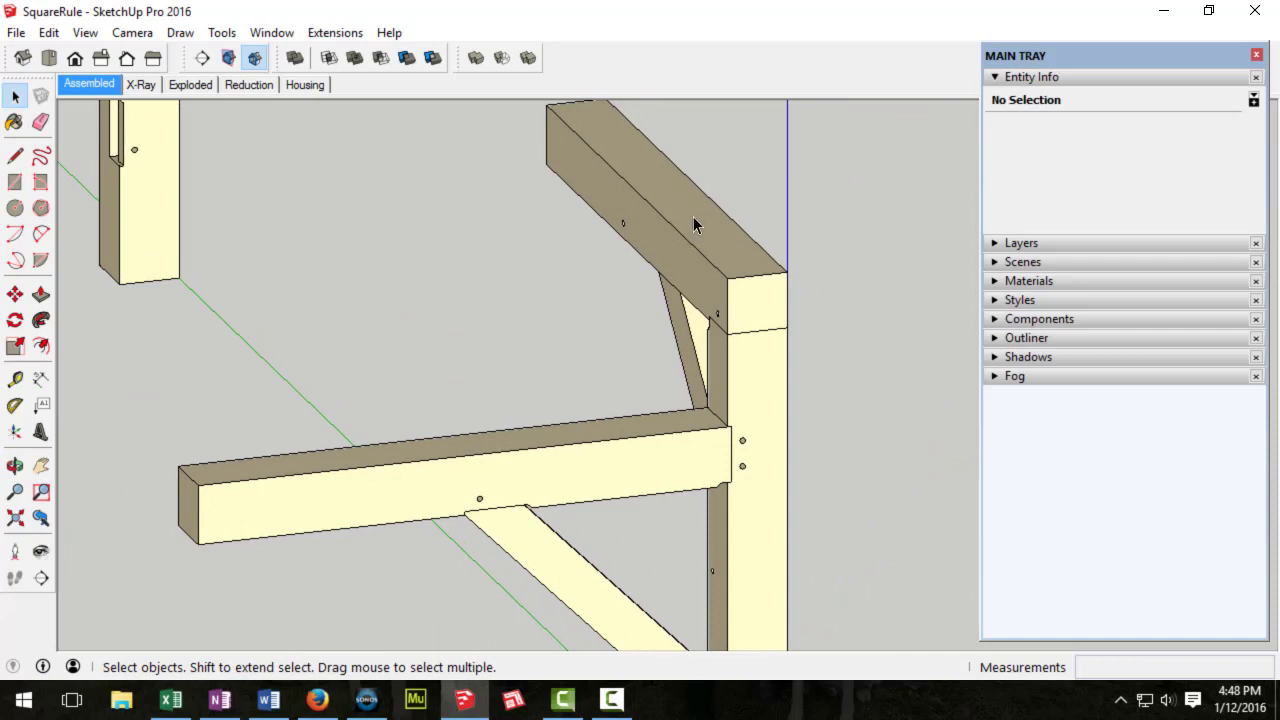
pyautogui.moveTo(704, 216)
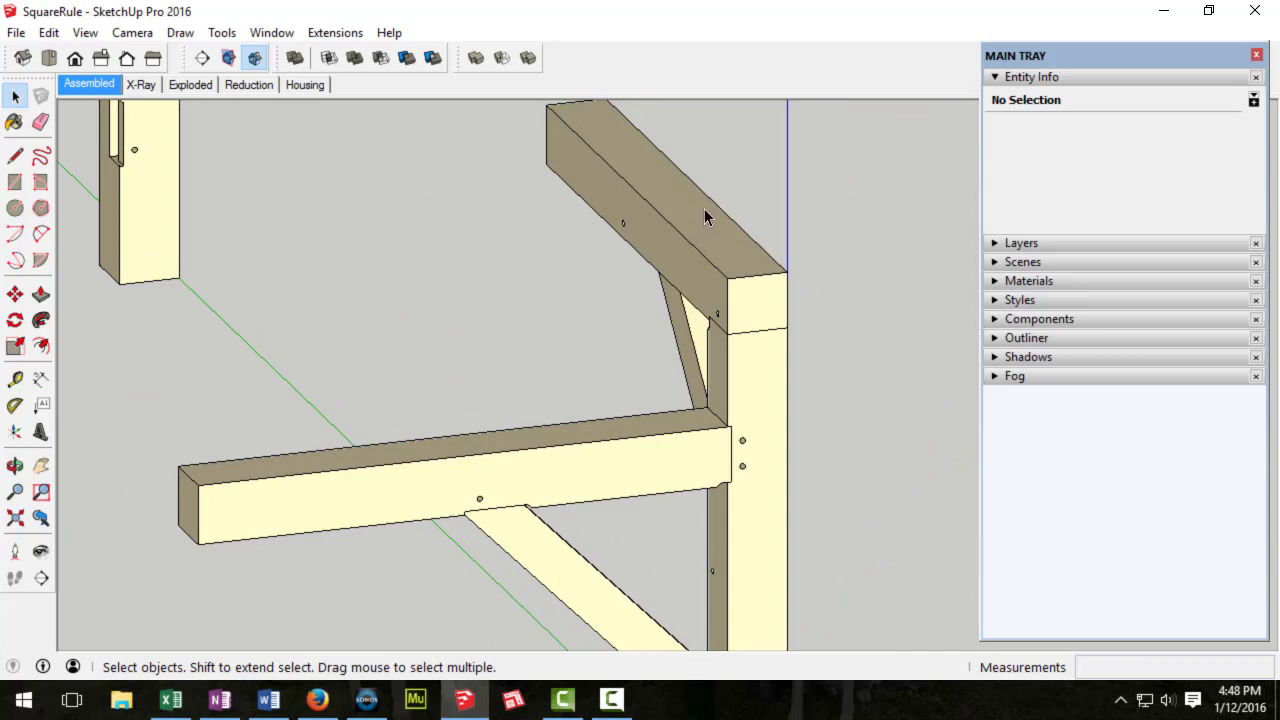
pyautogui.moveTo(720, 228)
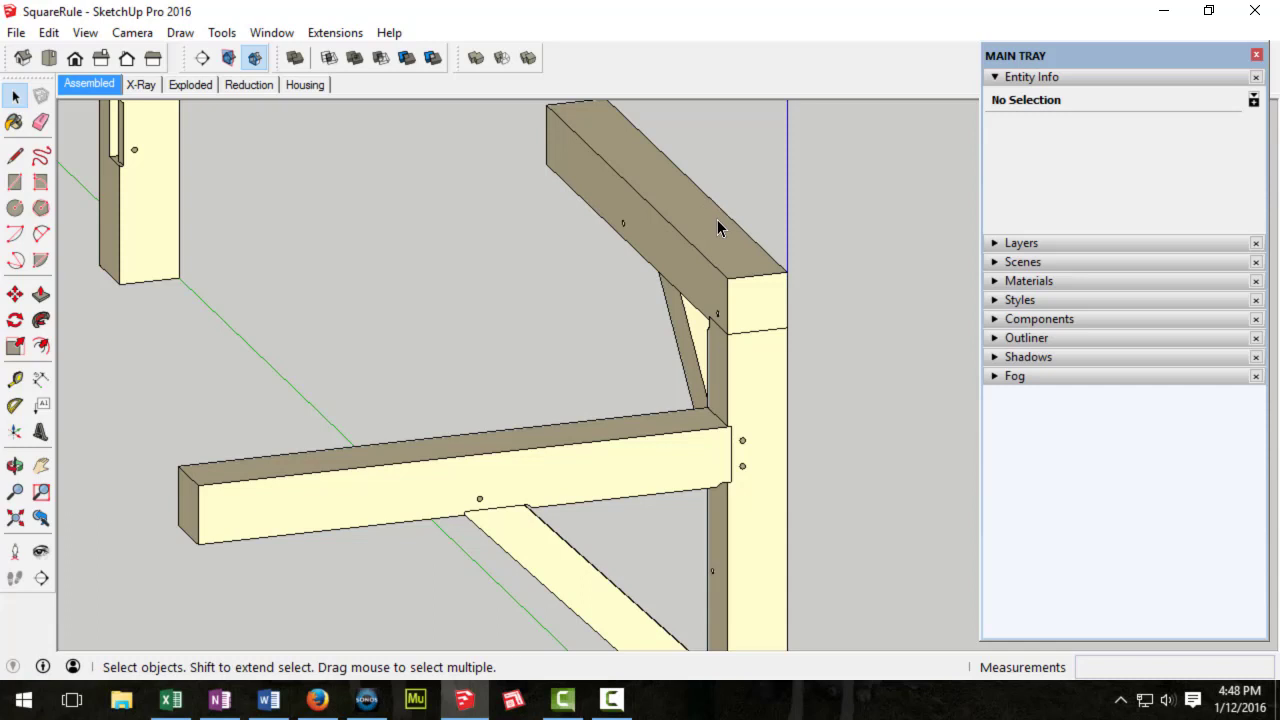
pyautogui.moveTo(784, 364)
pyautogui.write('1/8')
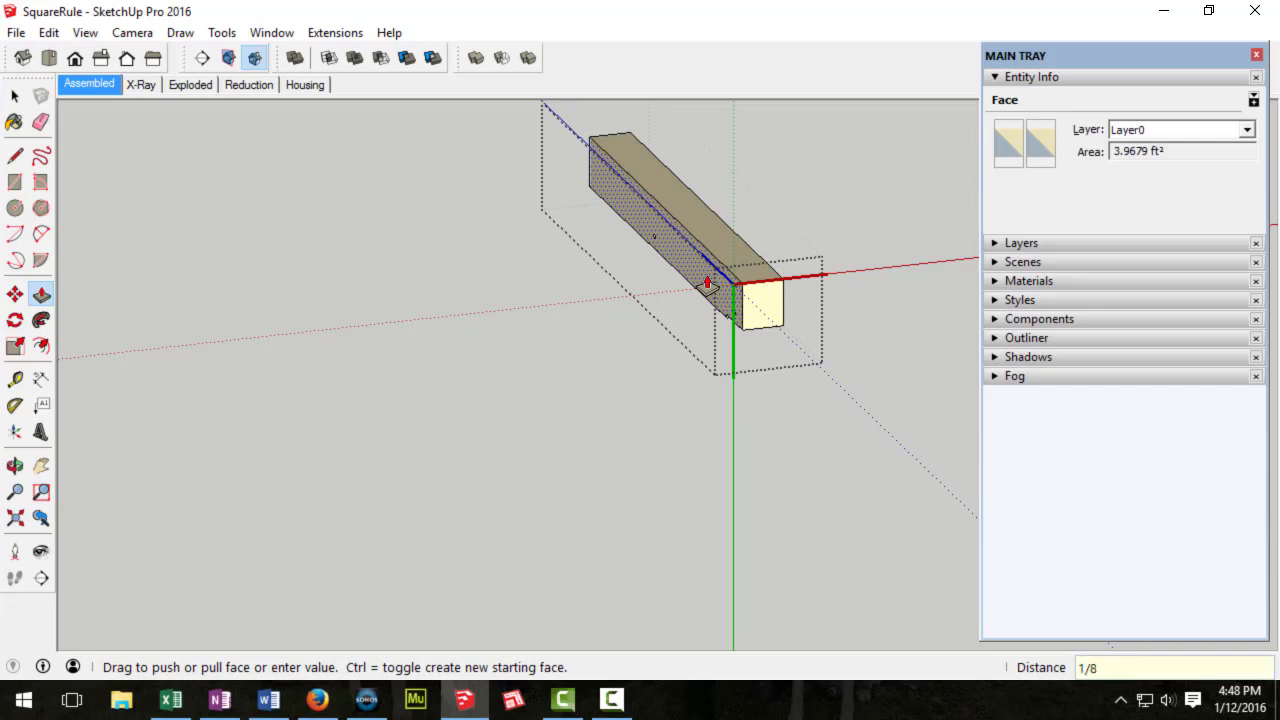
# Step: Close the timber component and view the brace housing in the post
pyautogui.rightClick(750, 280)
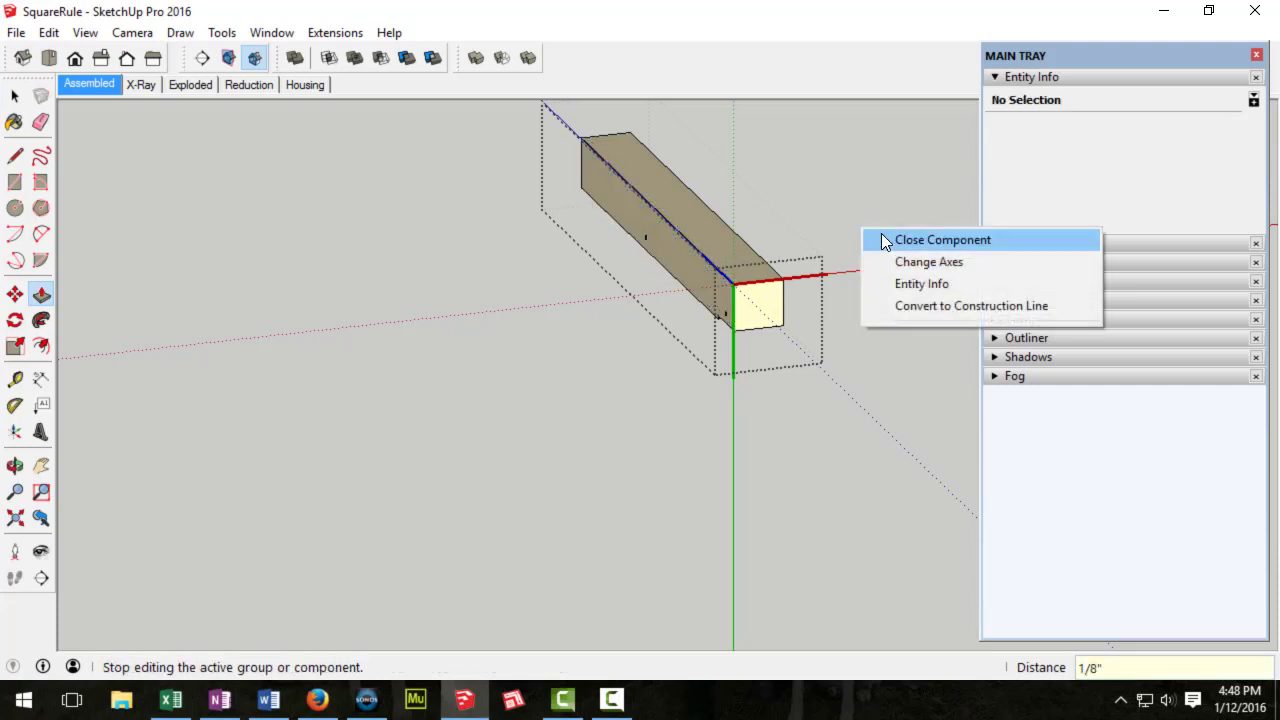
pyautogui.click(942, 240)
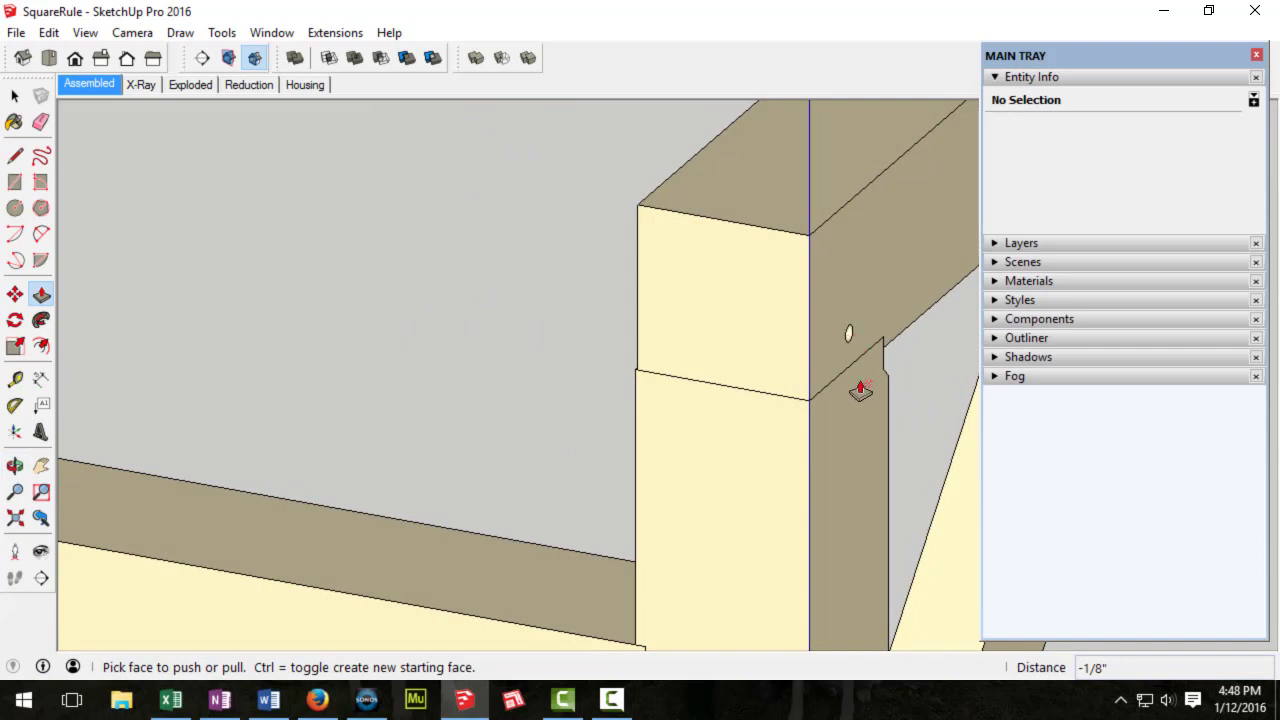
pyautogui.moveTo(880, 418)
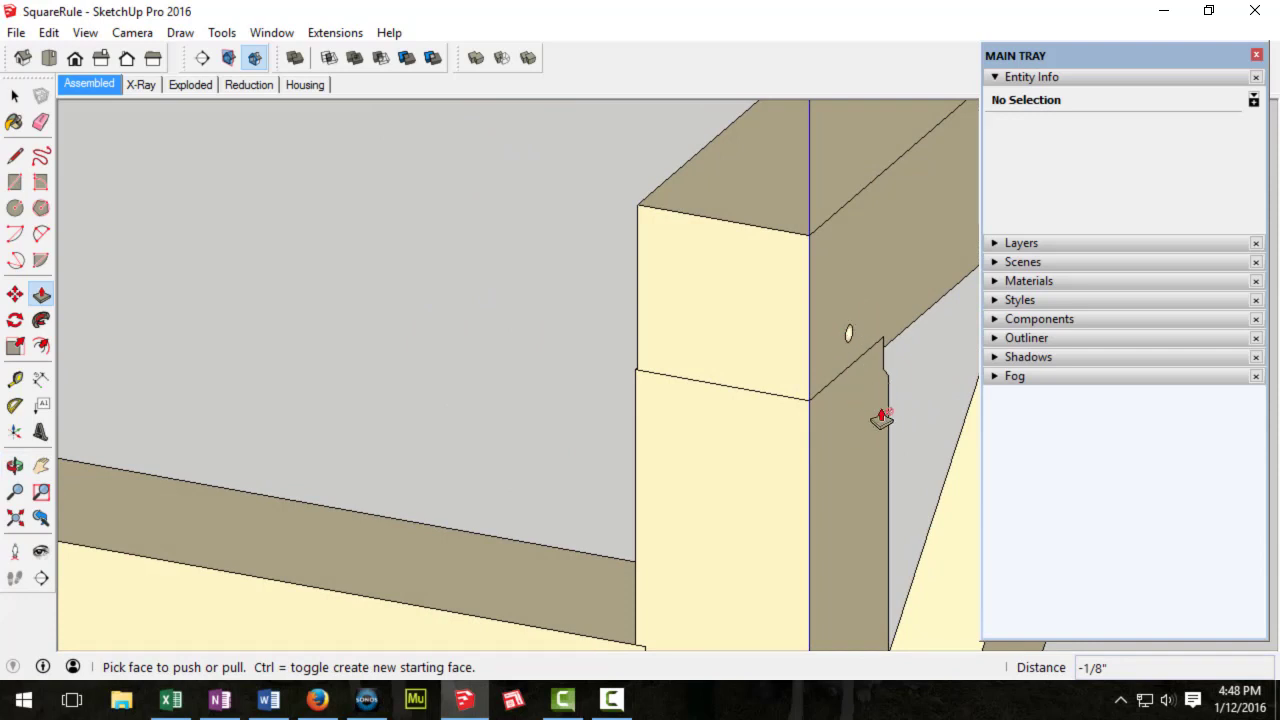
pyautogui.moveTo(820, 358)
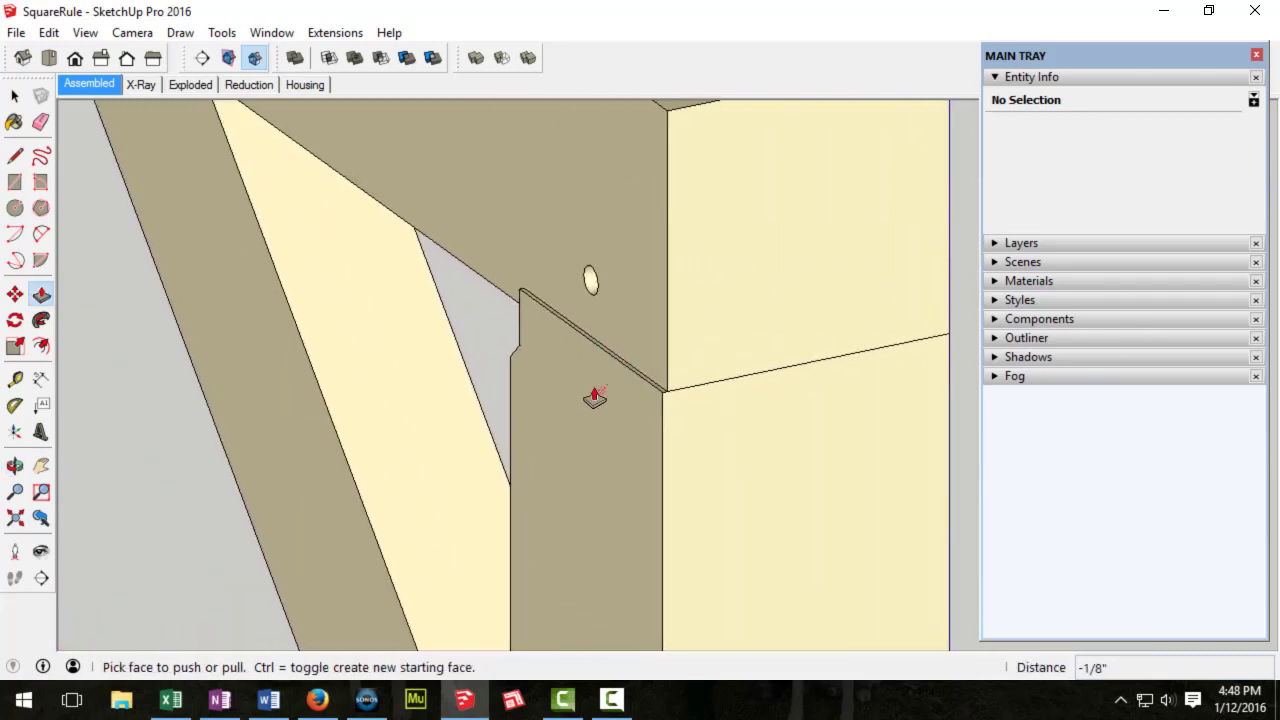
pyautogui.moveTo(596, 396); pyautogui.dragTo(640, 378)
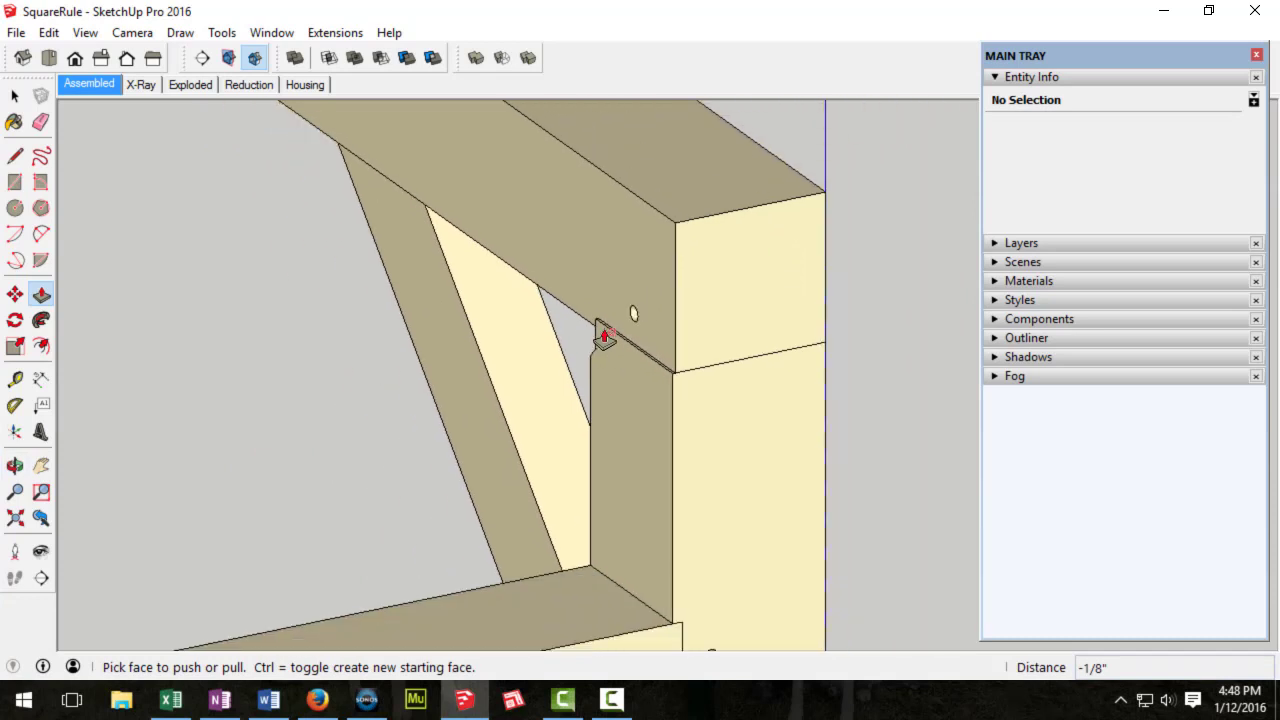
pyautogui.moveTo(660, 352)
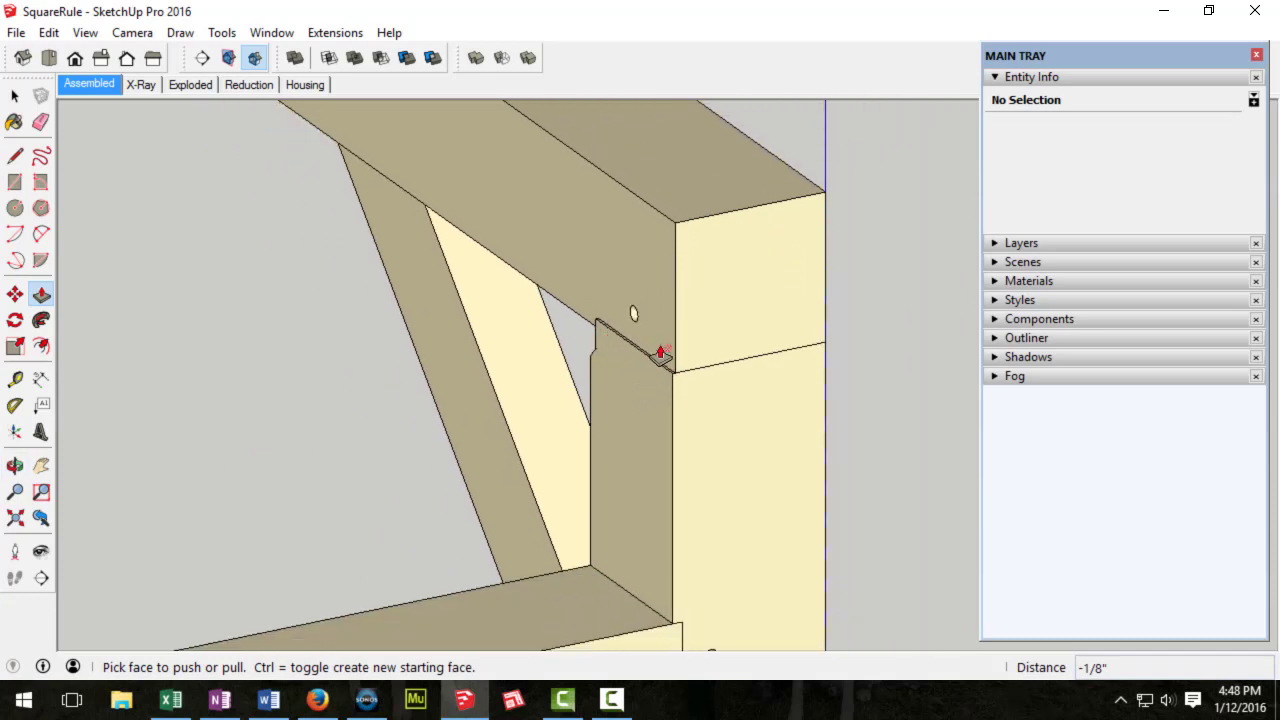
pyautogui.moveTo(632, 428)
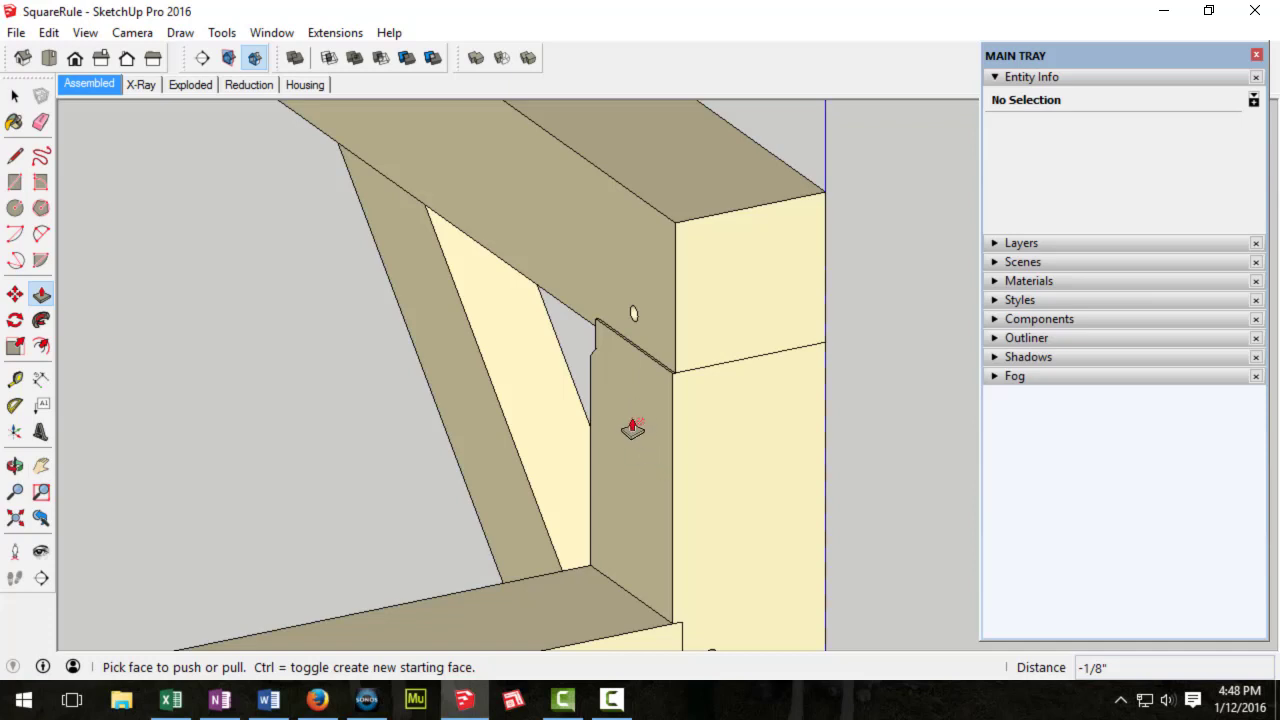
pyautogui.moveTo(652, 446)
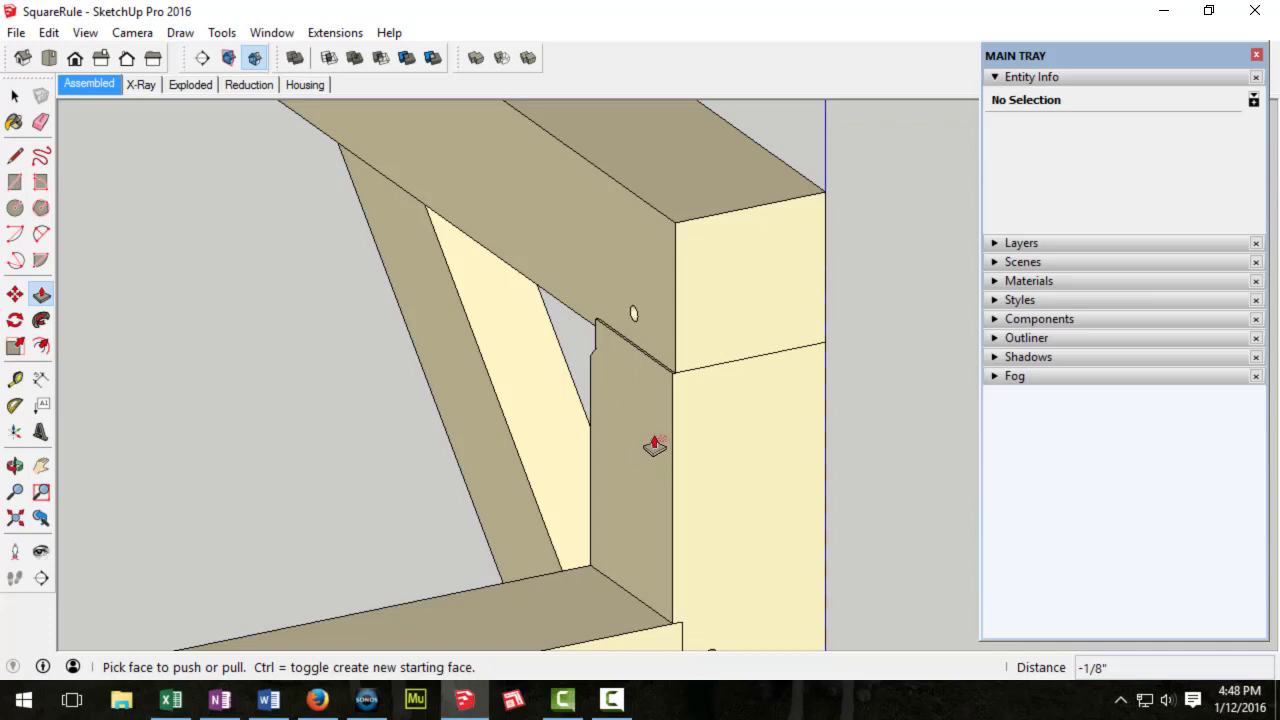
pyautogui.moveTo(658, 284)
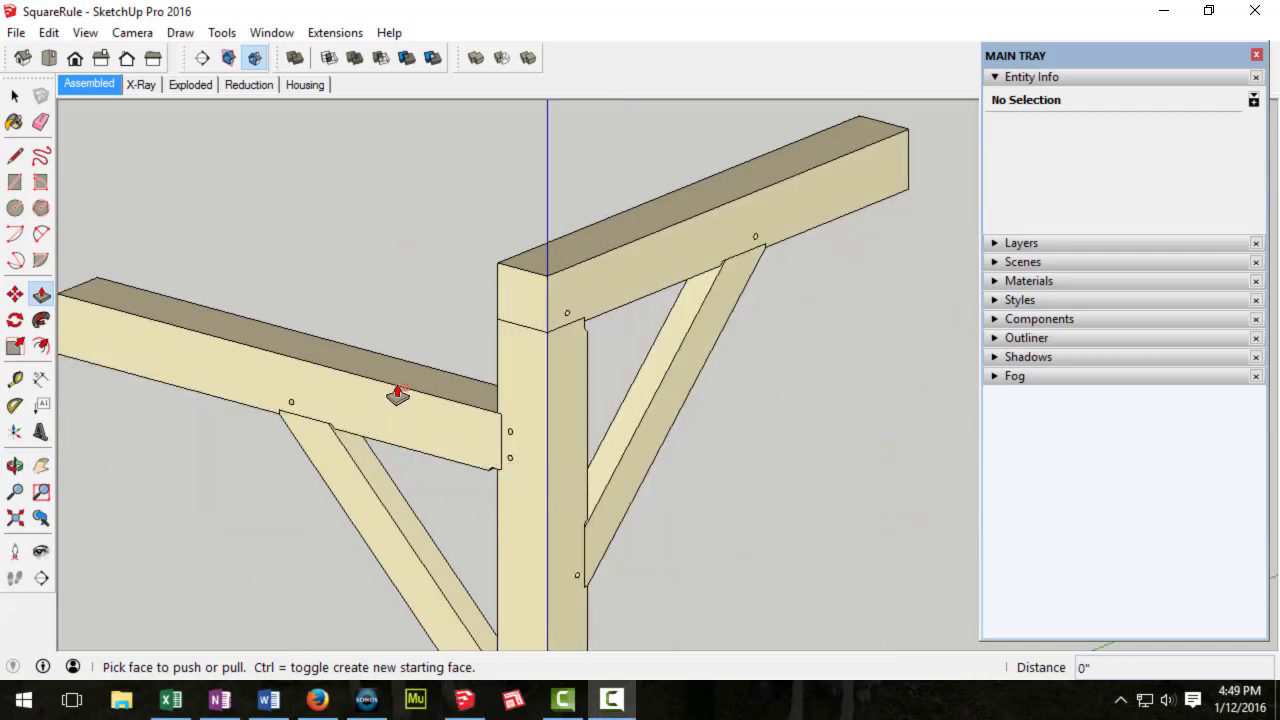
pyautogui.moveTo(424, 384)
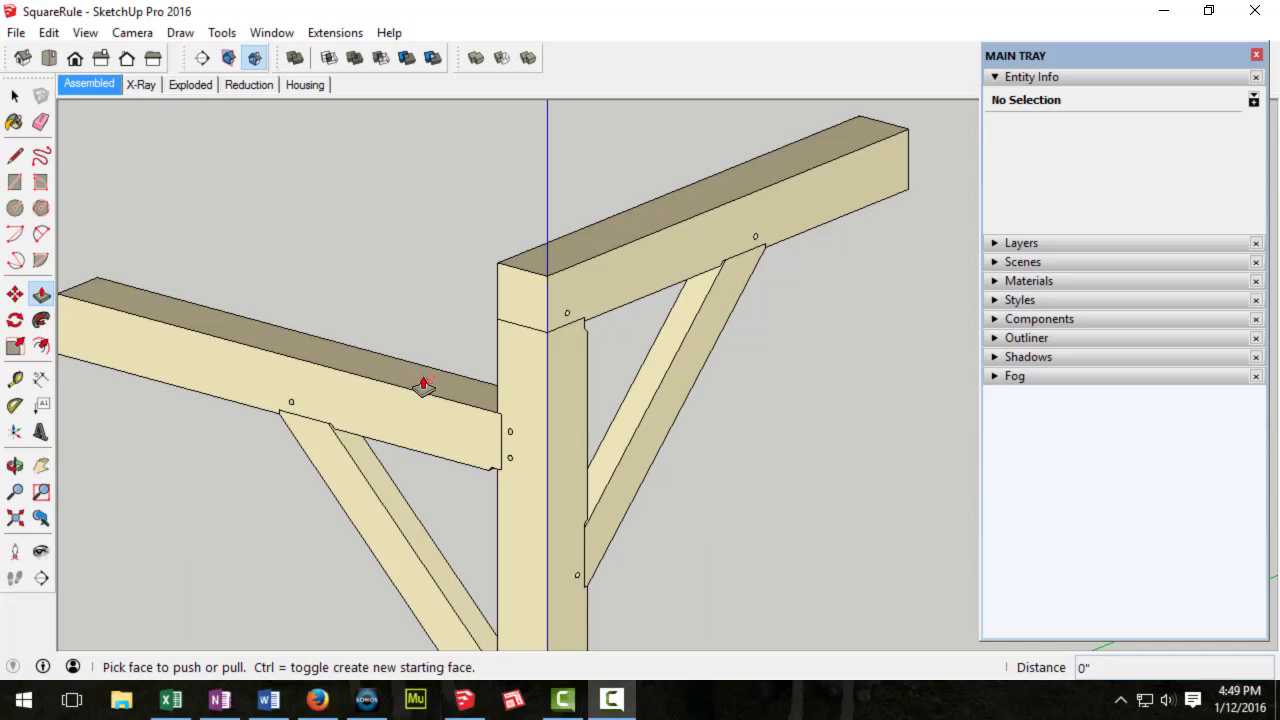
pyautogui.moveTo(416, 428)
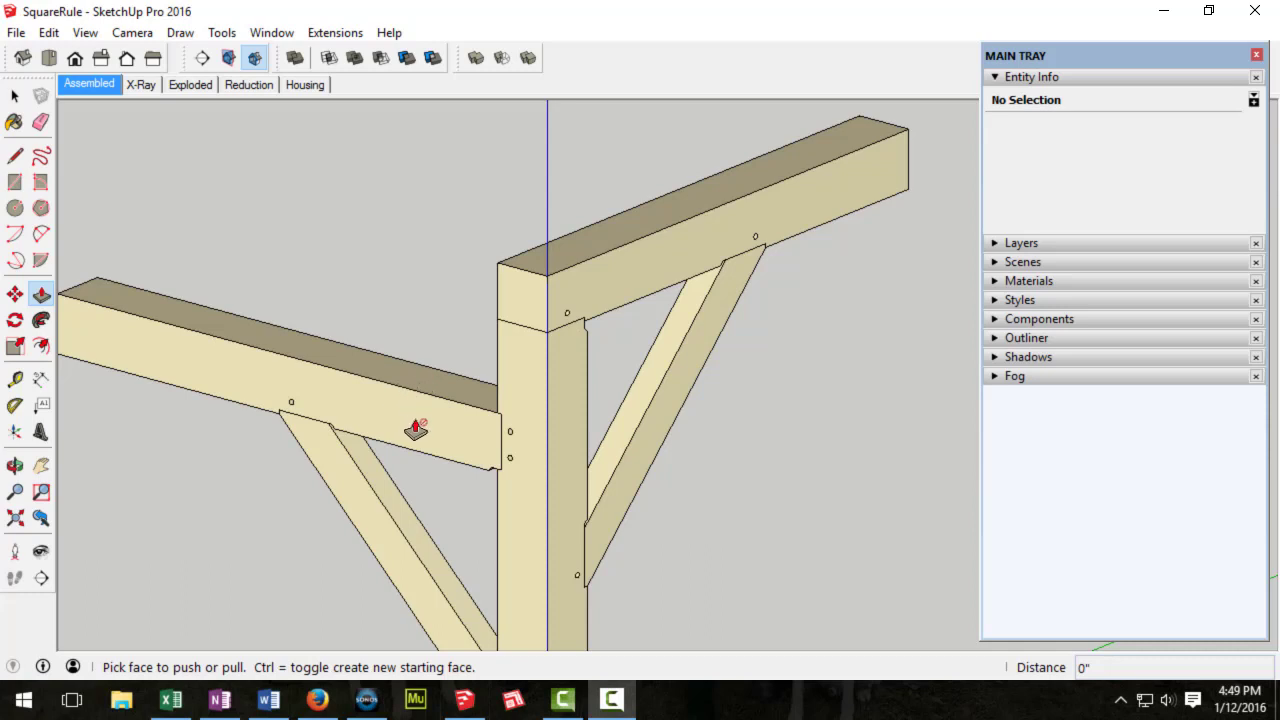
pyautogui.moveTo(168, 100)
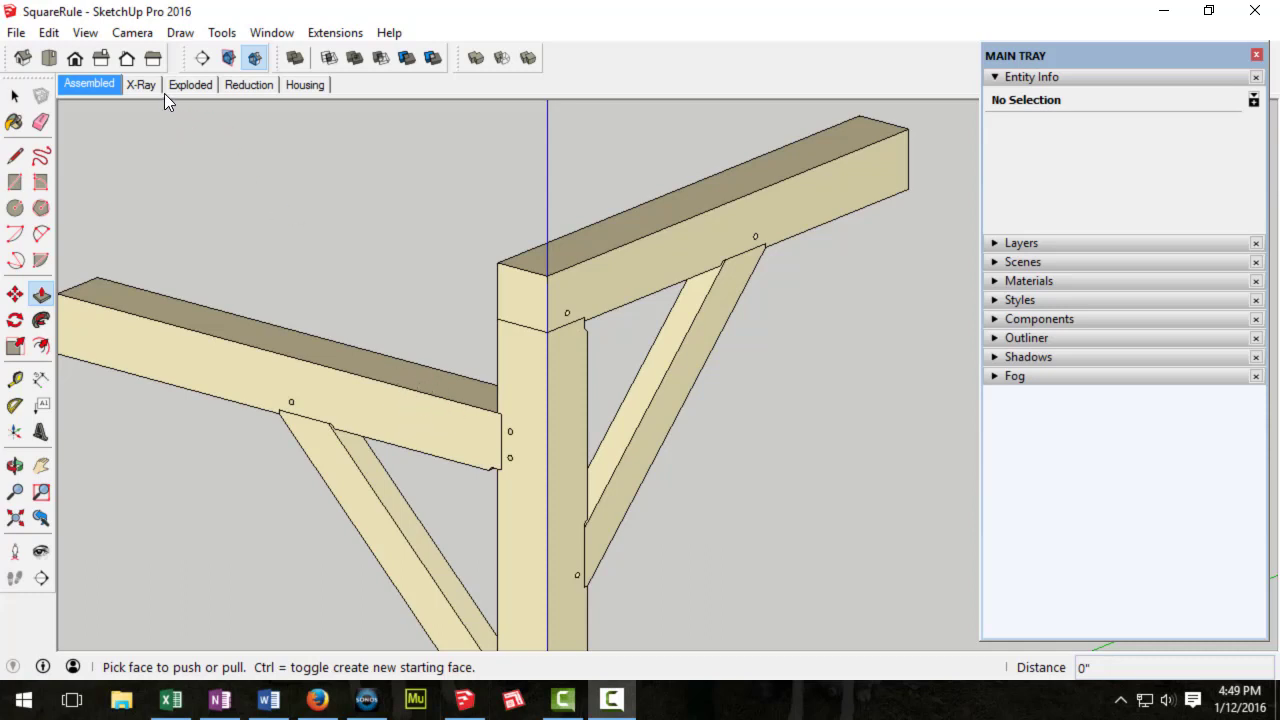
# Step: Switch to the X-Ray scene and examine the post, beam and brace joints
pyautogui.click(140, 84)
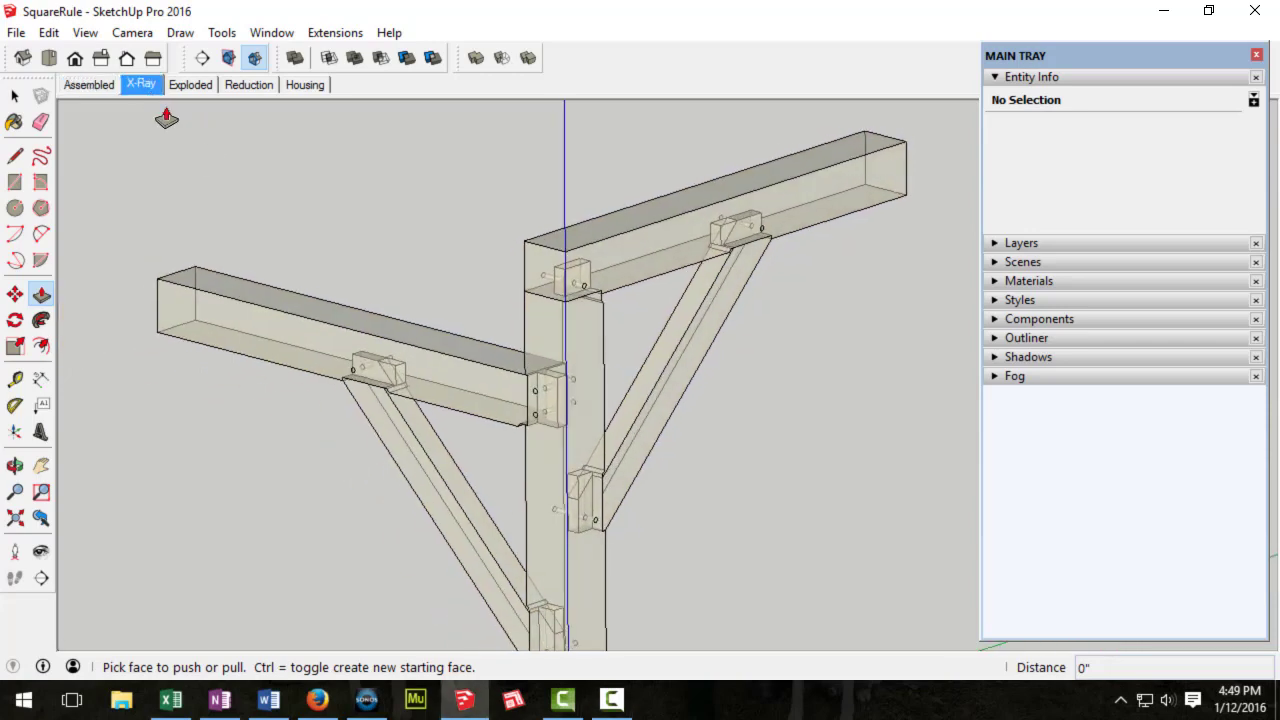
pyautogui.moveTo(500, 400); pyautogui.dragTo(660, 330)
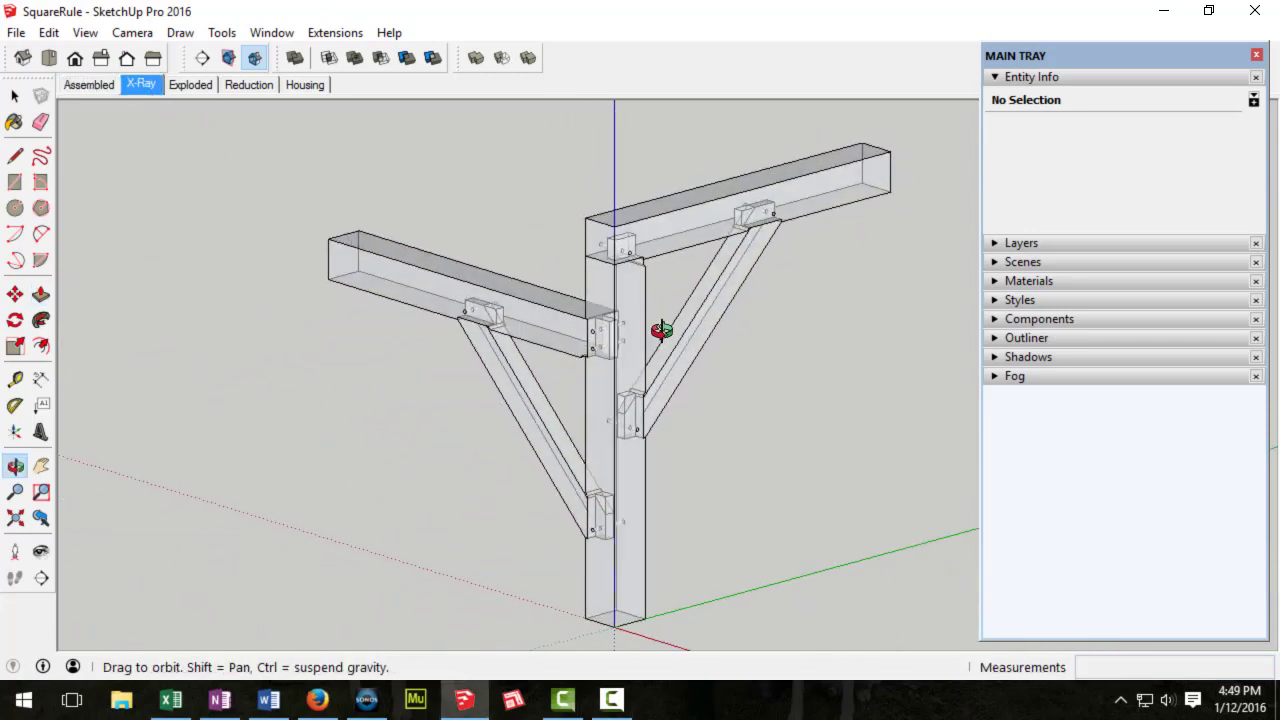
pyautogui.moveTo(660, 330); pyautogui.dragTo(816, 390)
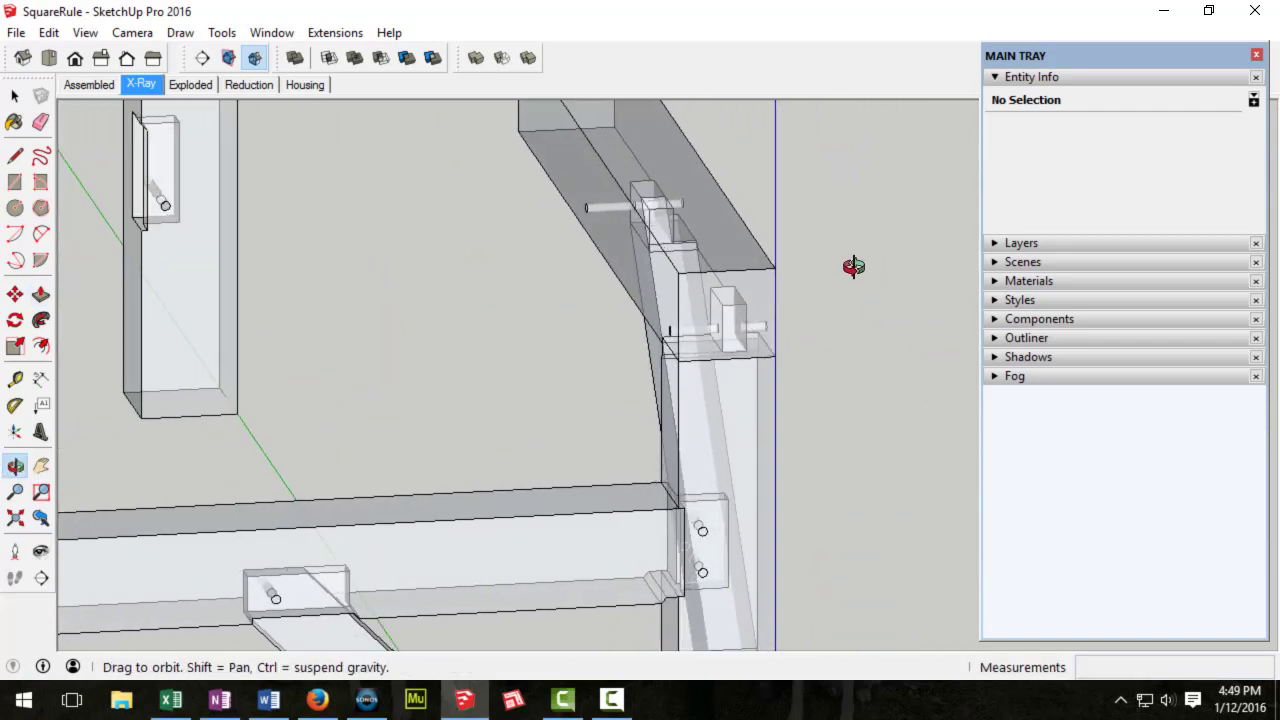
pyautogui.moveTo(852, 268); pyautogui.dragTo(588, 384)
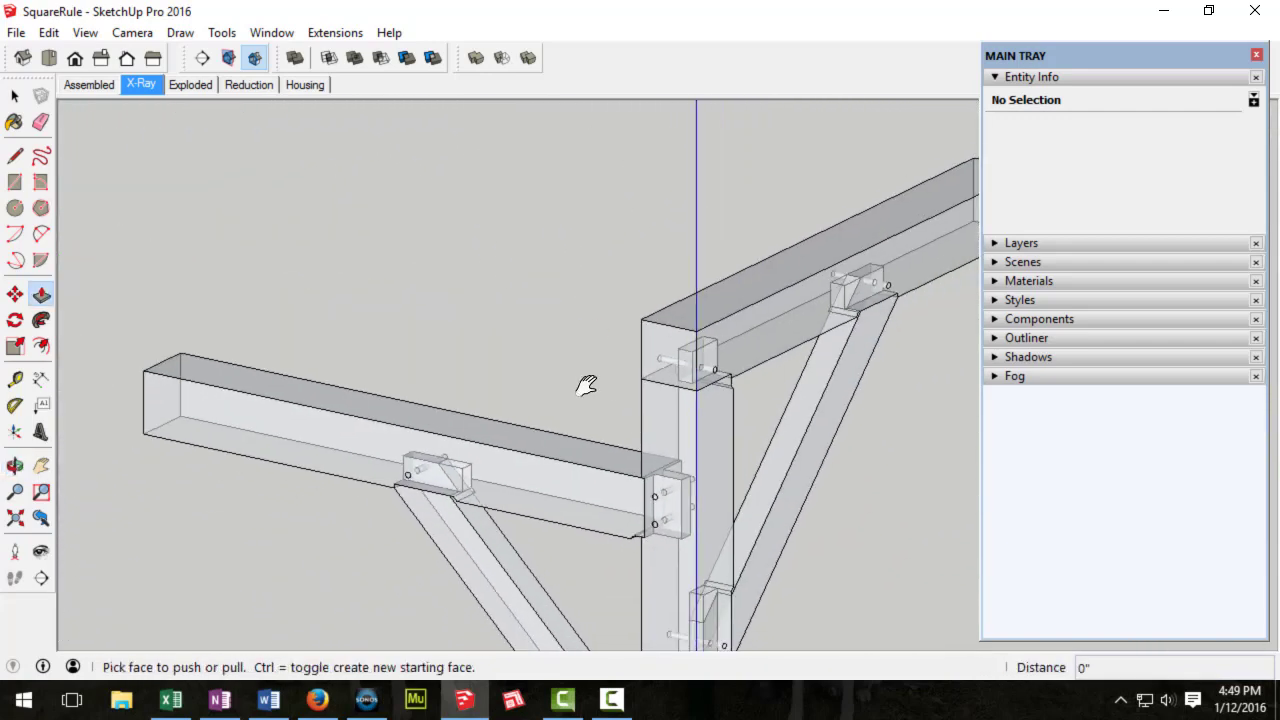
# Step: Switch to the Exploded scene, view the separated braces and close the beam end component
pyautogui.click(190, 84)
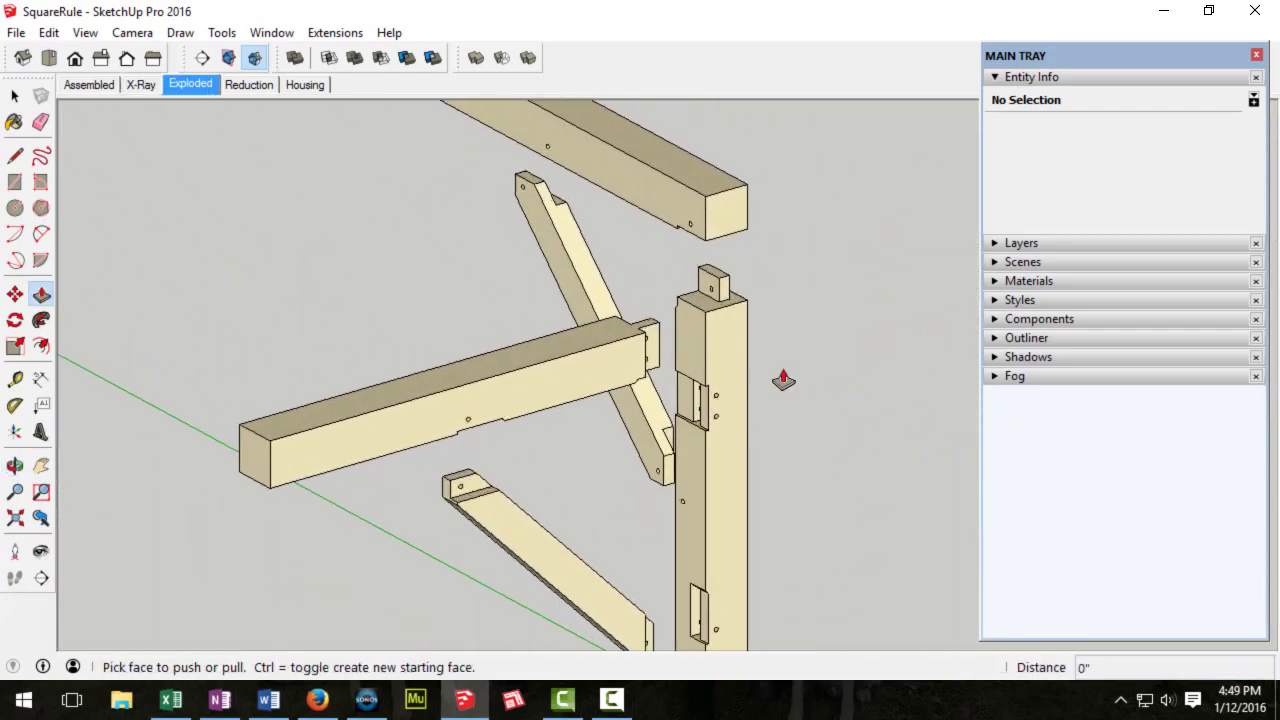
pyautogui.moveTo(784, 380); pyautogui.dragTo(812, 292)
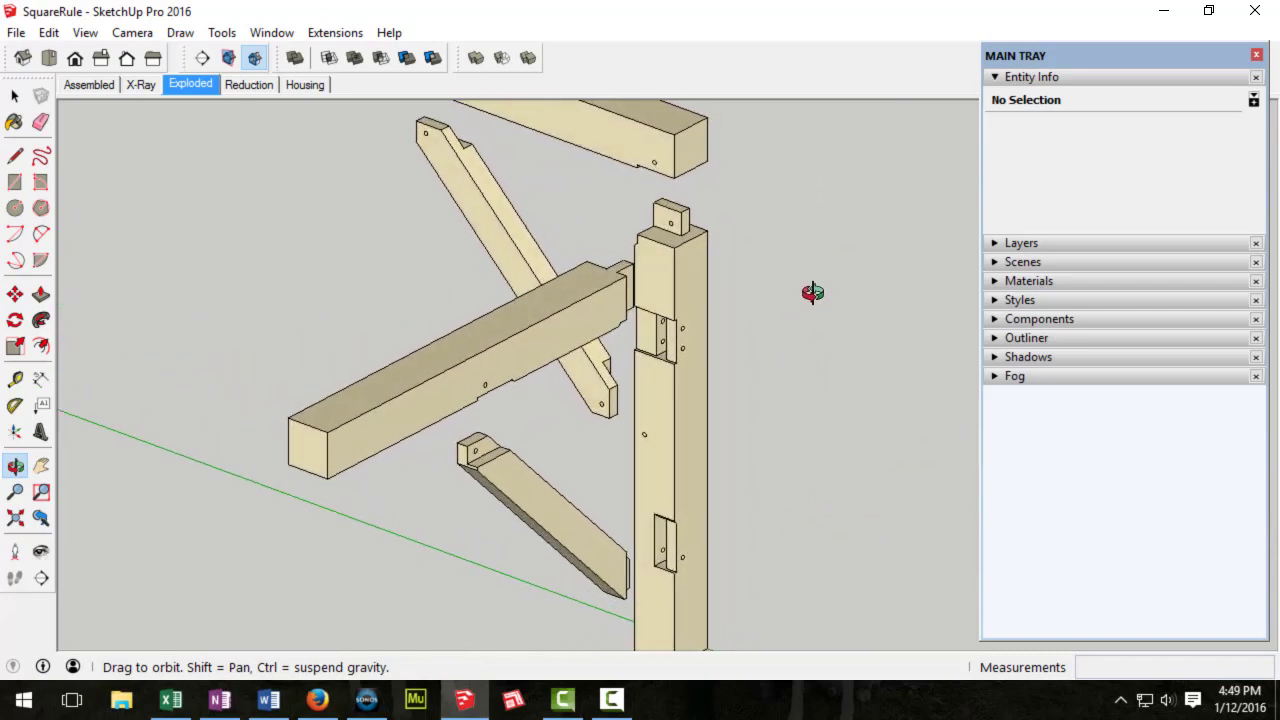
pyautogui.moveTo(812, 292); pyautogui.dragTo(370, 270)
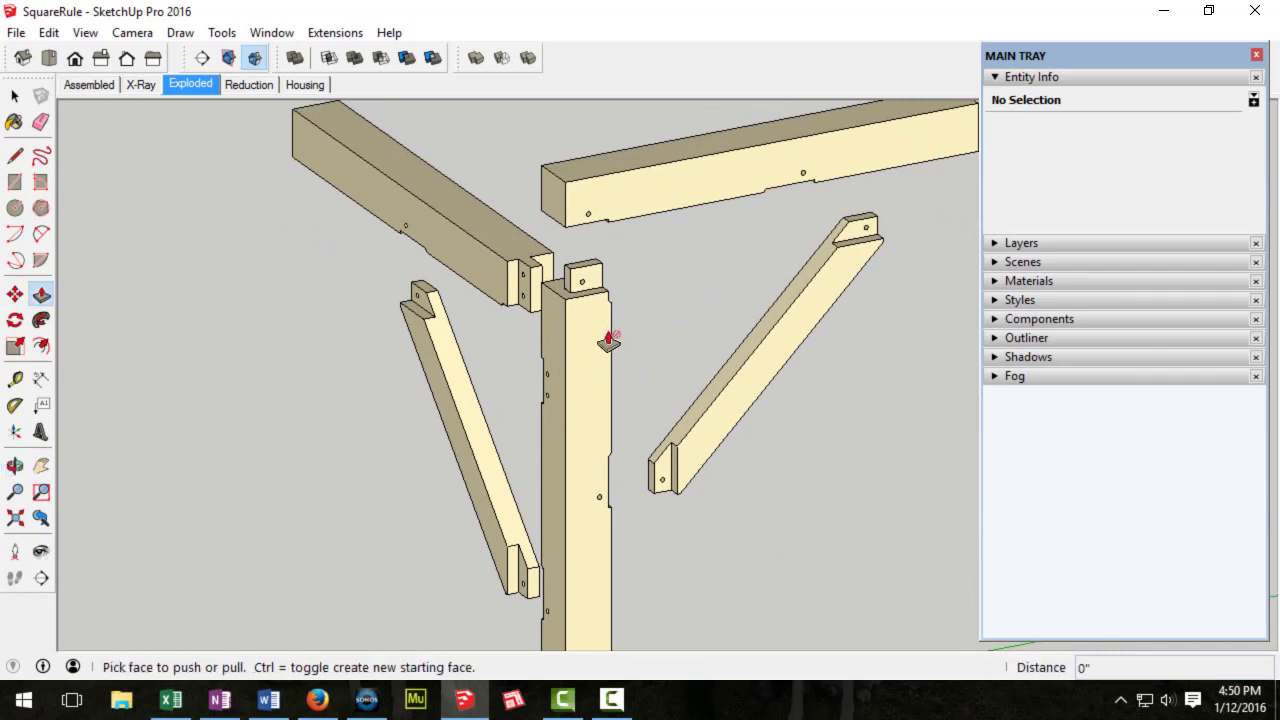
pyautogui.moveTo(608, 320)
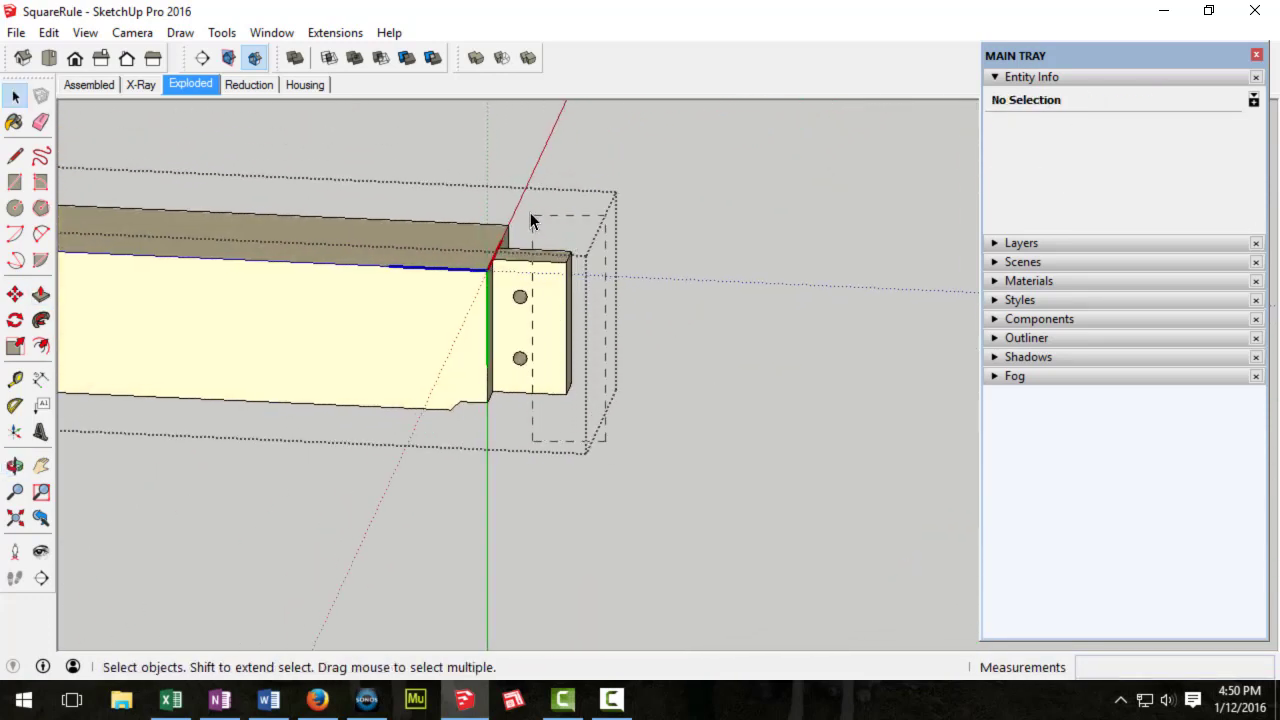
pyautogui.click(484, 290)
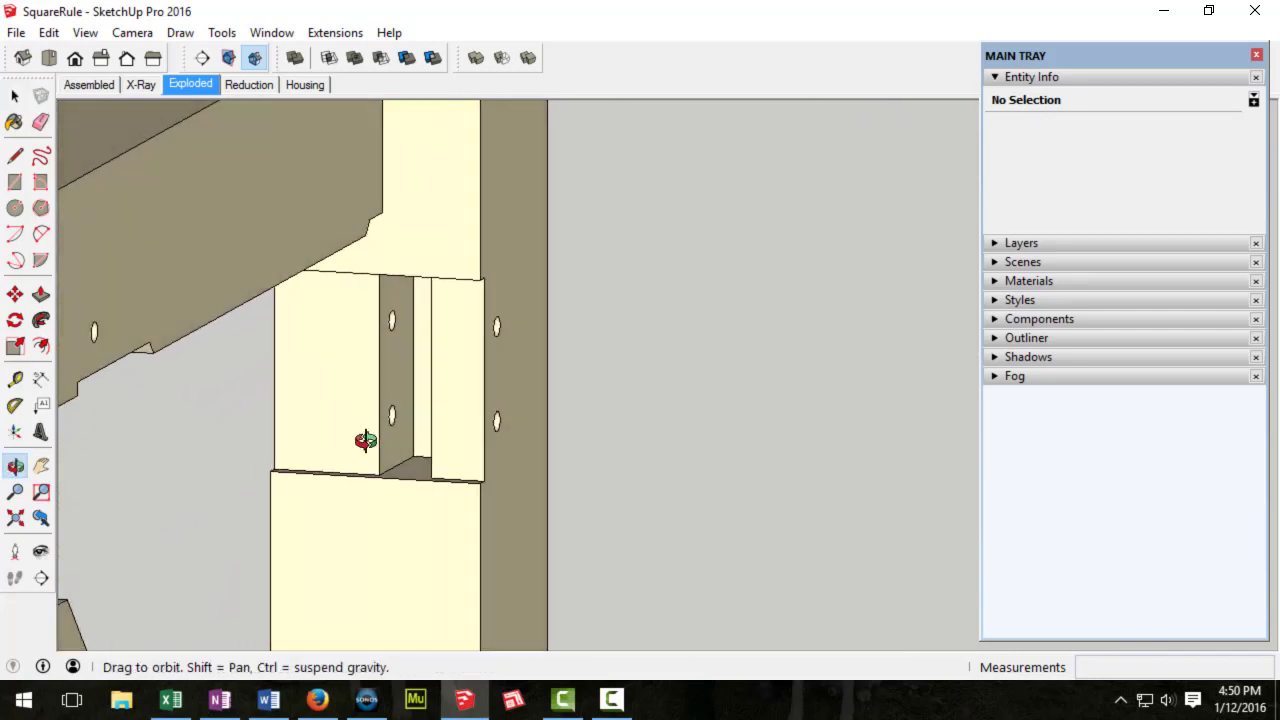
# Step: Tape Measure across the post at the brace housing, reading 8 inches
pyautogui.moveTo(364, 440); pyautogui.dragTo(656, 388)
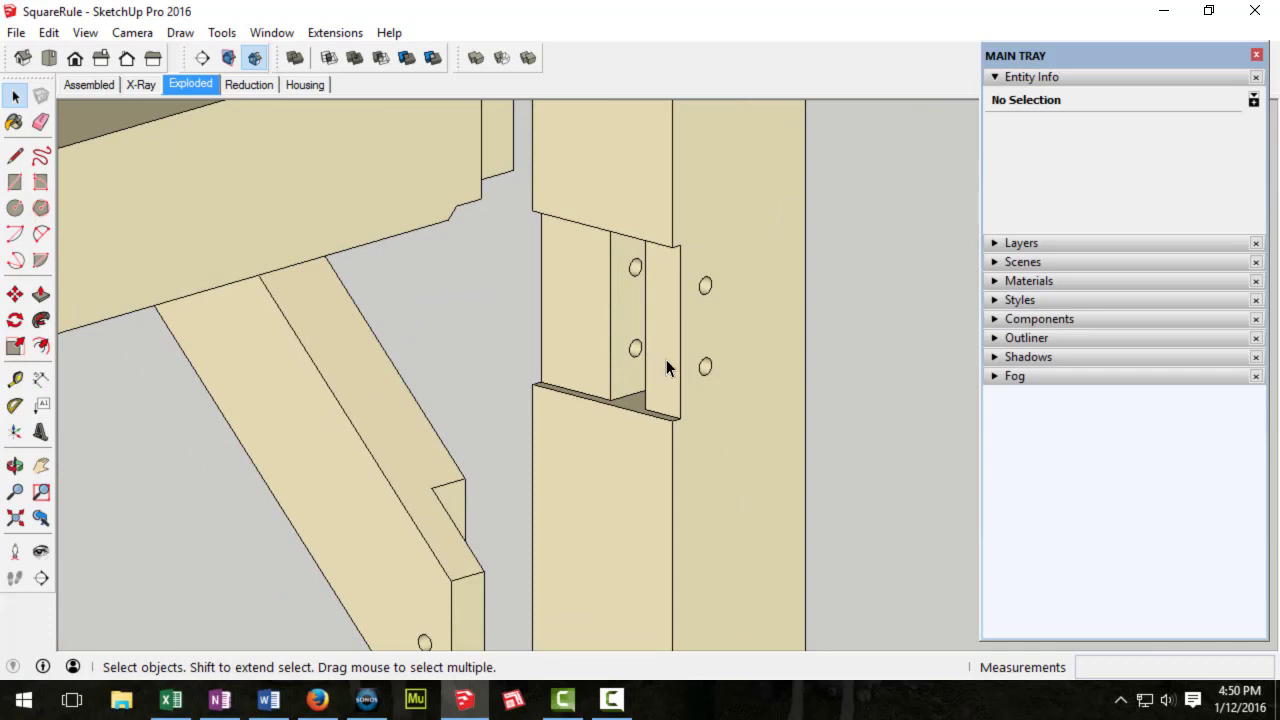
pyautogui.moveTo(652, 324)
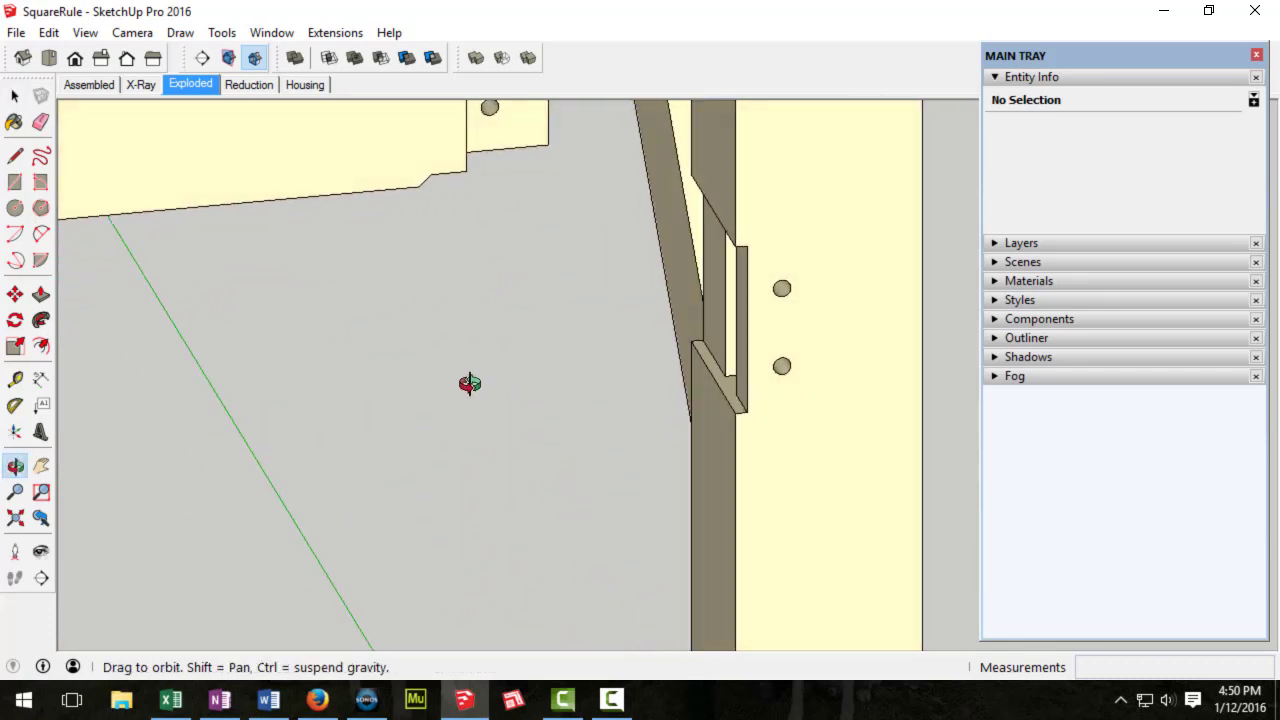
pyautogui.moveTo(470, 384); pyautogui.dragTo(764, 326)
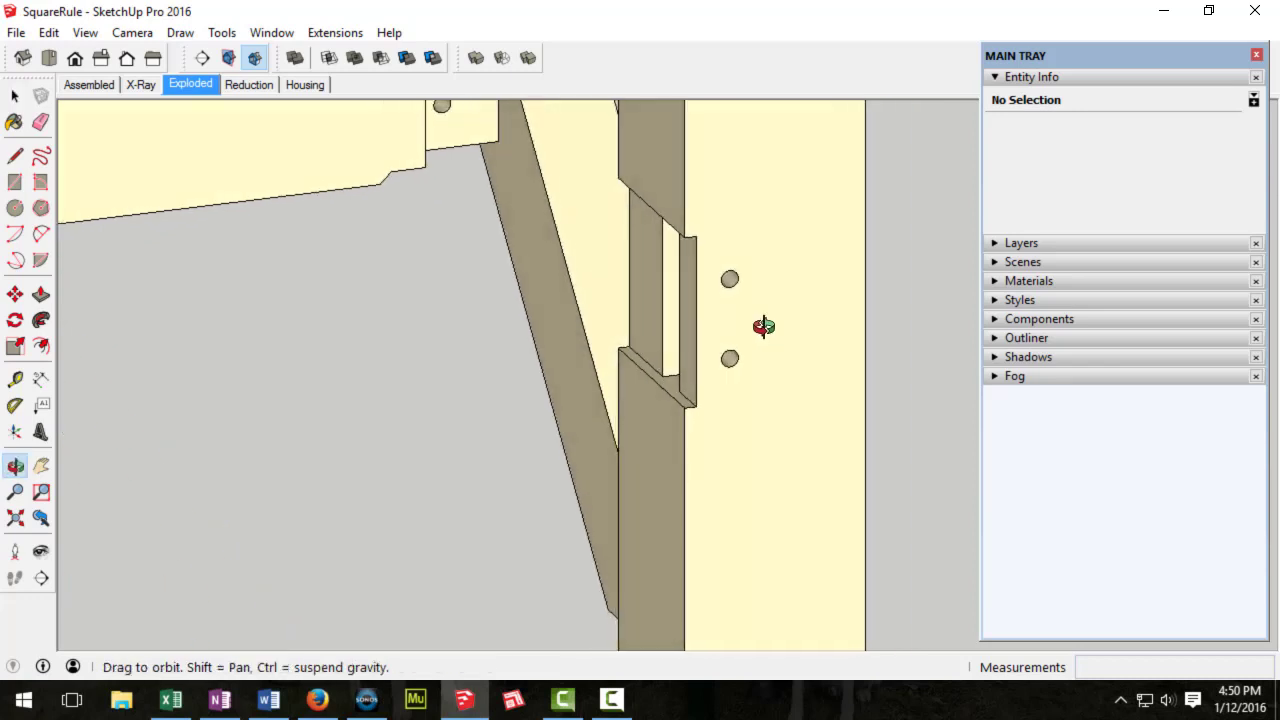
pyautogui.moveTo(764, 326); pyautogui.dragTo(852, 398)
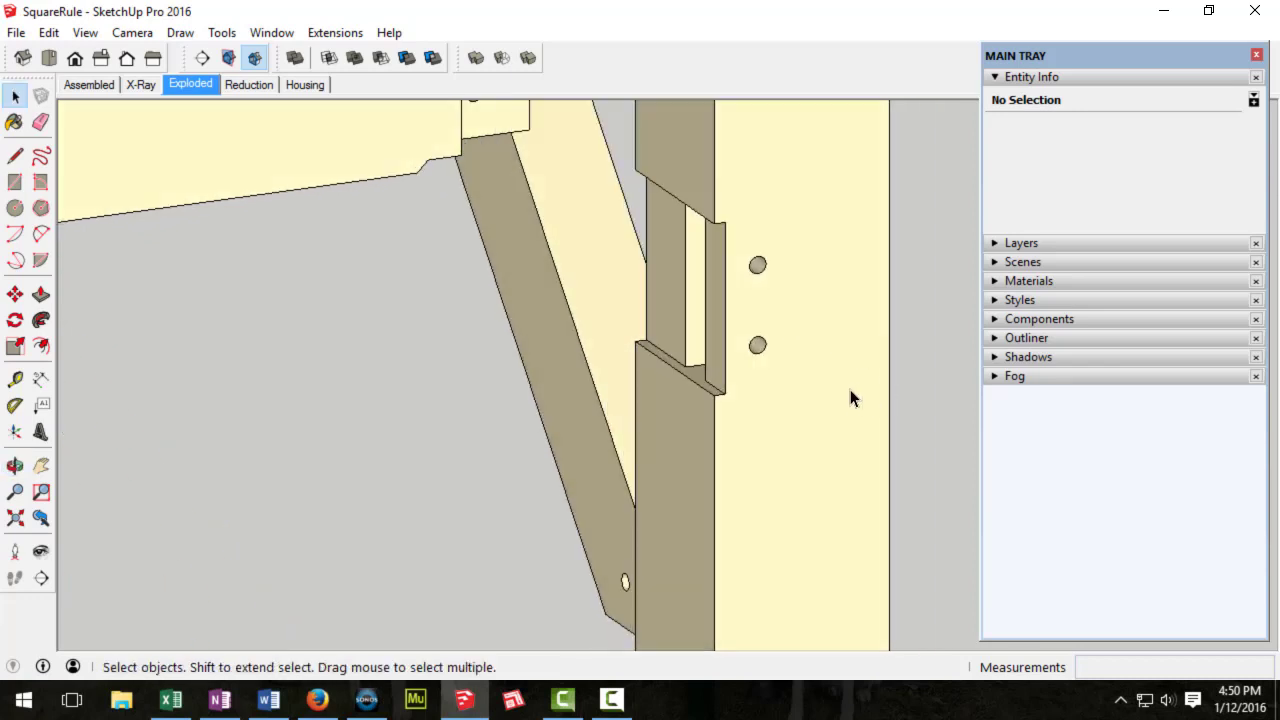
pyautogui.click(16, 380)
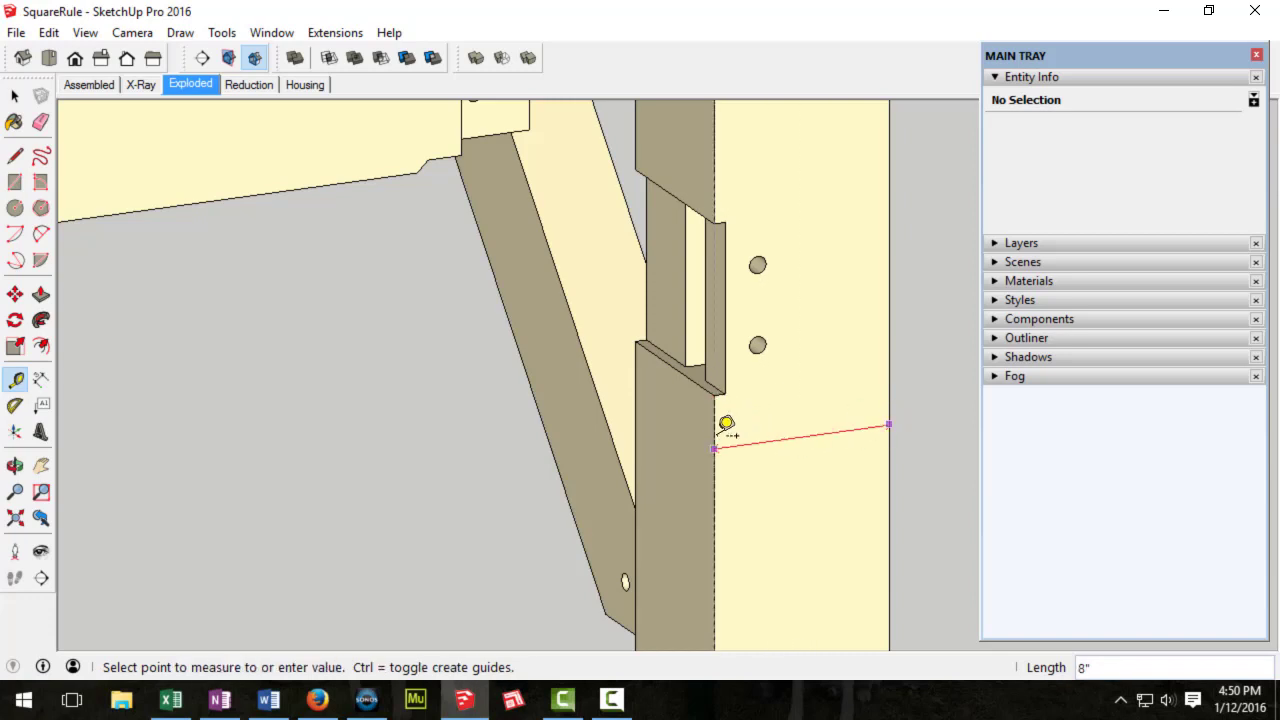
pyautogui.moveTo(718, 436)
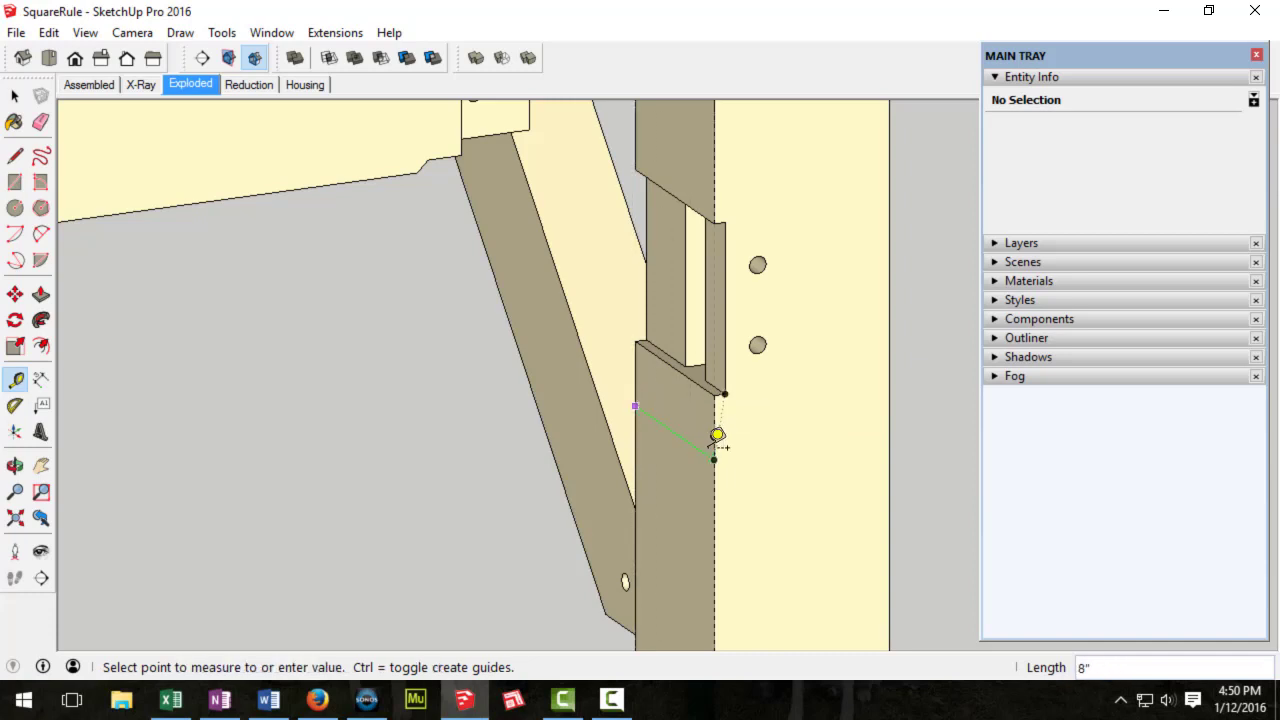
pyautogui.moveTo(844, 320)
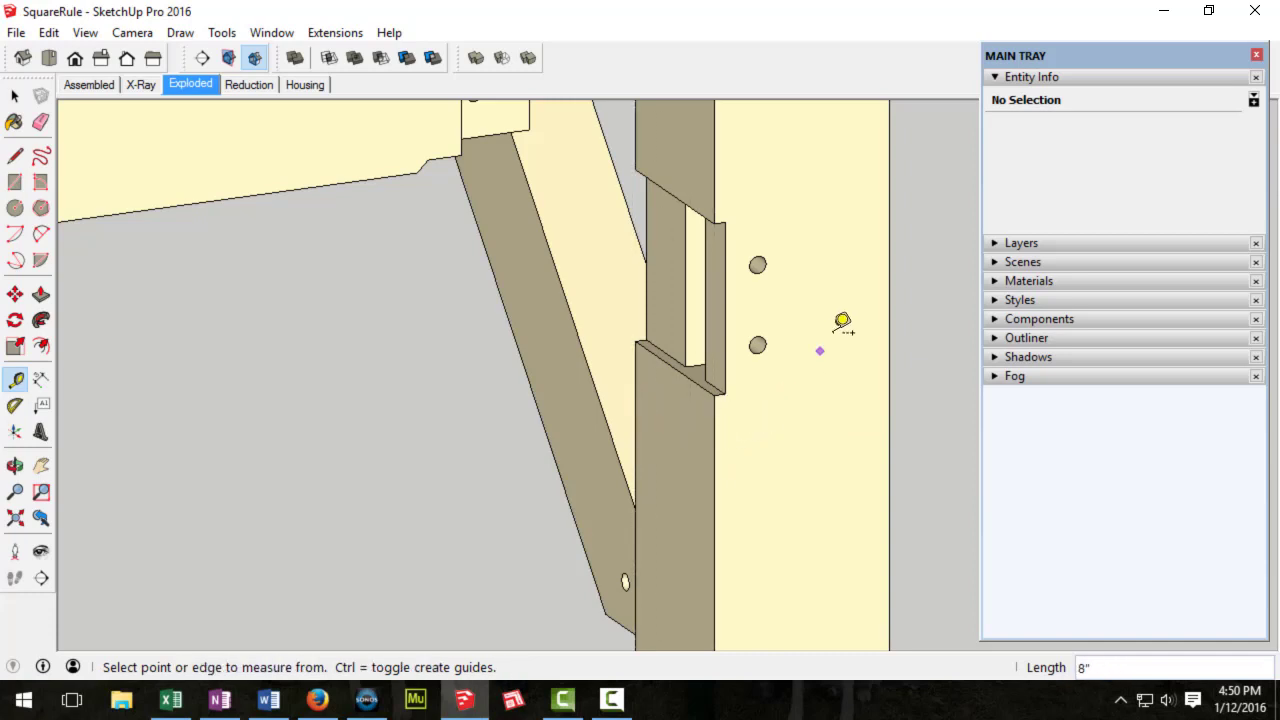
pyautogui.click(736, 312)
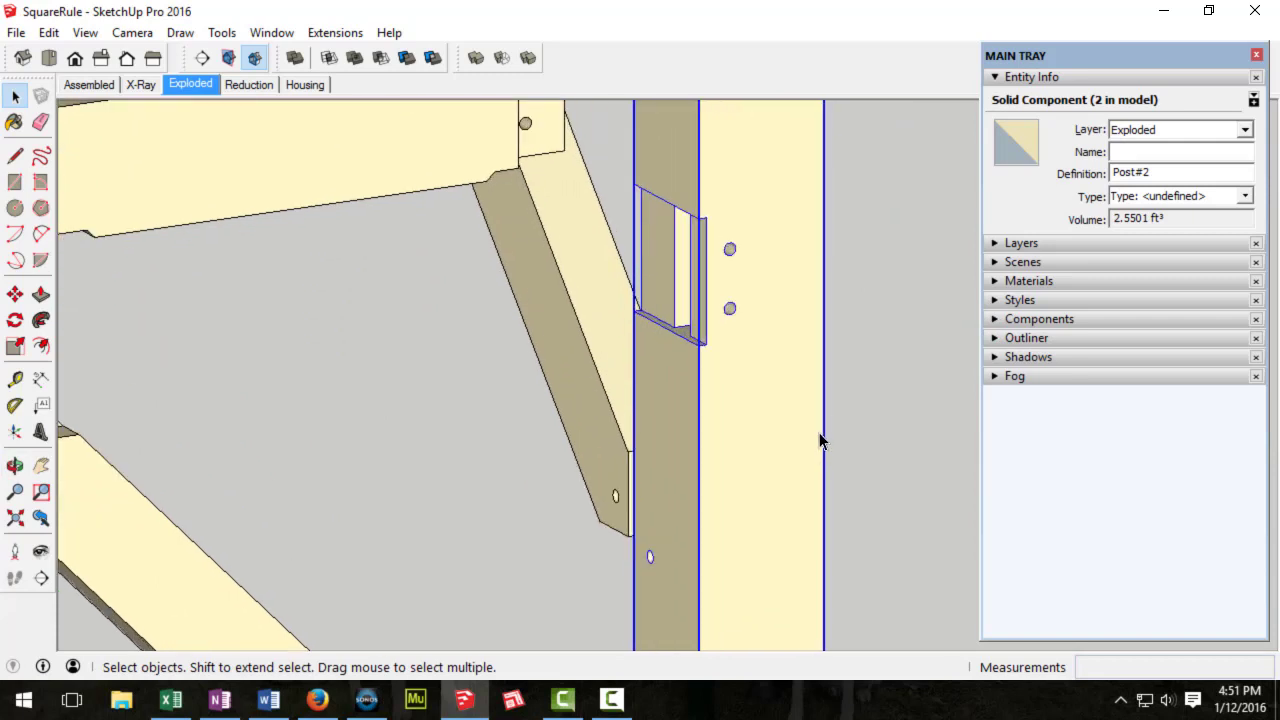
# Step: Start another Tape Measure at the brace housing and clear the post selection
pyautogui.click(14, 380)
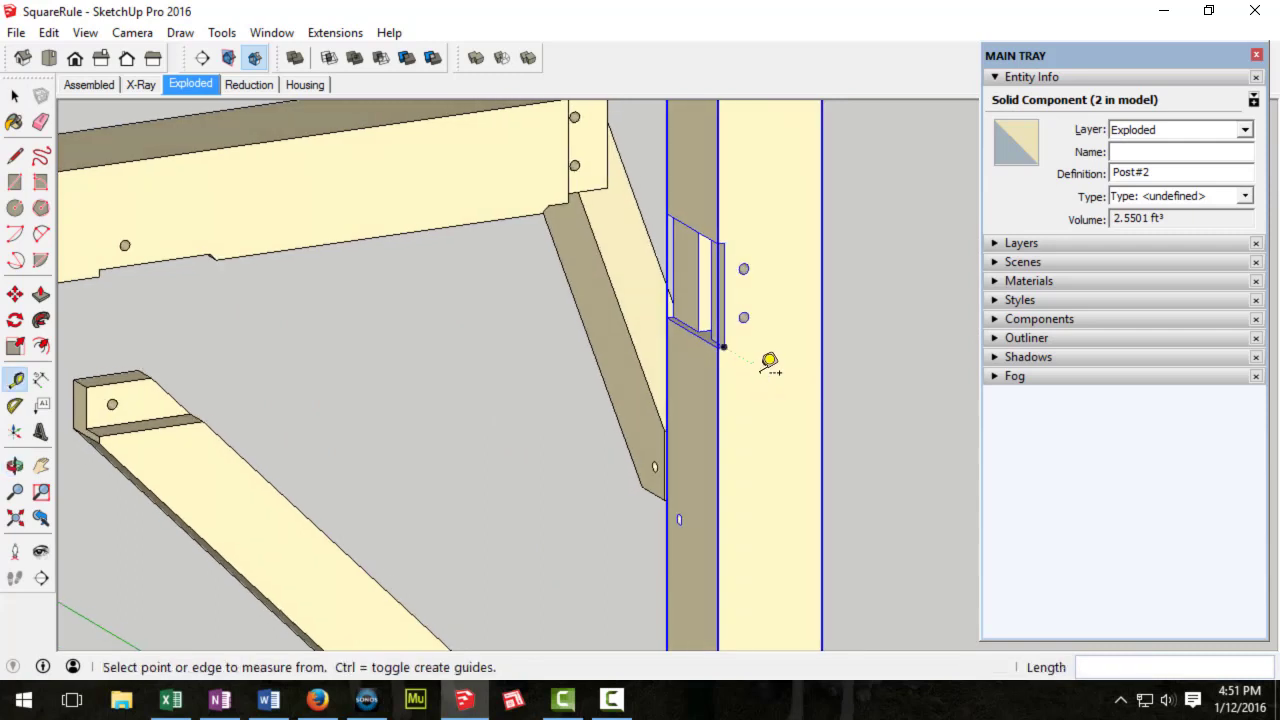
pyautogui.click(16, 96)
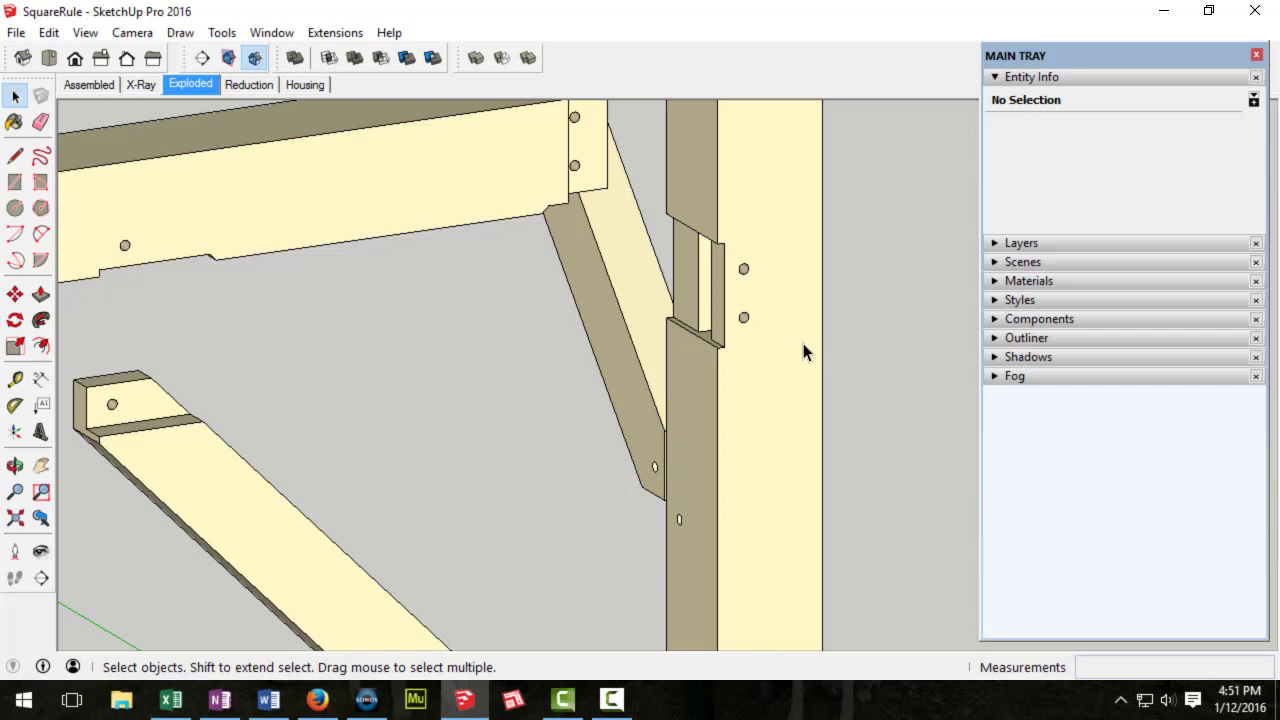
pyautogui.moveTo(824, 296)
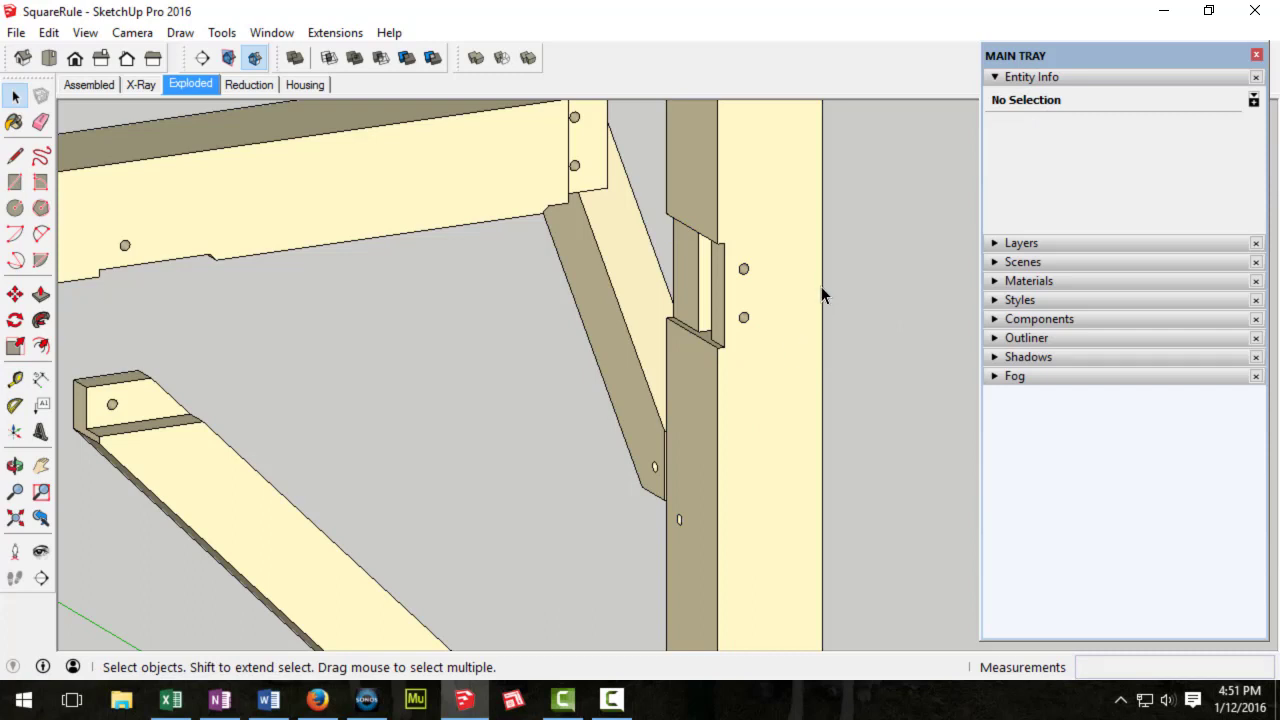
pyautogui.moveTo(744, 296)
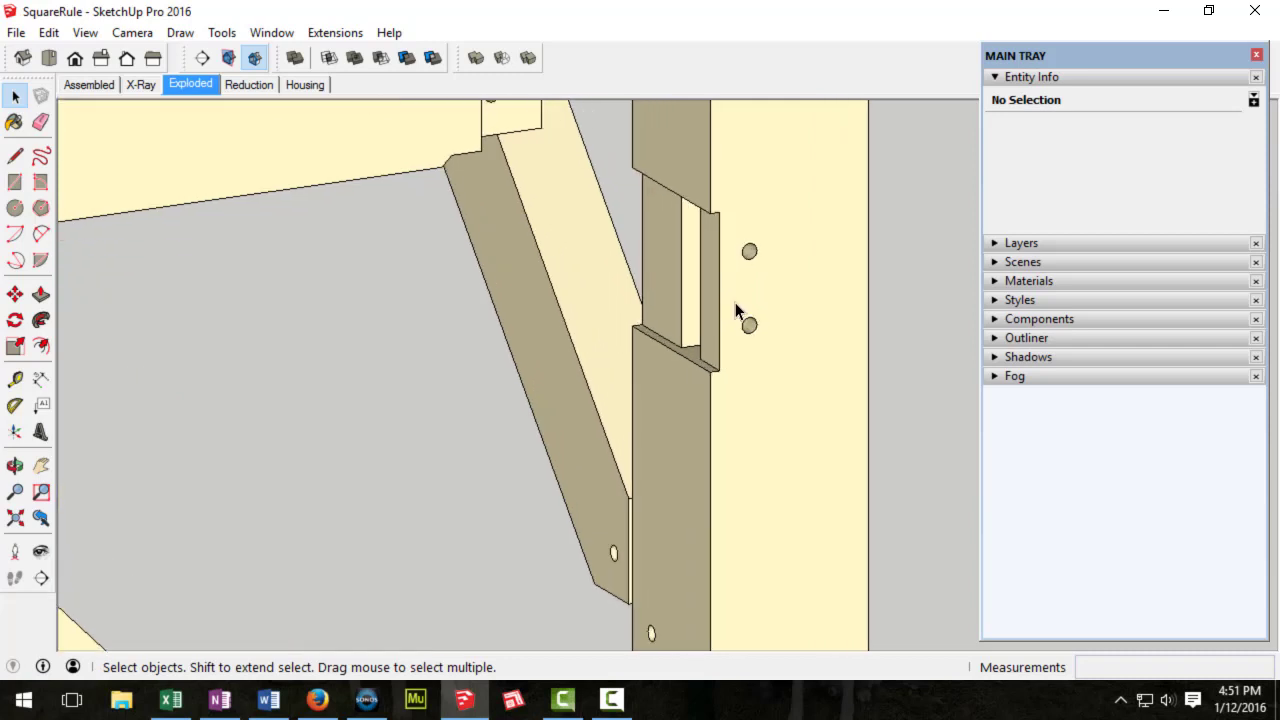
pyautogui.moveTo(846, 316)
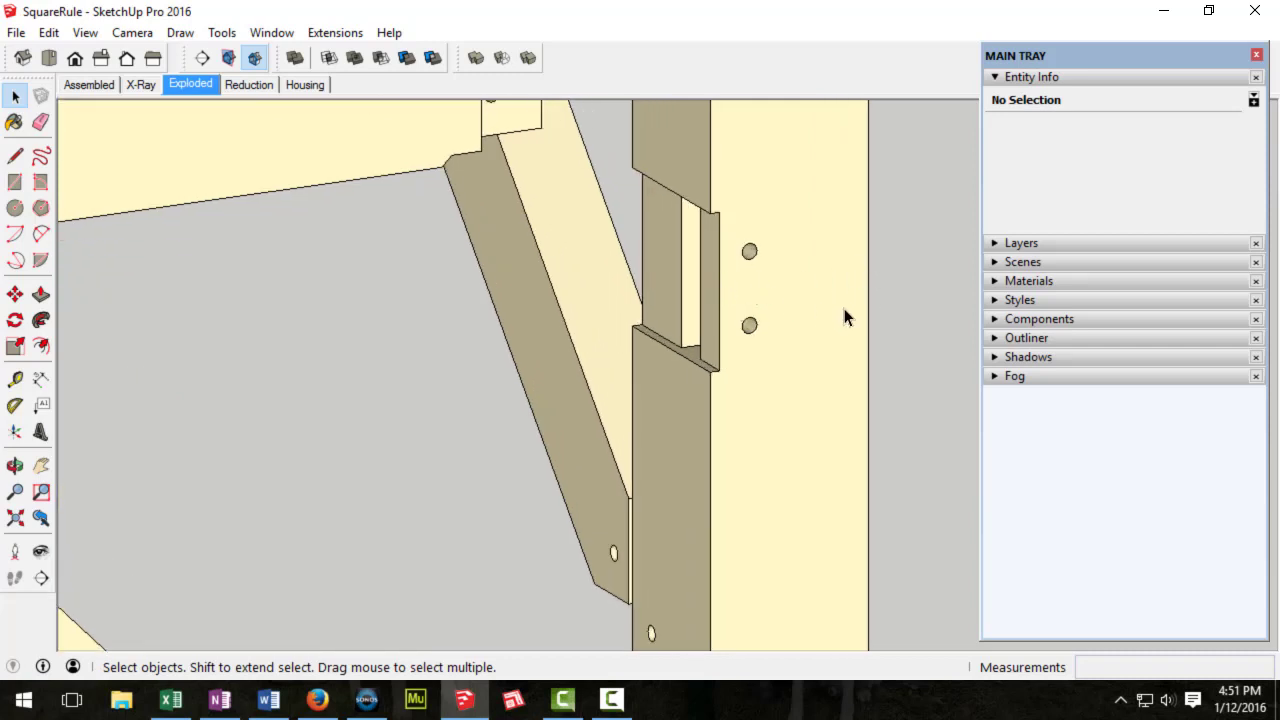
pyautogui.moveTo(866, 298)
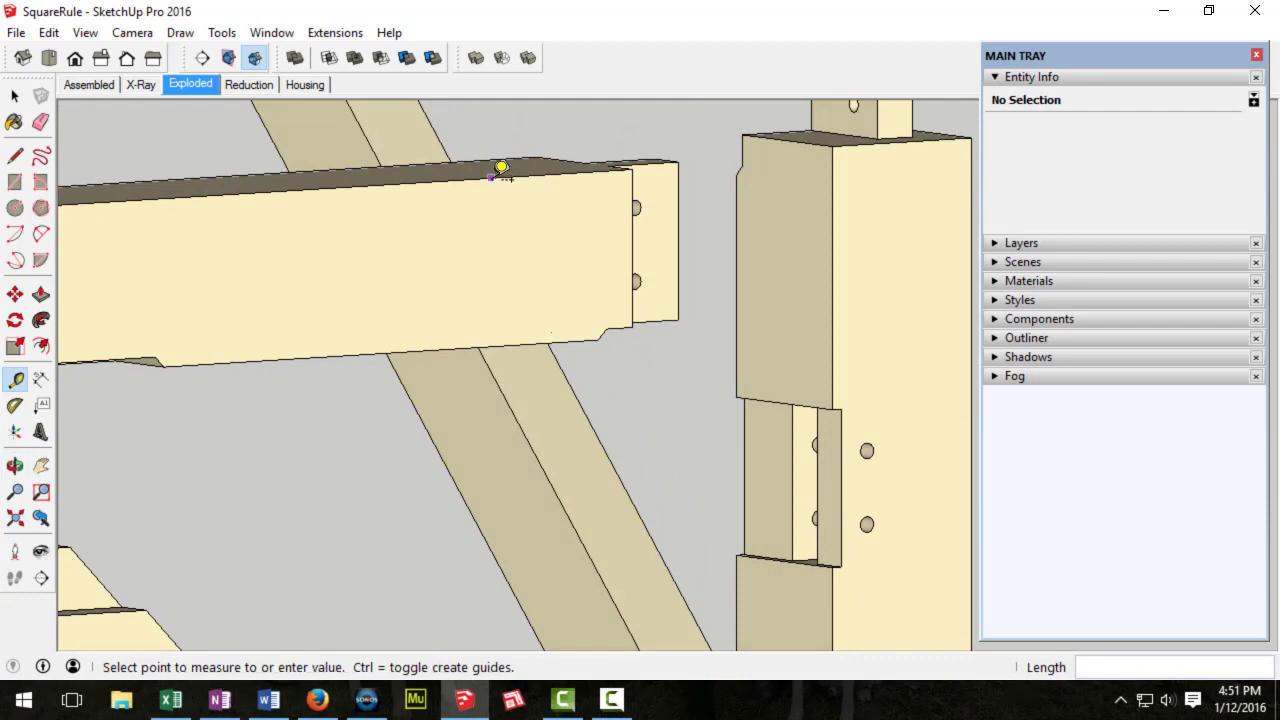
pyautogui.moveTo(504, 332)
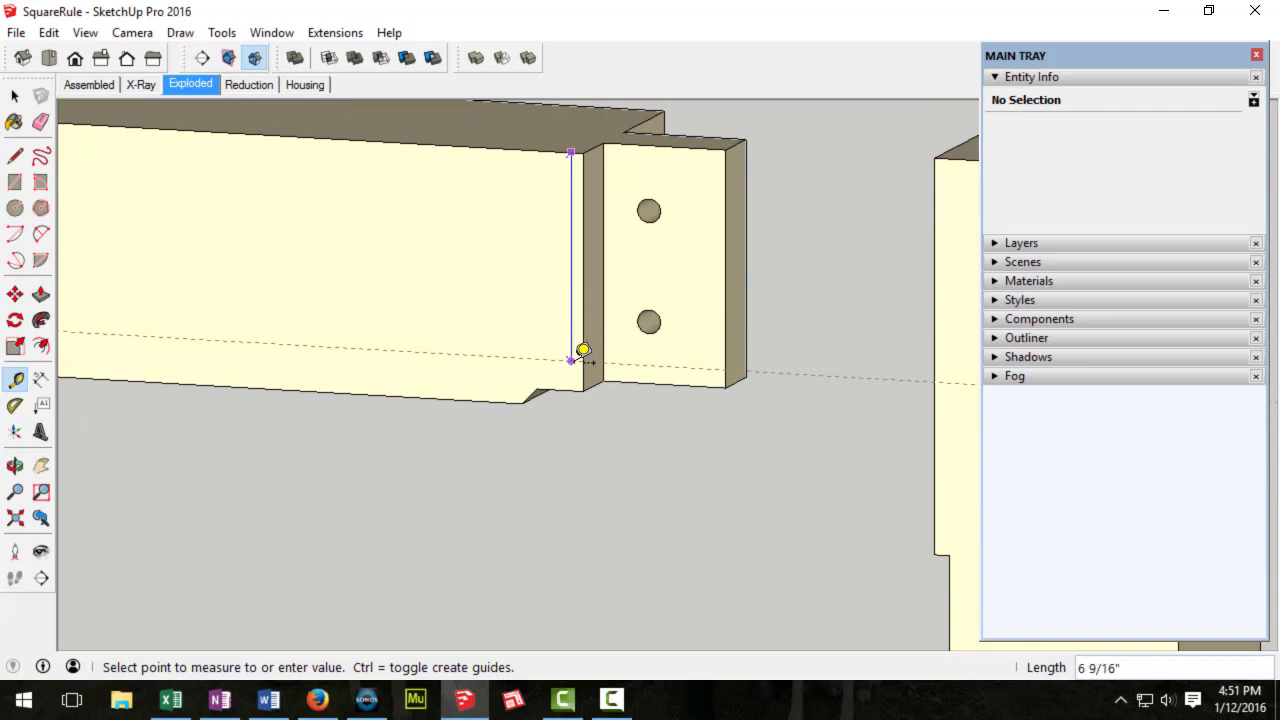
pyautogui.moveTo(580, 378)
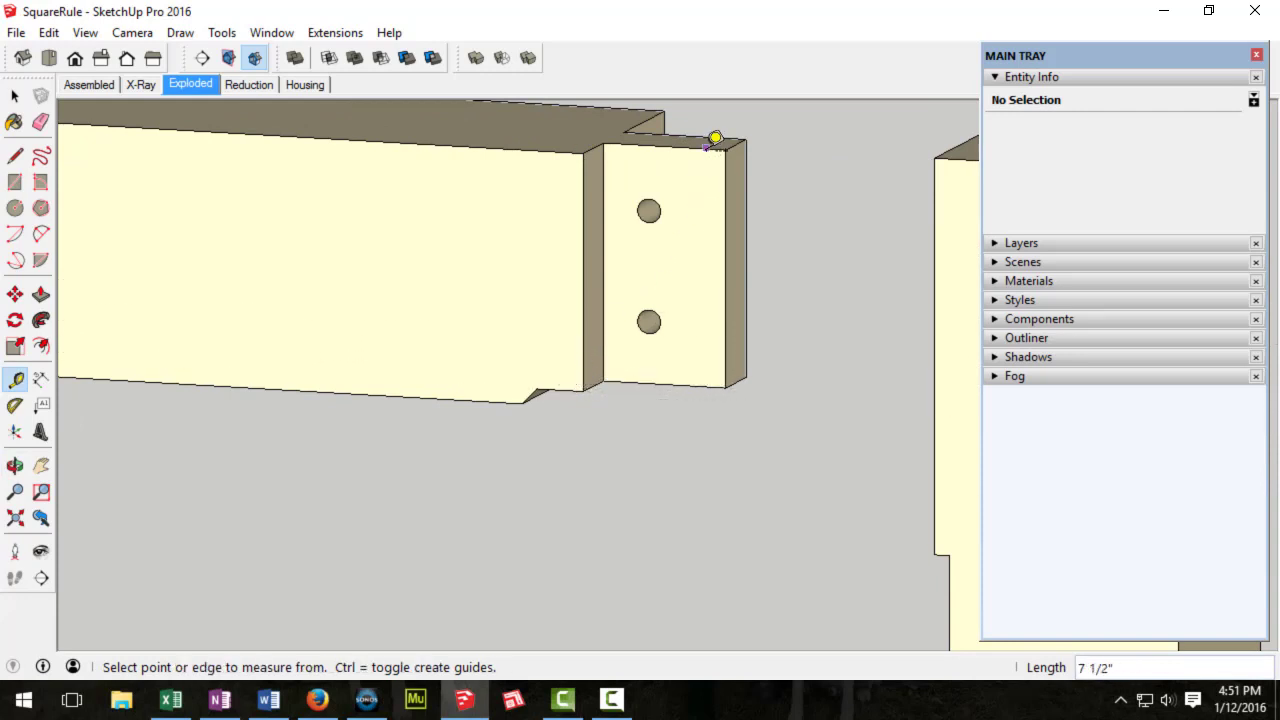
# Step: Measure the beam tenon (faces about 25.66 in²), select the reduction face and close the beam component
pyautogui.click(704, 148)
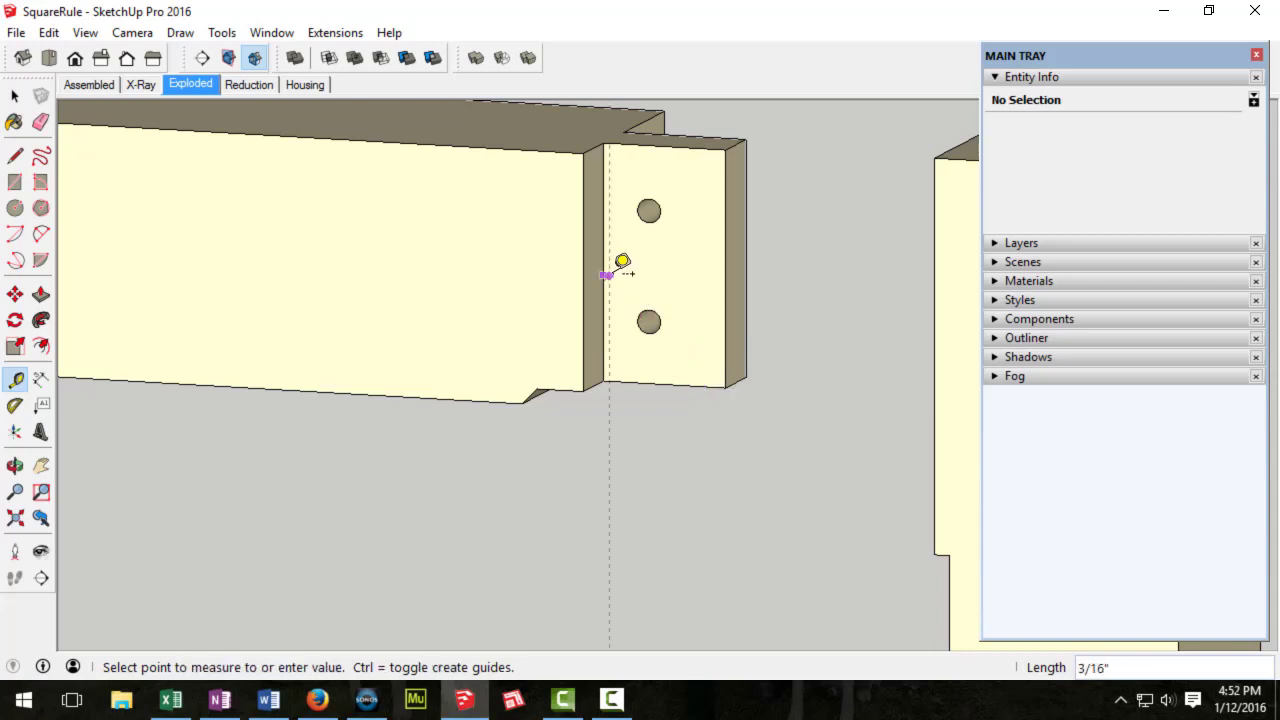
pyautogui.moveTo(736, 276)
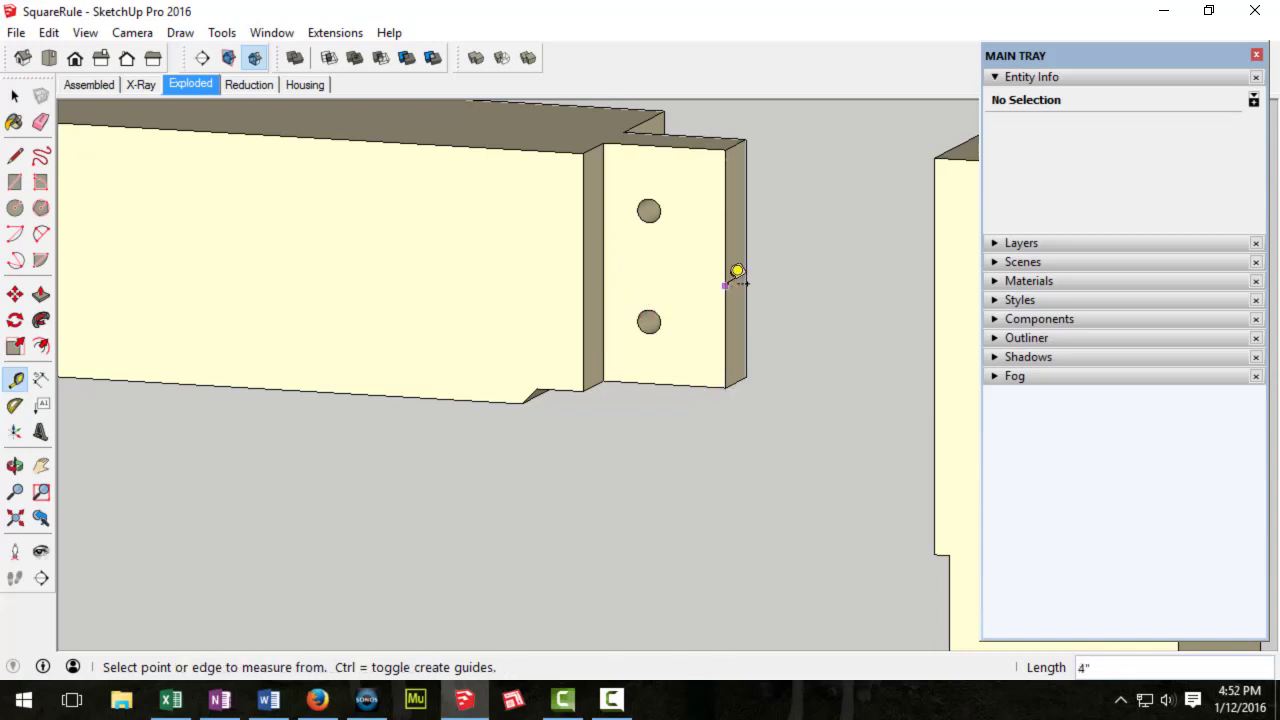
pyautogui.click(724, 284)
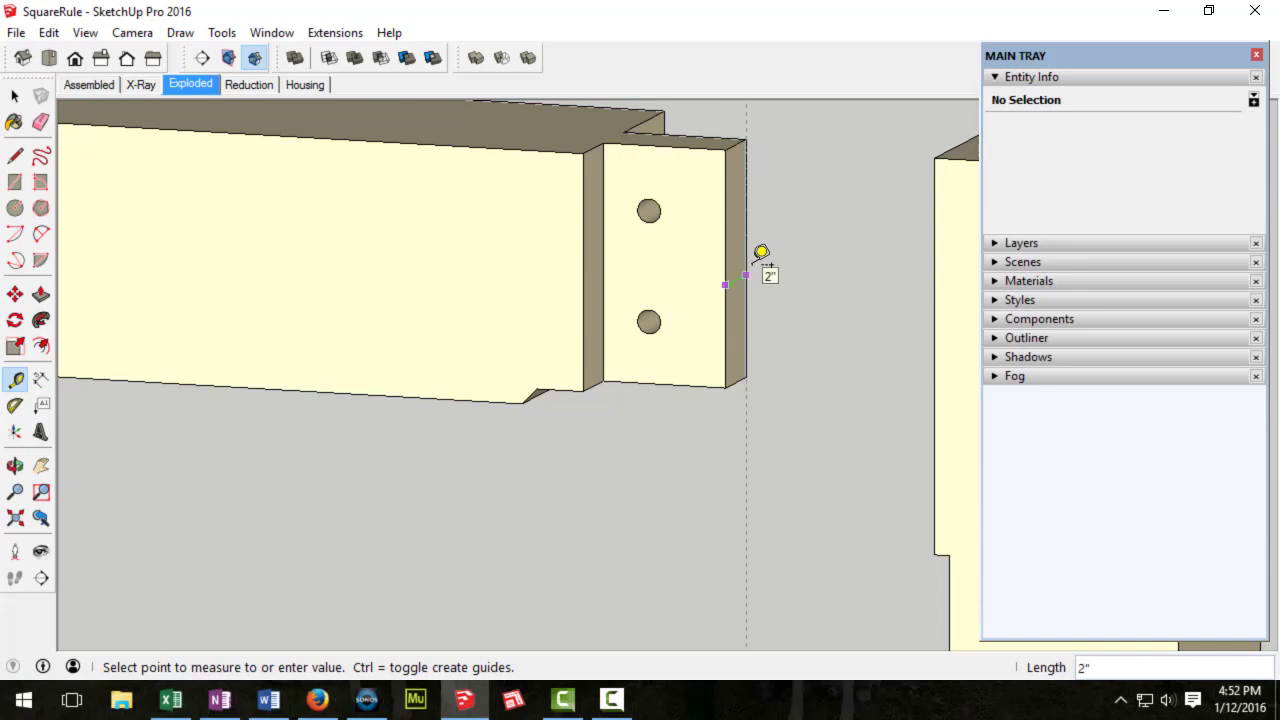
pyautogui.moveTo(760, 250); pyautogui.dragTo(736, 232)
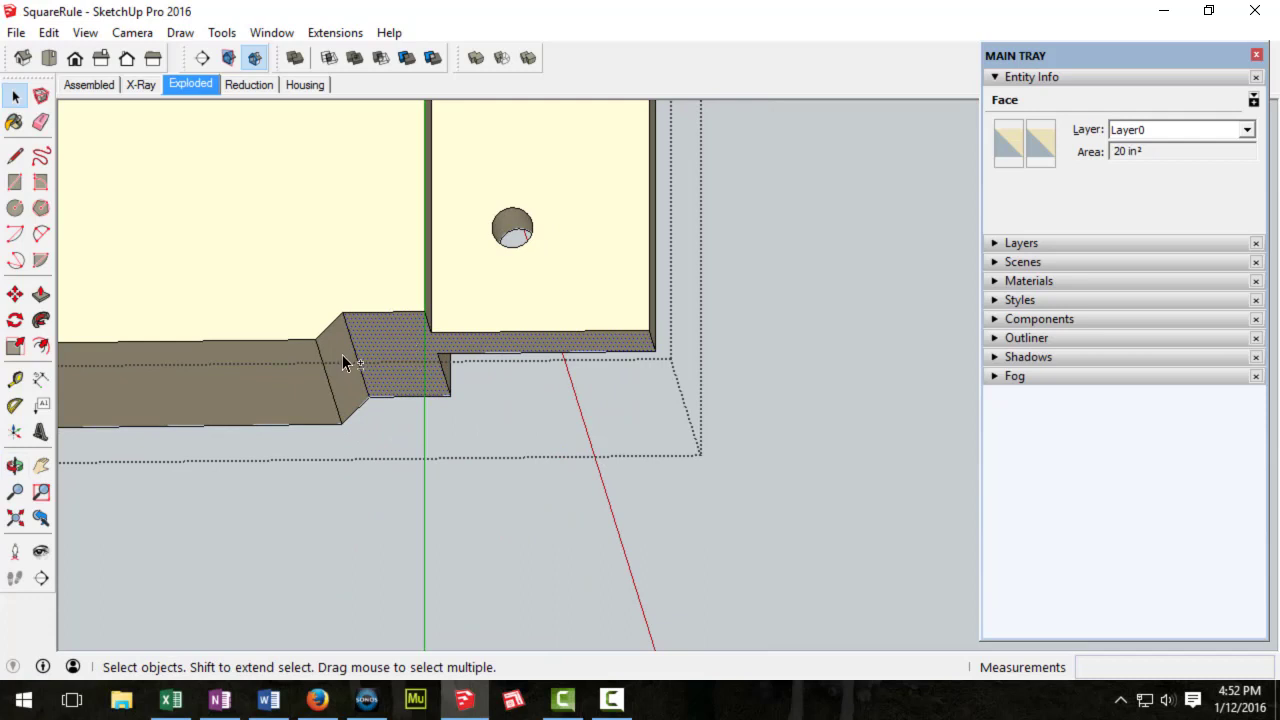
pyautogui.click(390, 350)
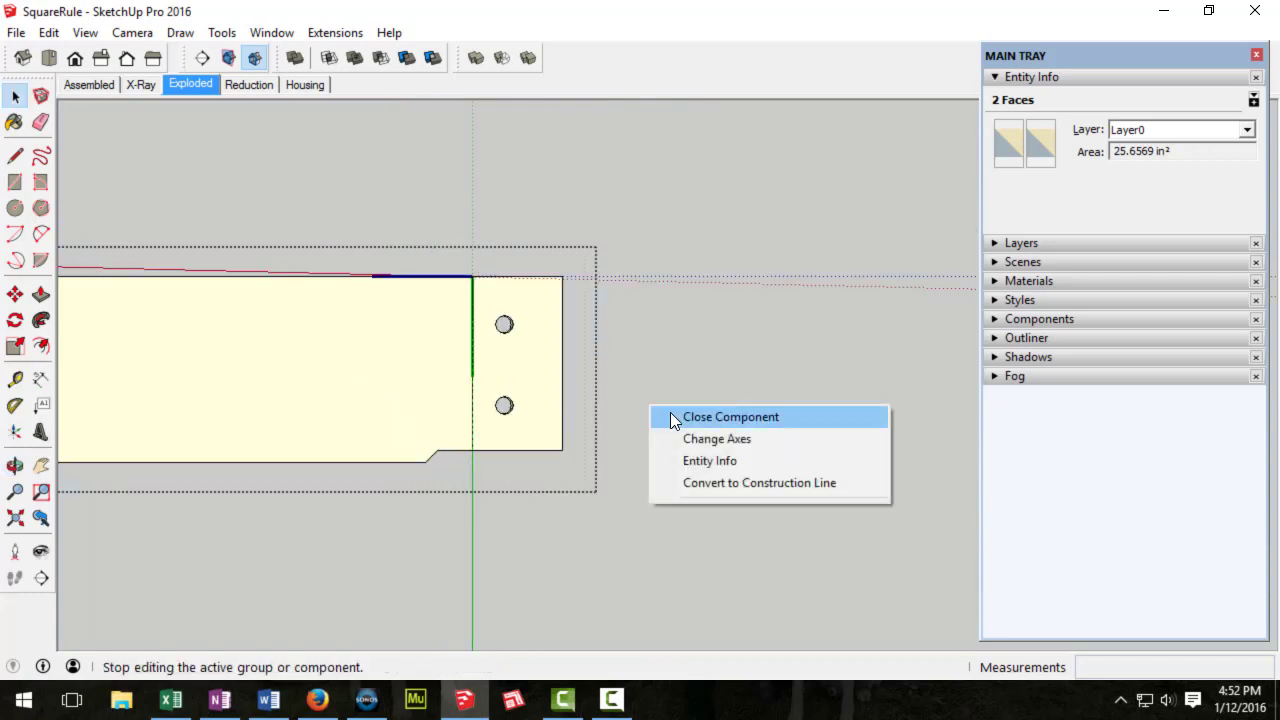
pyautogui.click(730, 416)
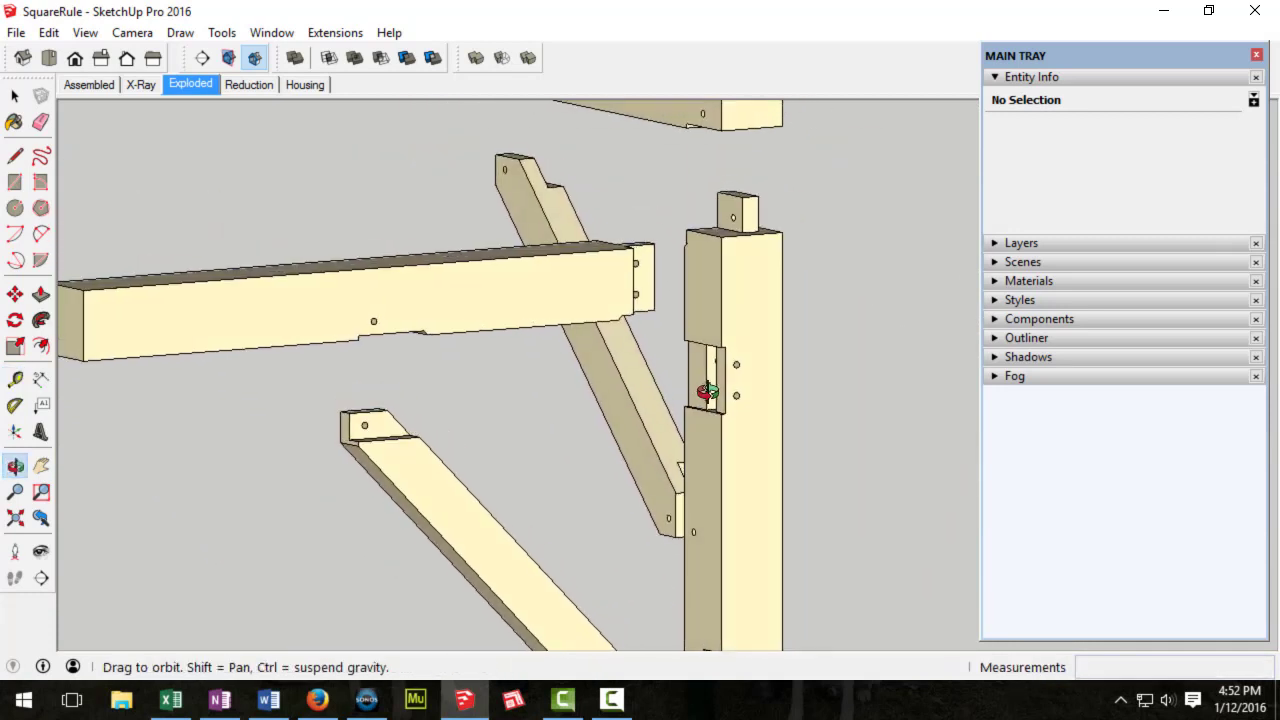
# Step: Measure the post's top tenon with Tape Measure at about 2 inches, then close the post component
pyautogui.moveTo(704, 390); pyautogui.dragTo(750, 504)
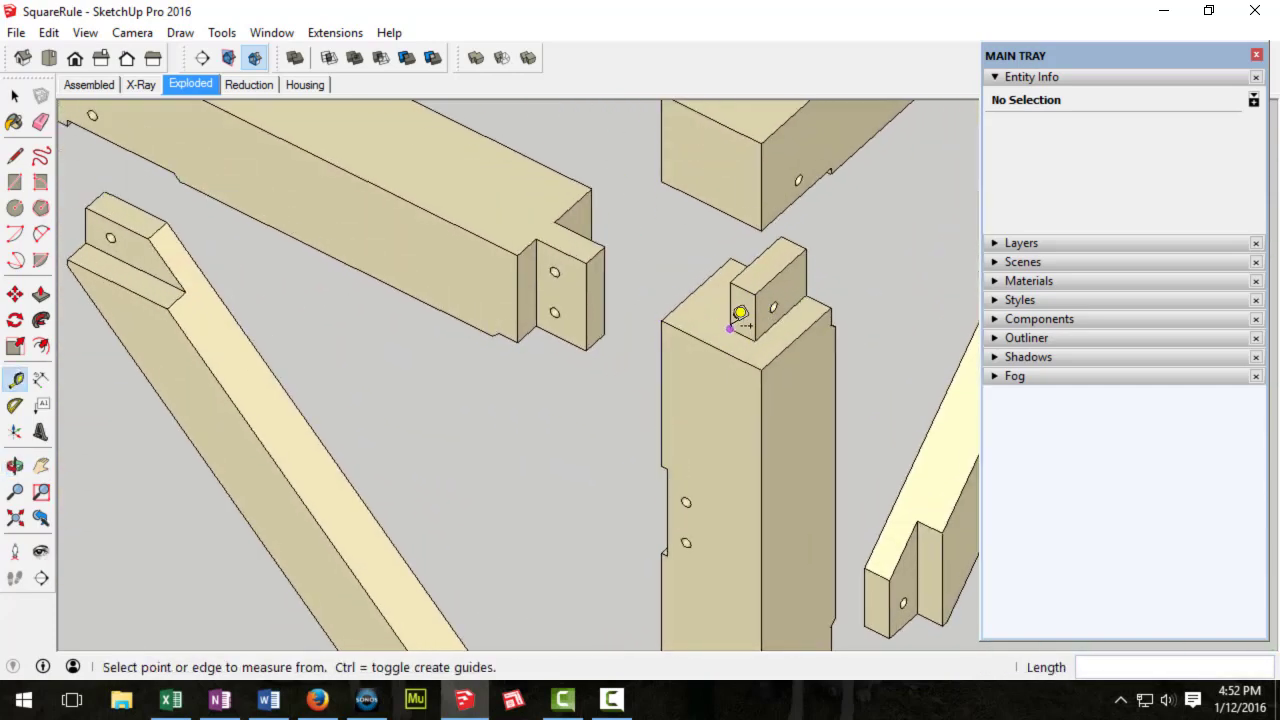
pyautogui.moveTo(744, 310)
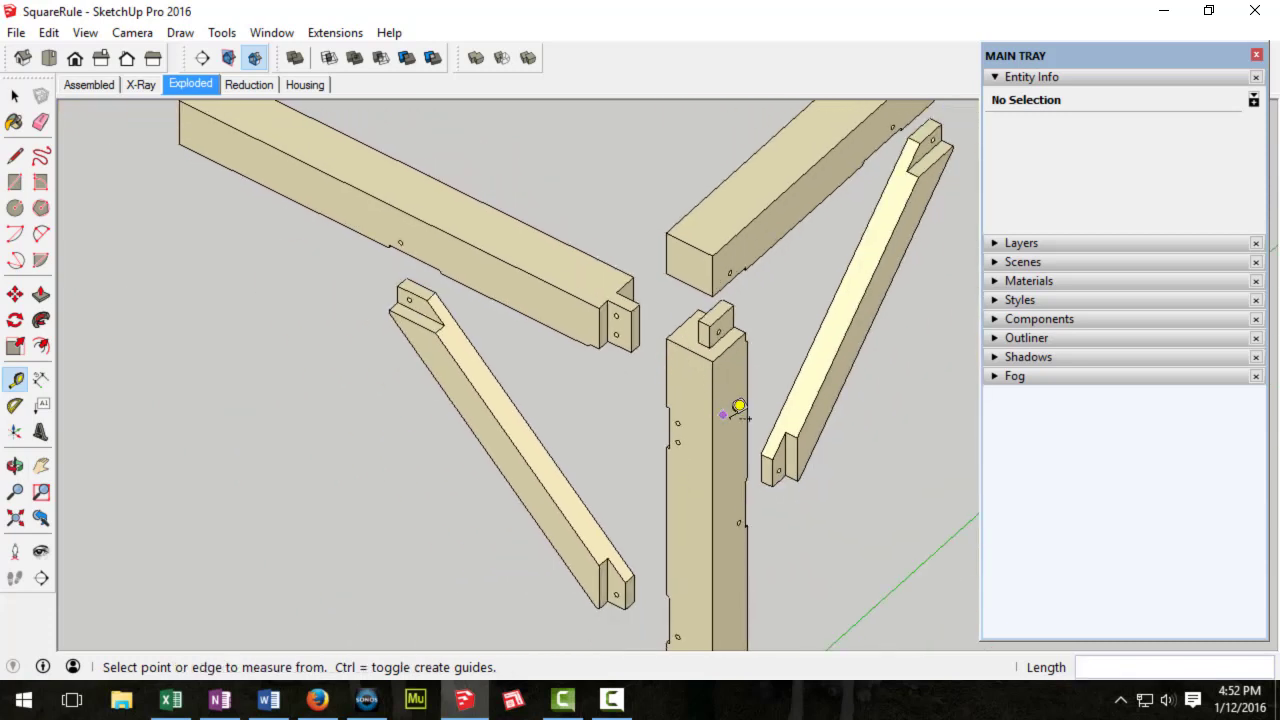
pyautogui.moveTo(744, 408)
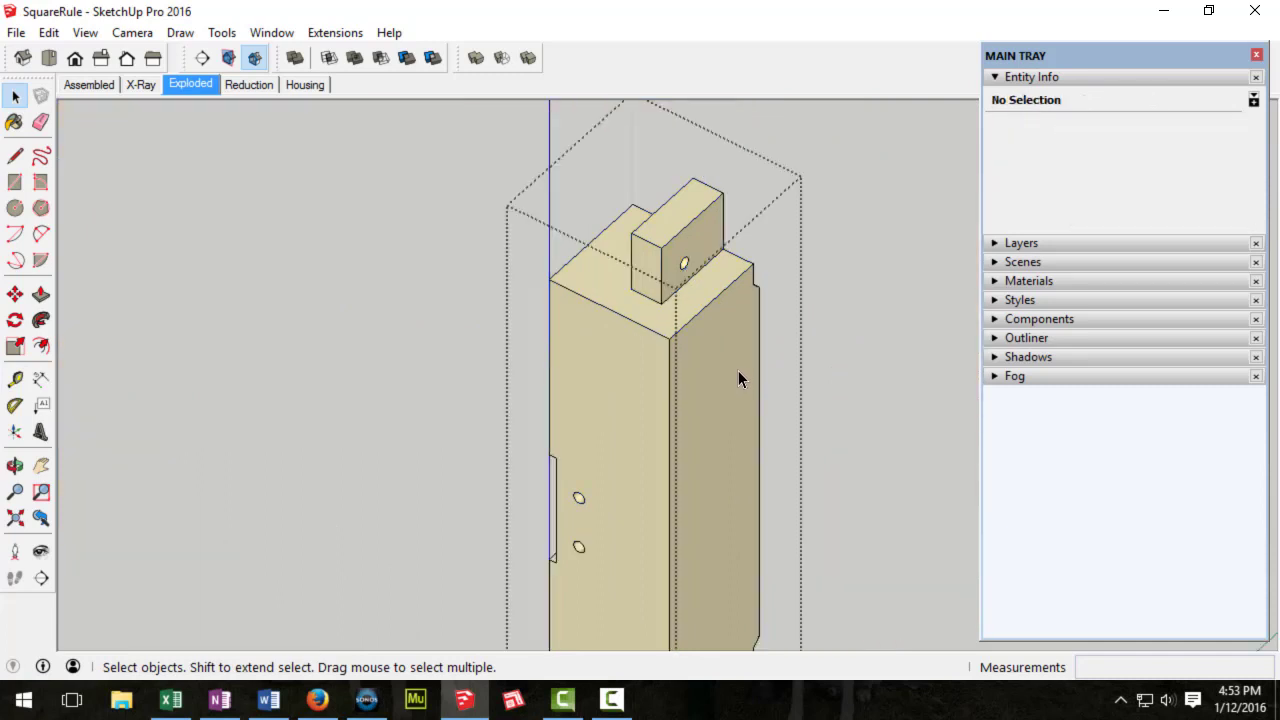
pyautogui.click(16, 378)
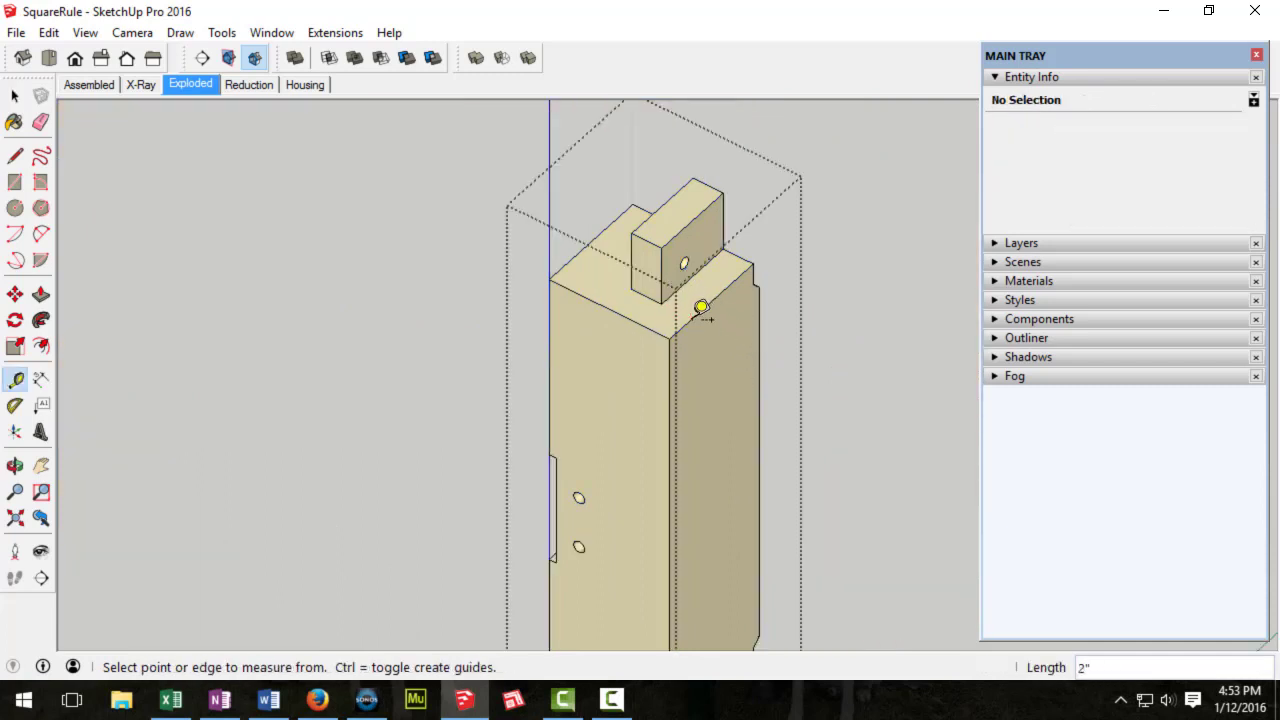
pyautogui.click(638, 322)
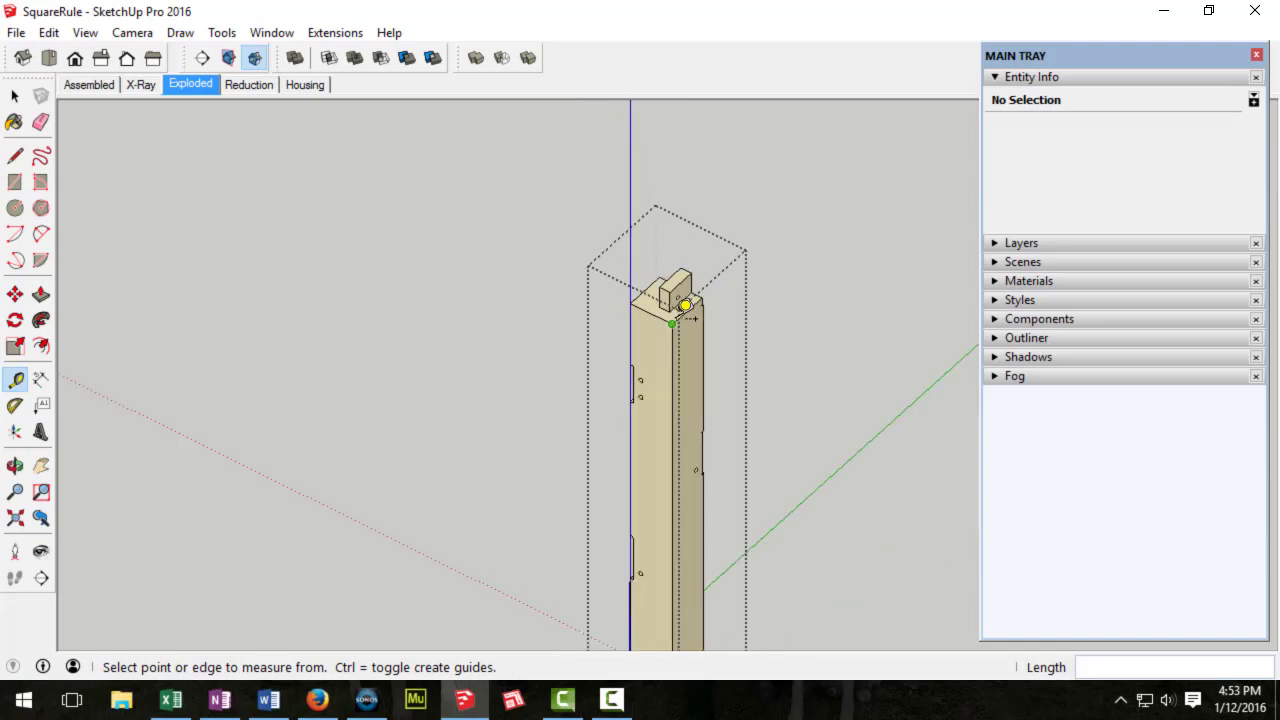
pyautogui.rightClick(684, 308)
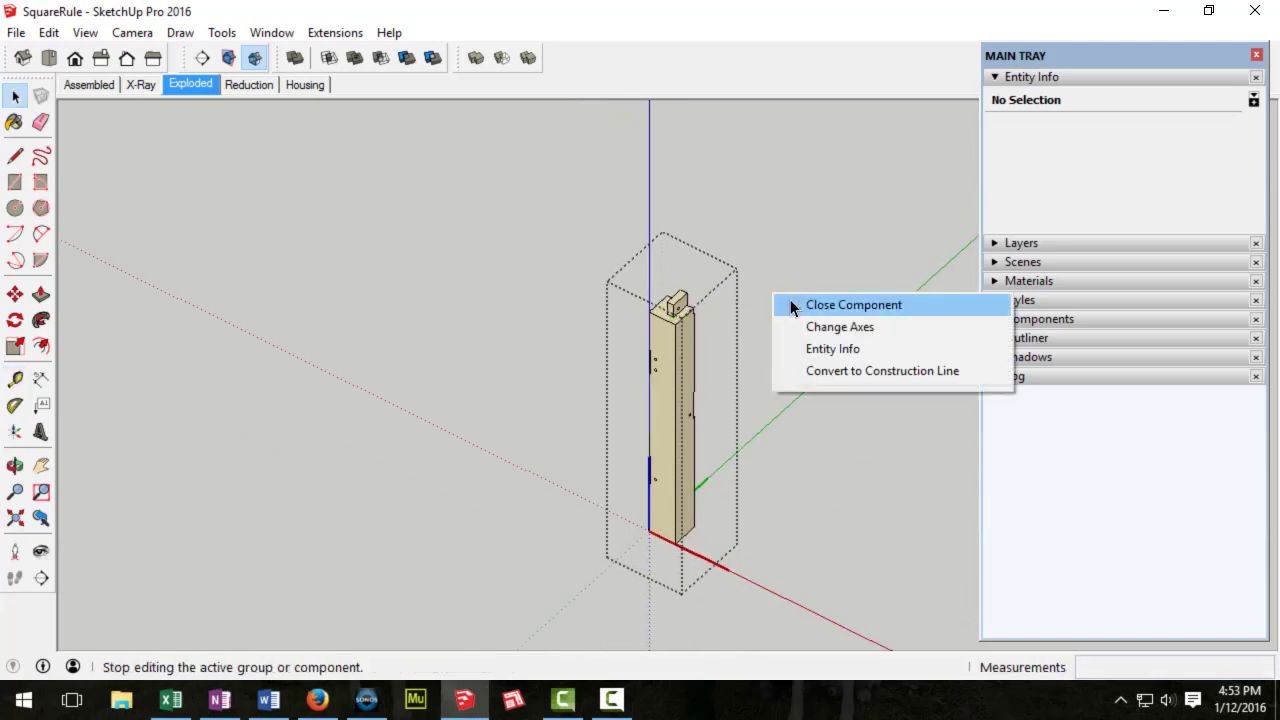
pyautogui.click(852, 304)
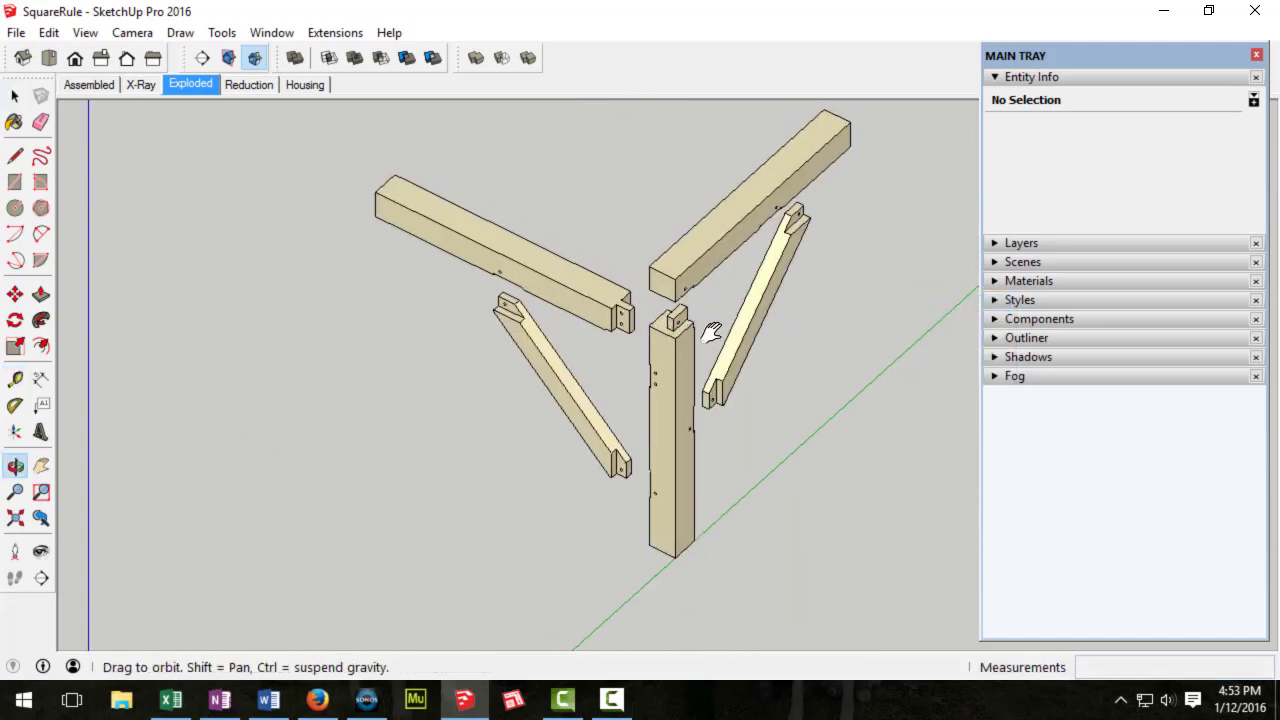